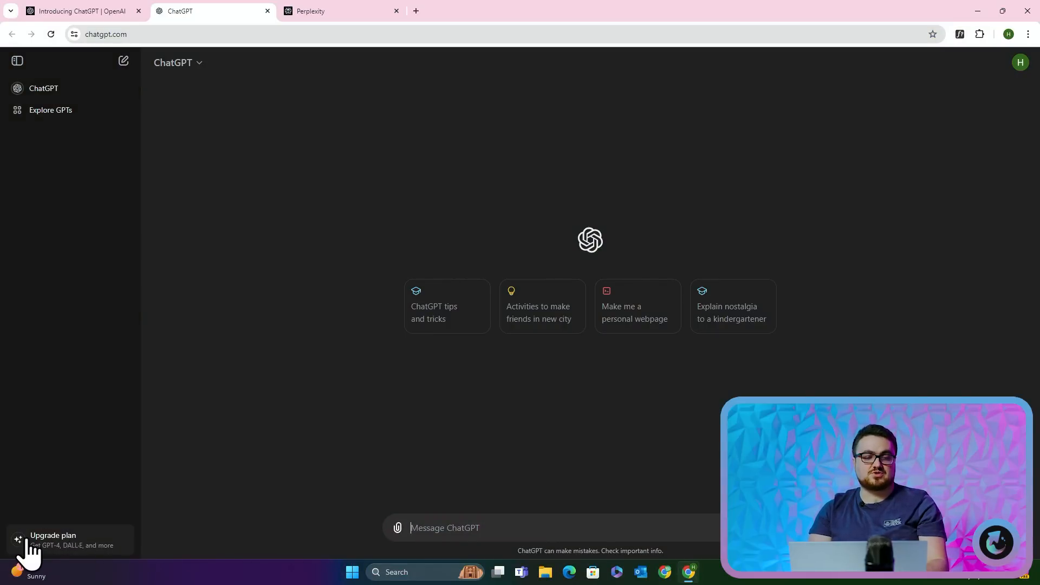
Review the paid plans without upgrading, and keep the everyday ChatGPT model selected
left_click(53, 540)
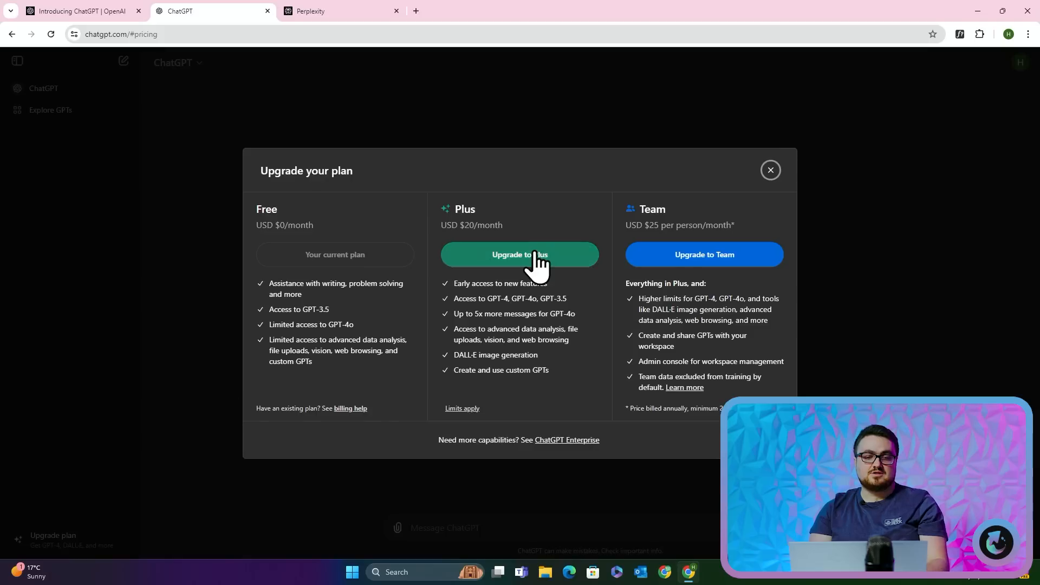
mouse_move(765, 212)
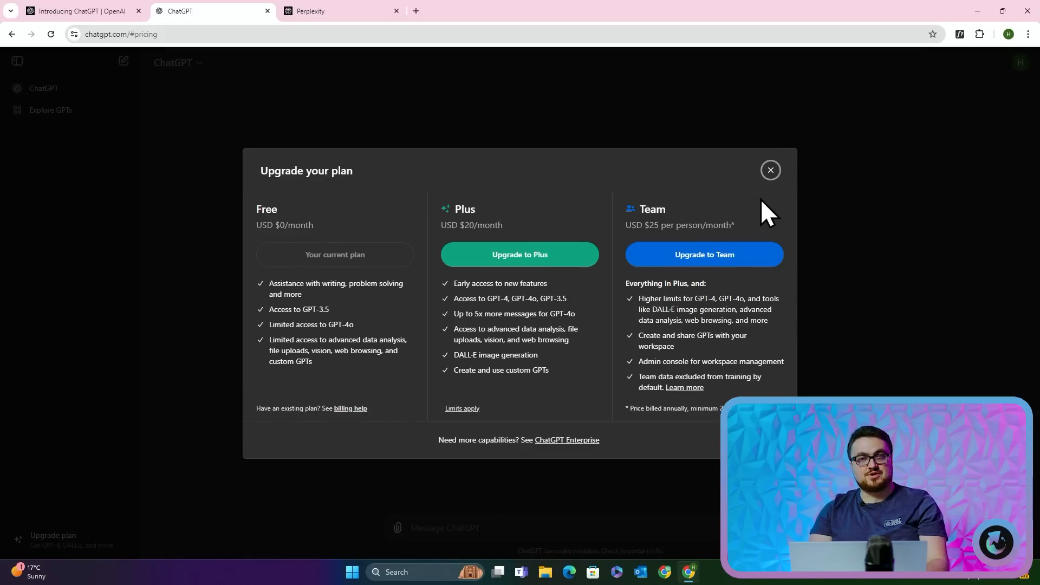
left_click(770, 169)
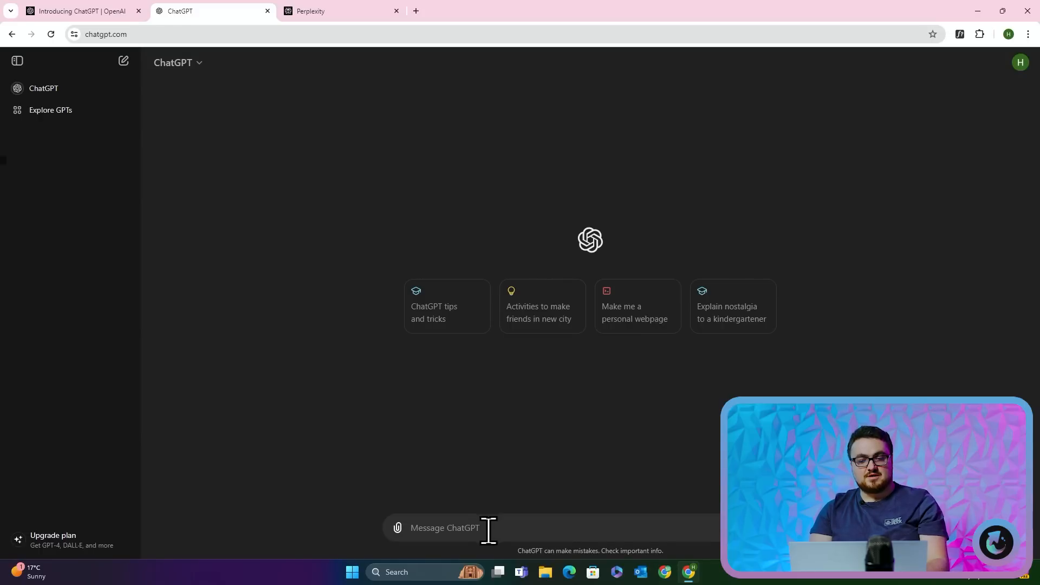
left_click(178, 62)
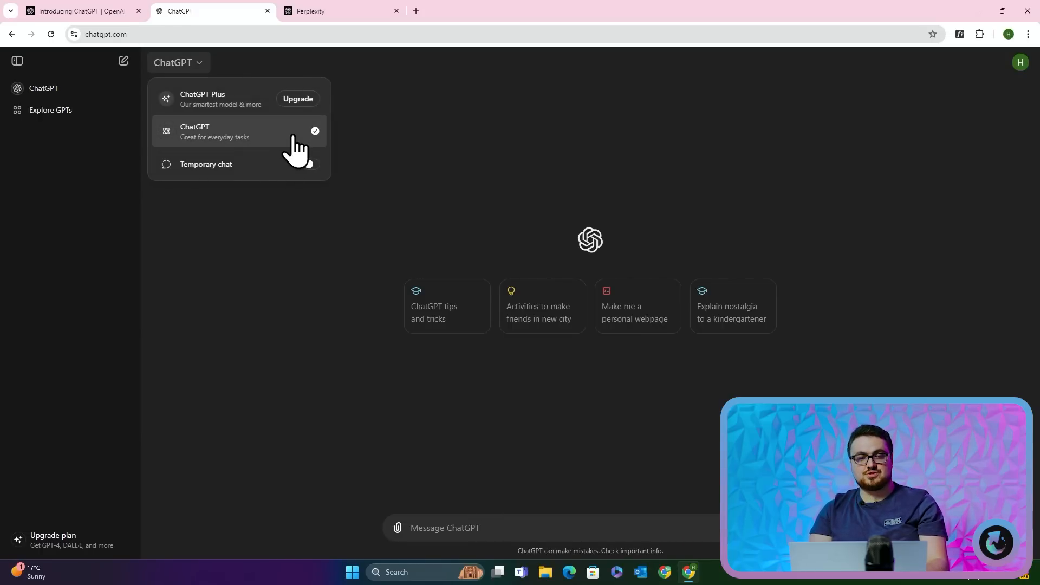
left_click(50, 109)
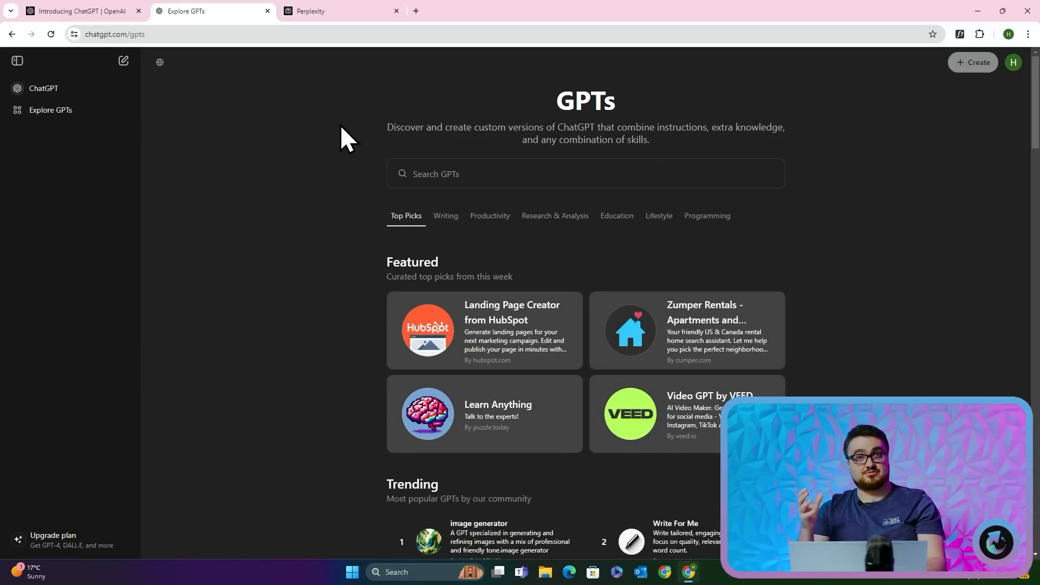
scroll("down", 3)
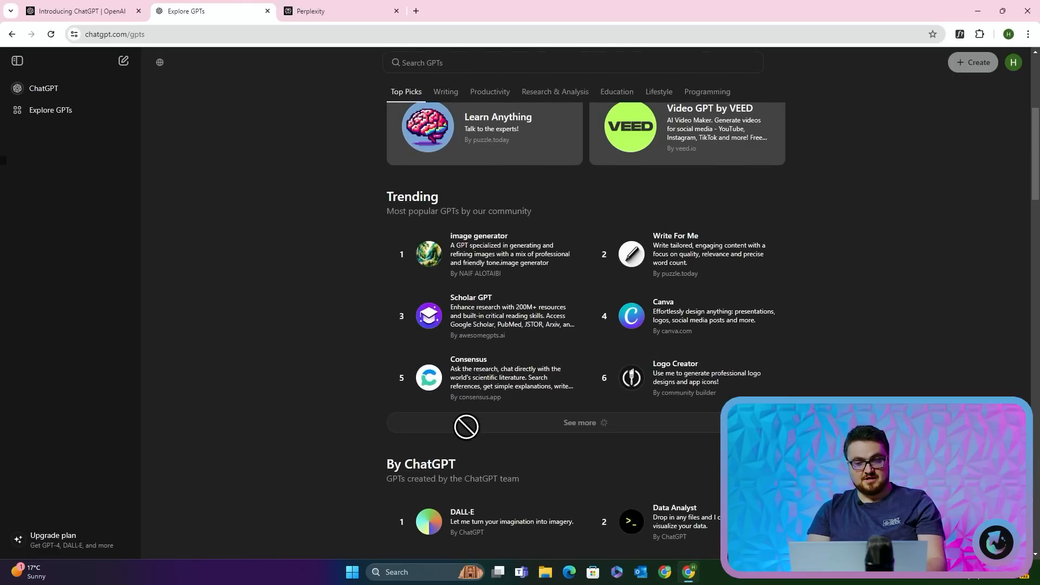
scroll("down", 3)
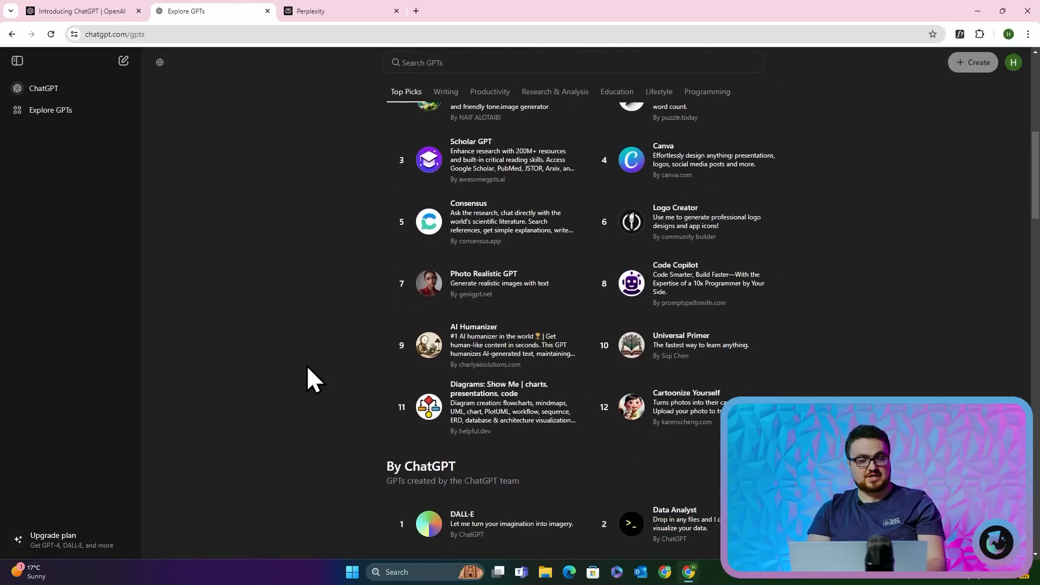
left_click(445, 92)
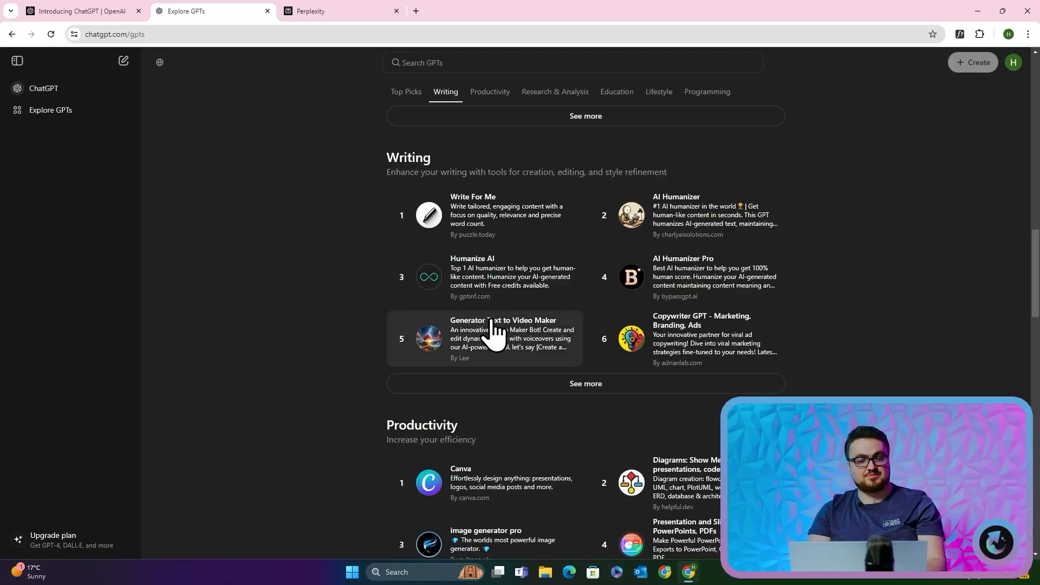
left_click(584, 384)
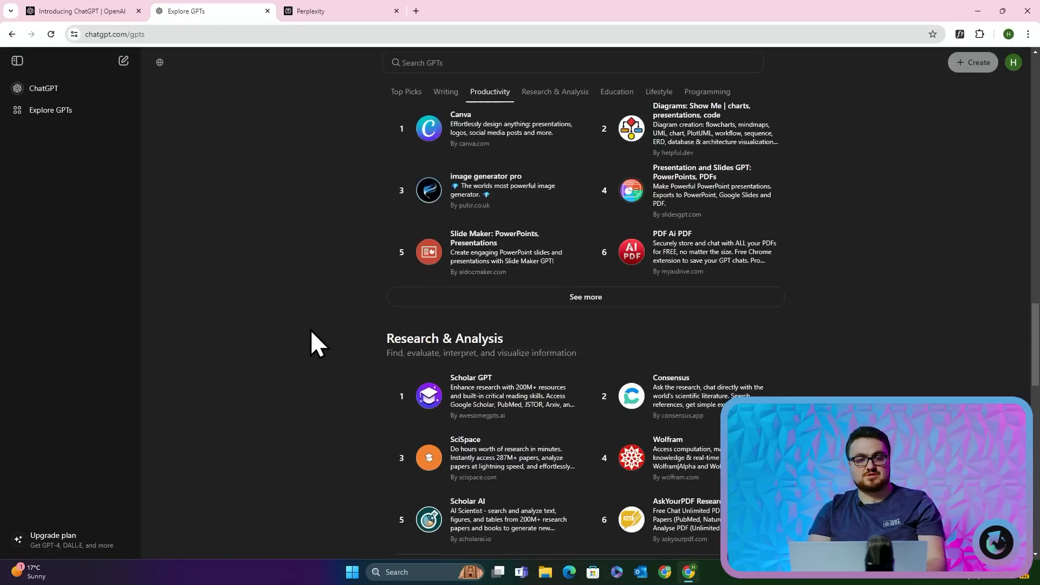
scroll("down", 3)
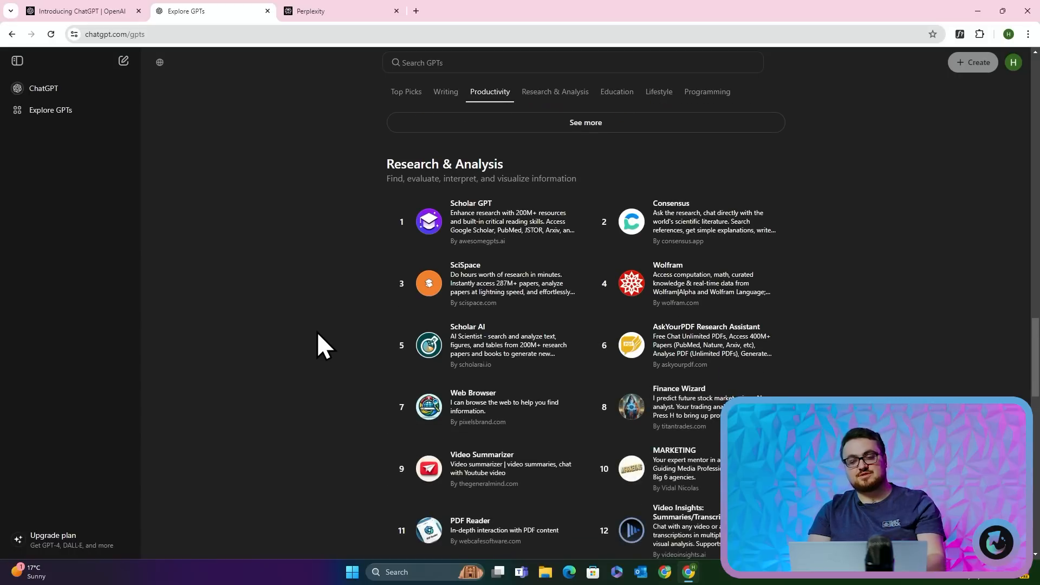
scroll("down", 3)
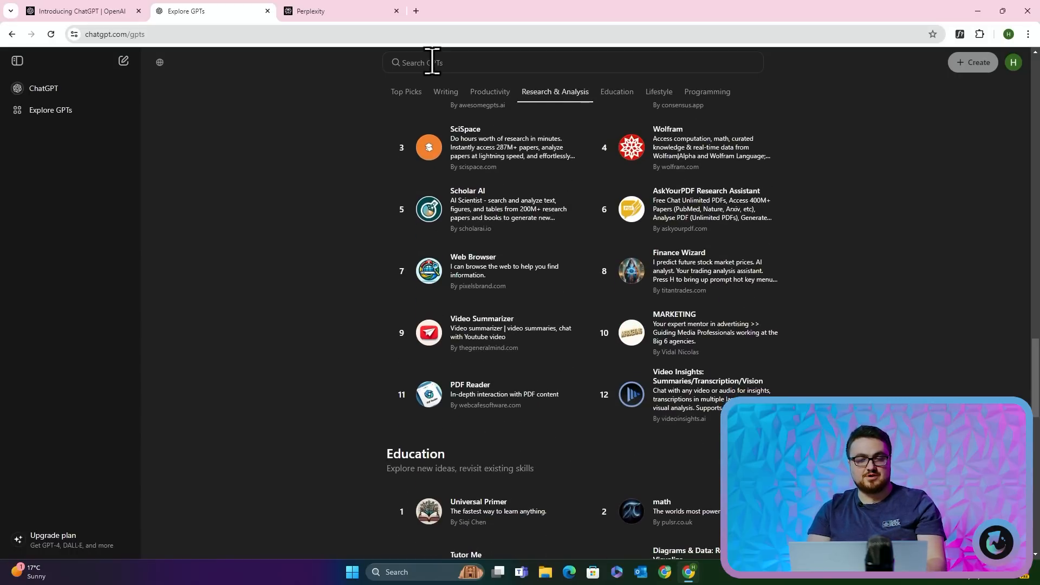
Search GPTs for 'topical authority' and scroll through the matching results
type("topical")
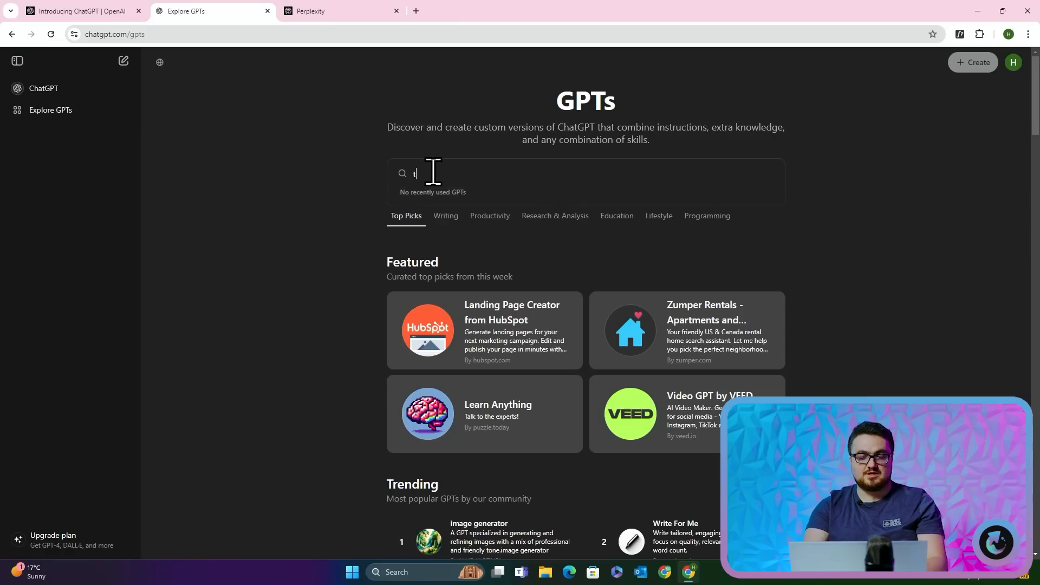
type("topical authority")
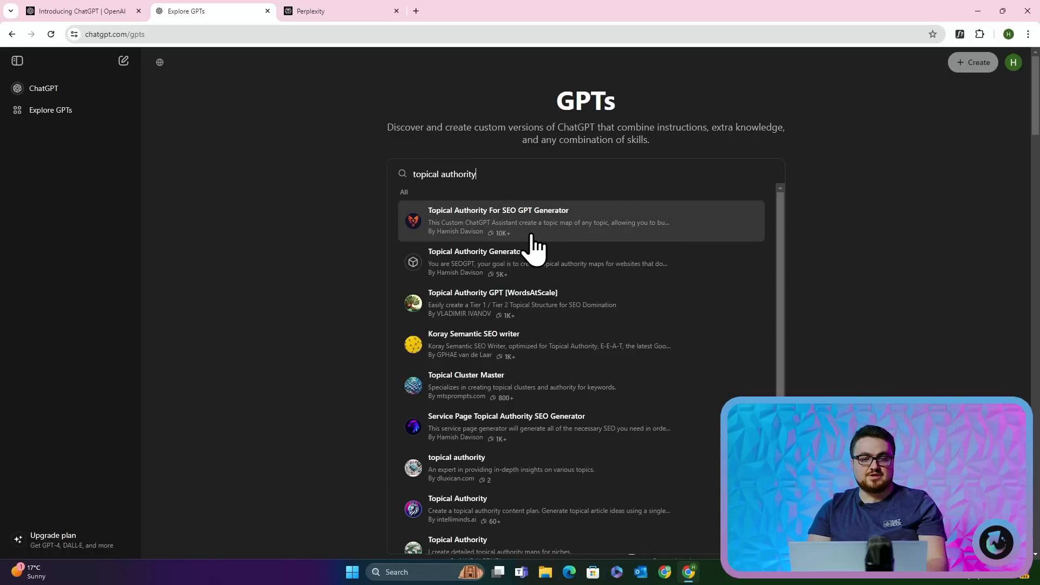
mouse_move(597, 295)
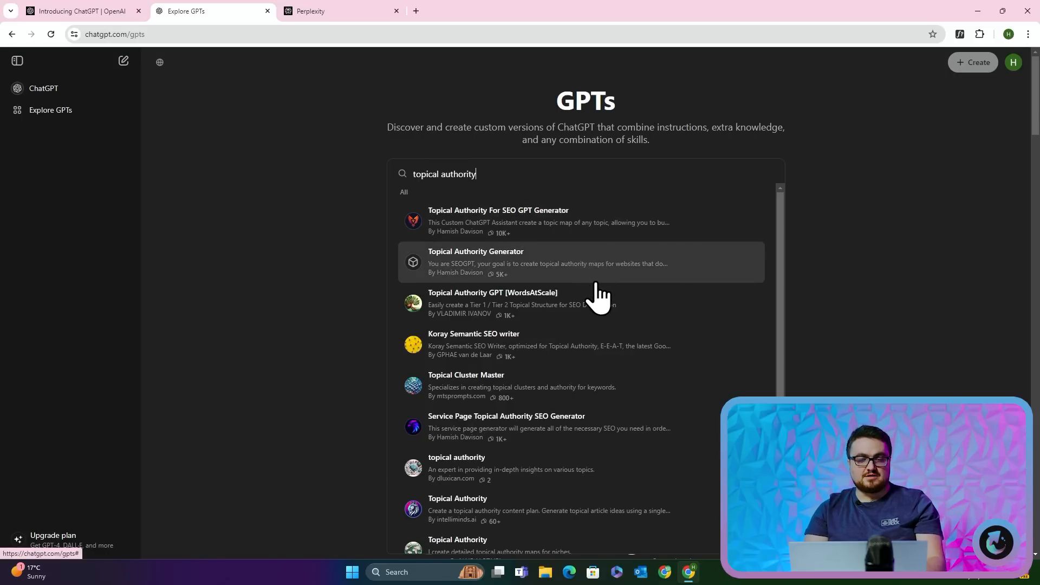
scroll("down", 3)
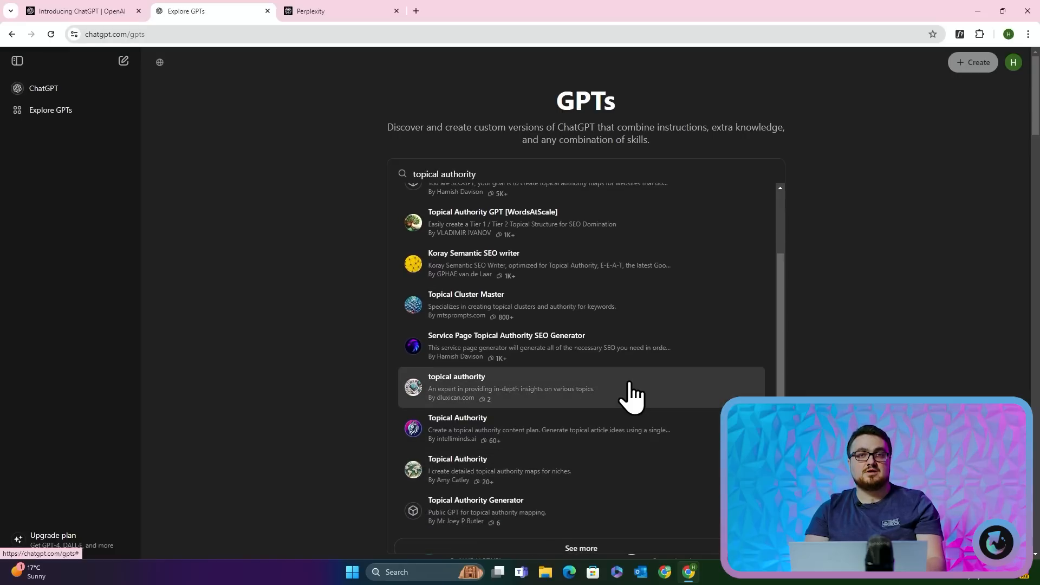
scroll("up", 3)
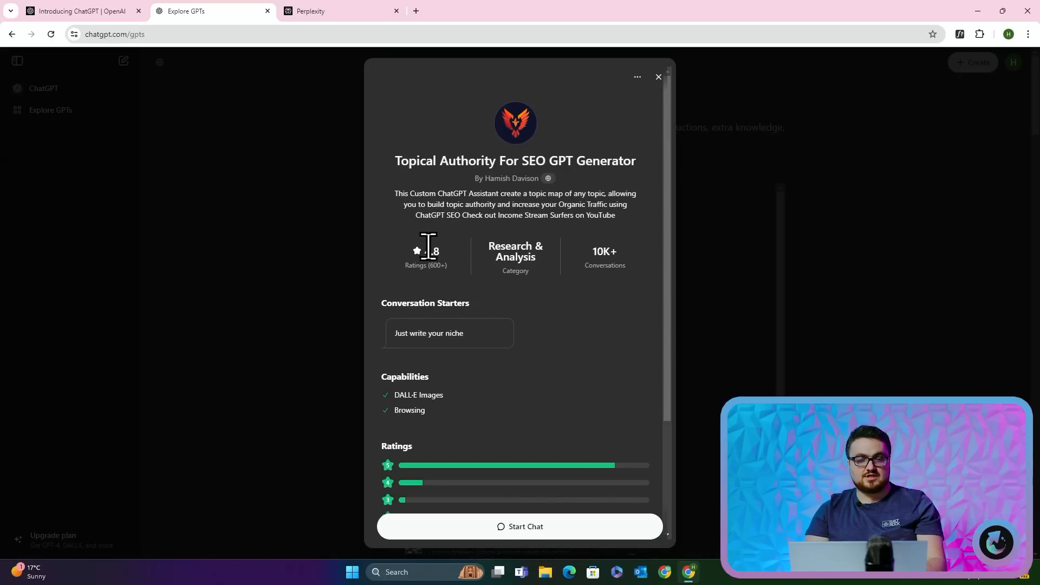
mouse_move(435, 289)
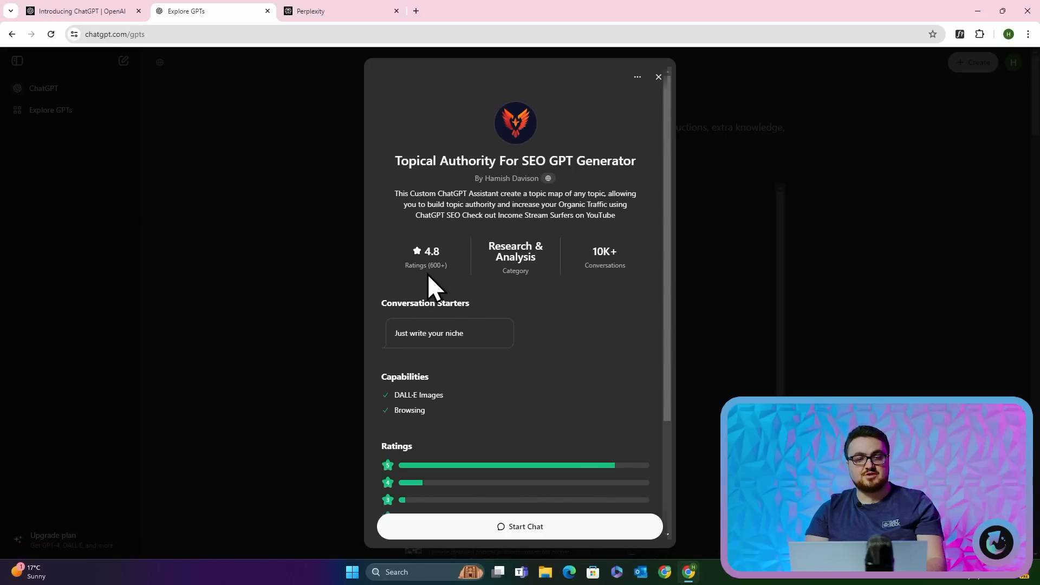
mouse_move(438, 269)
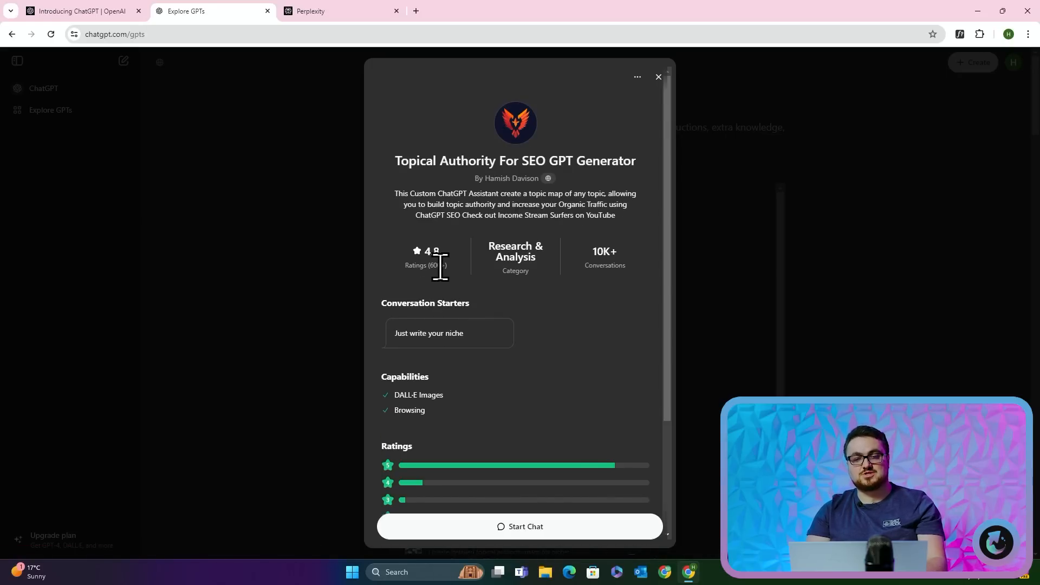
Review the Topical Authority For SEO GPT Generator's details and start a chat with it
scroll("down", 3)
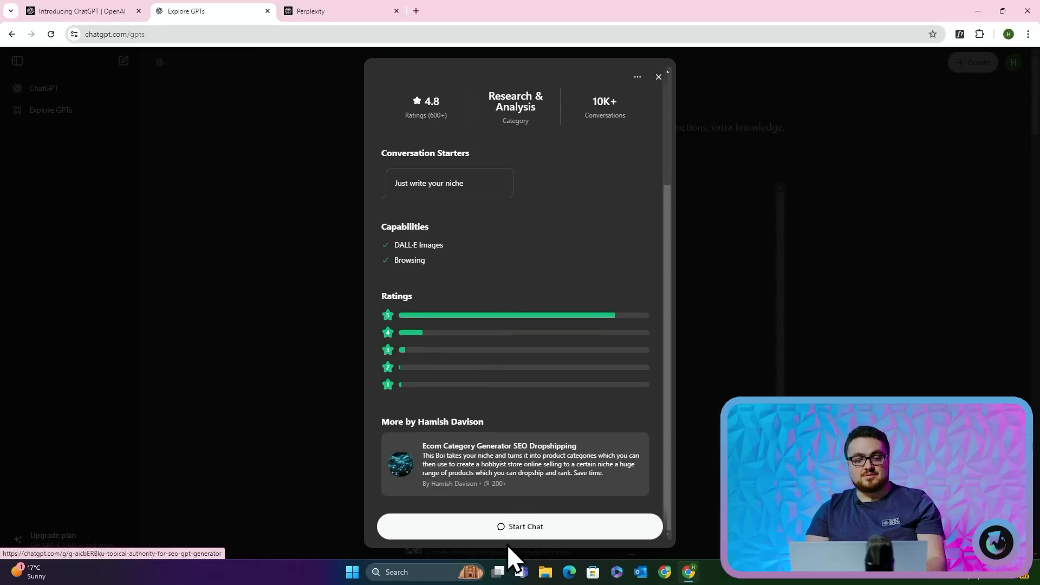
mouse_move(519, 537)
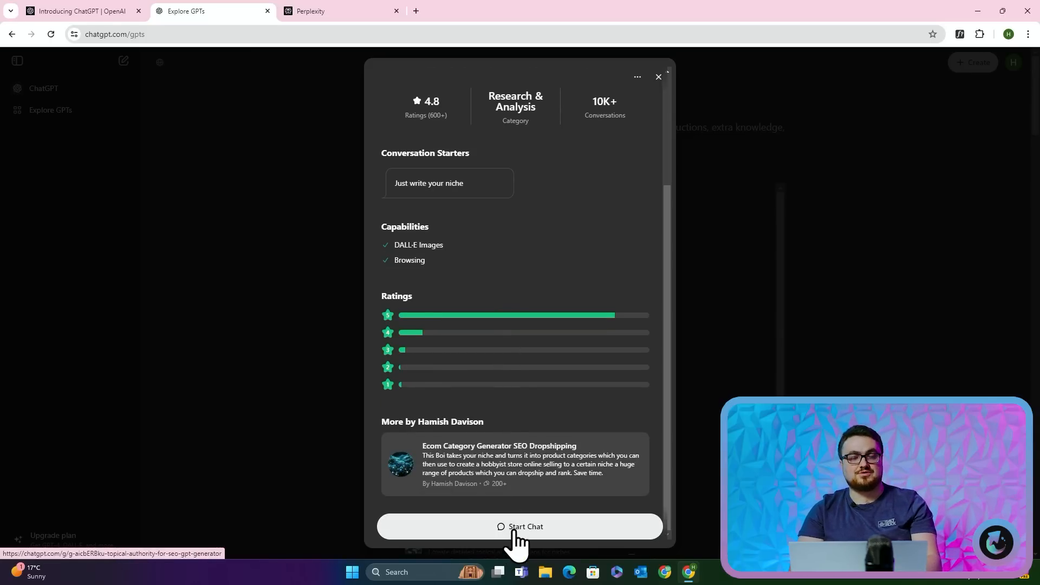
left_click(519, 526)
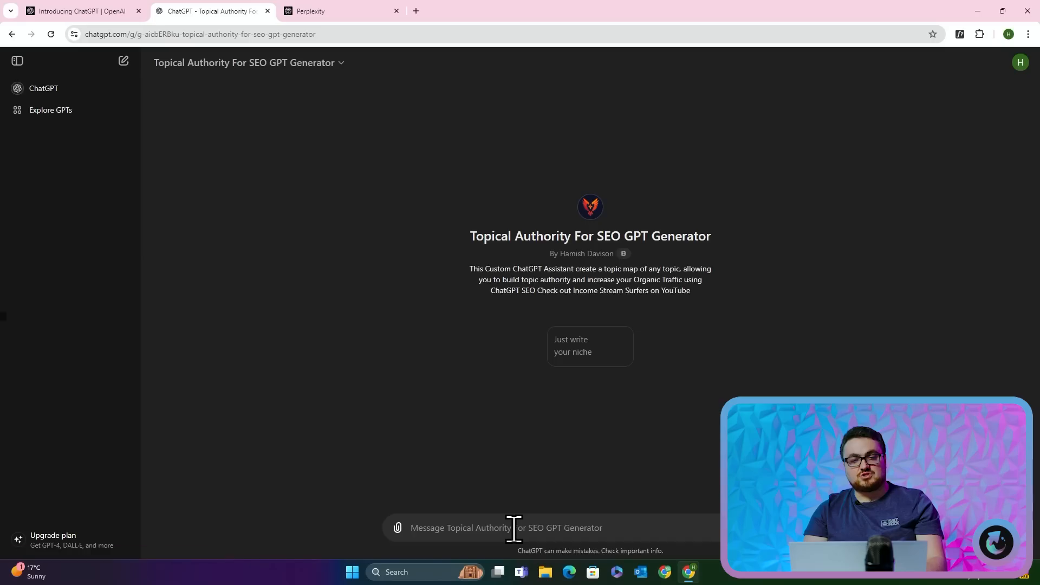
left_click(340, 11)
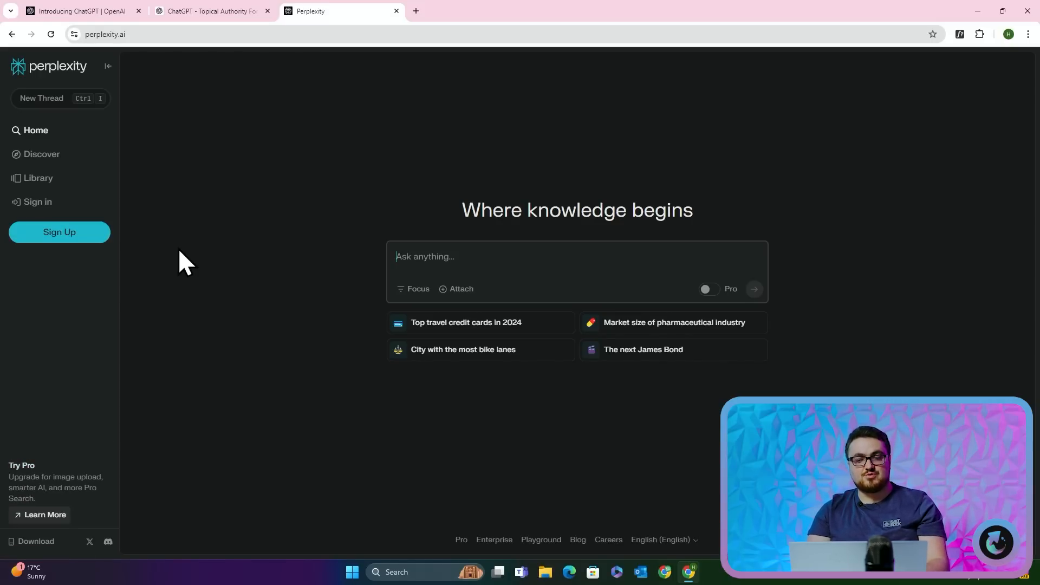
mouse_move(720, 219)
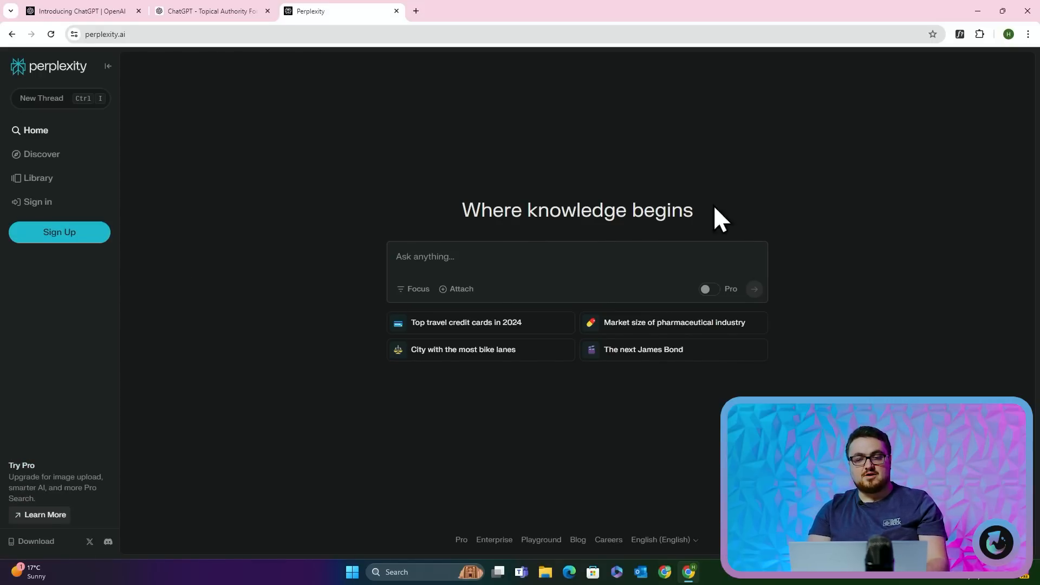
mouse_move(534, 136)
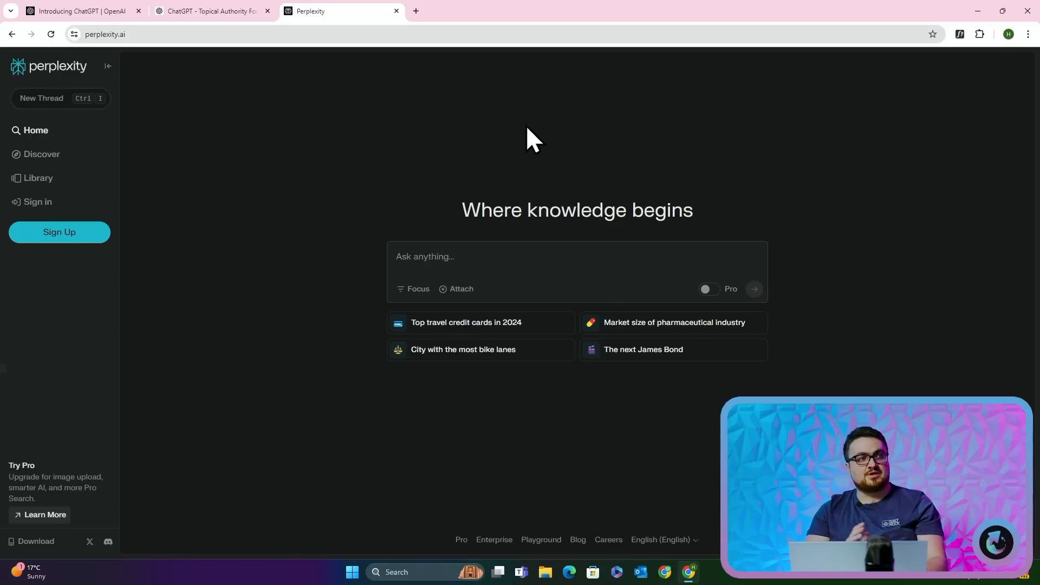
mouse_move(255, 123)
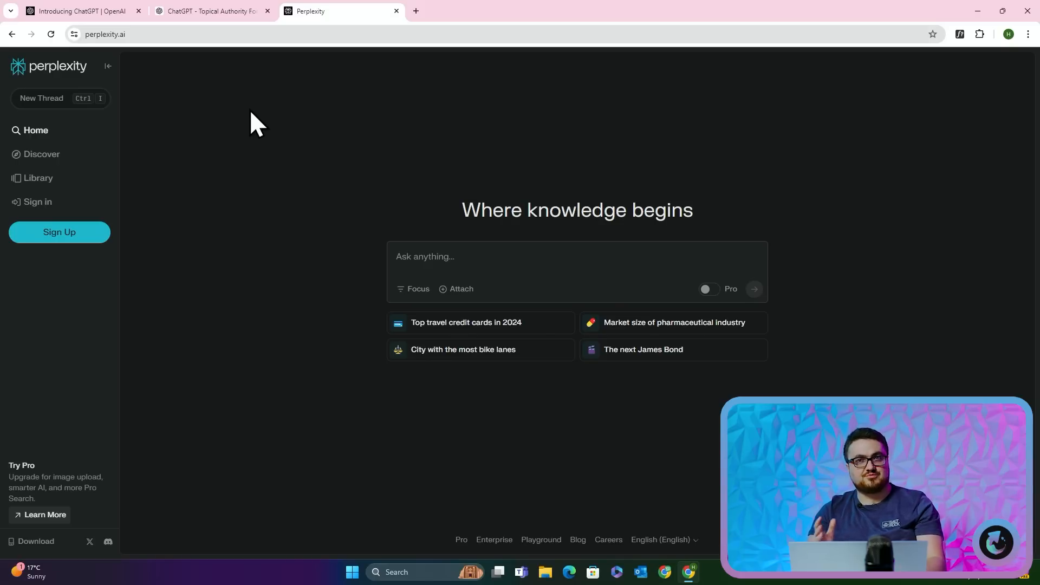
mouse_move(278, 171)
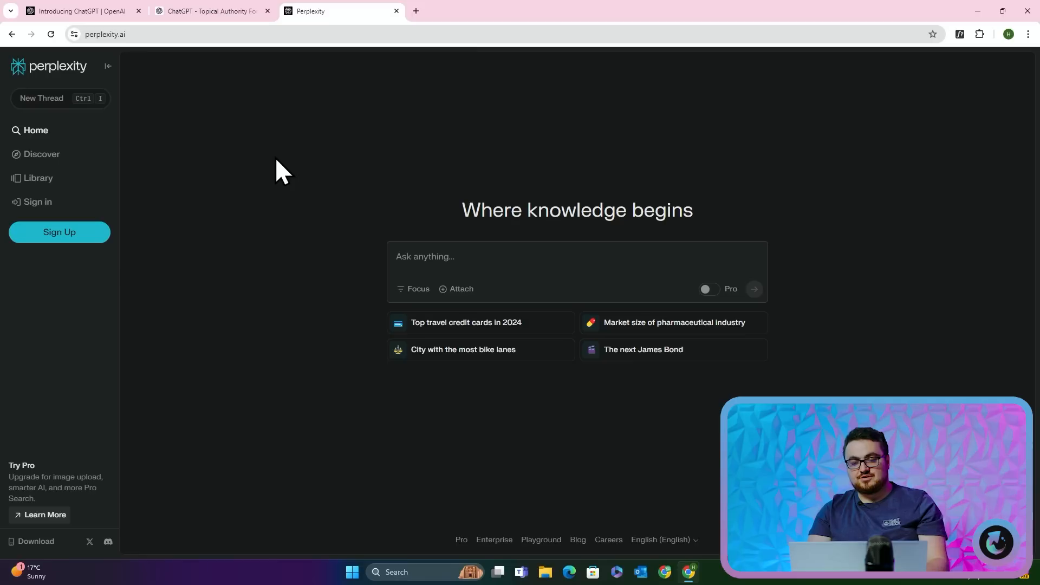
mouse_move(351, 158)
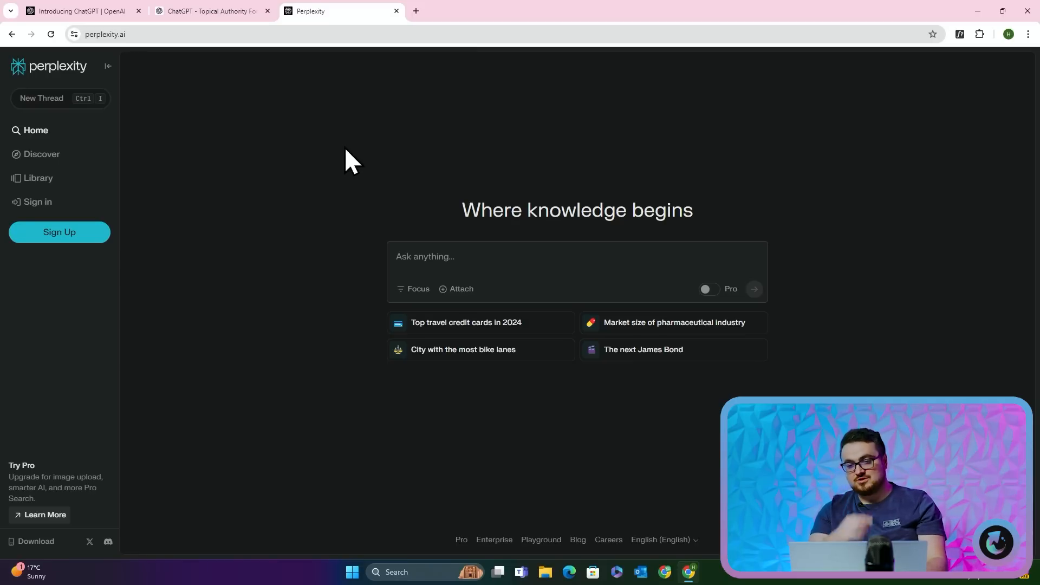
mouse_move(252, 140)
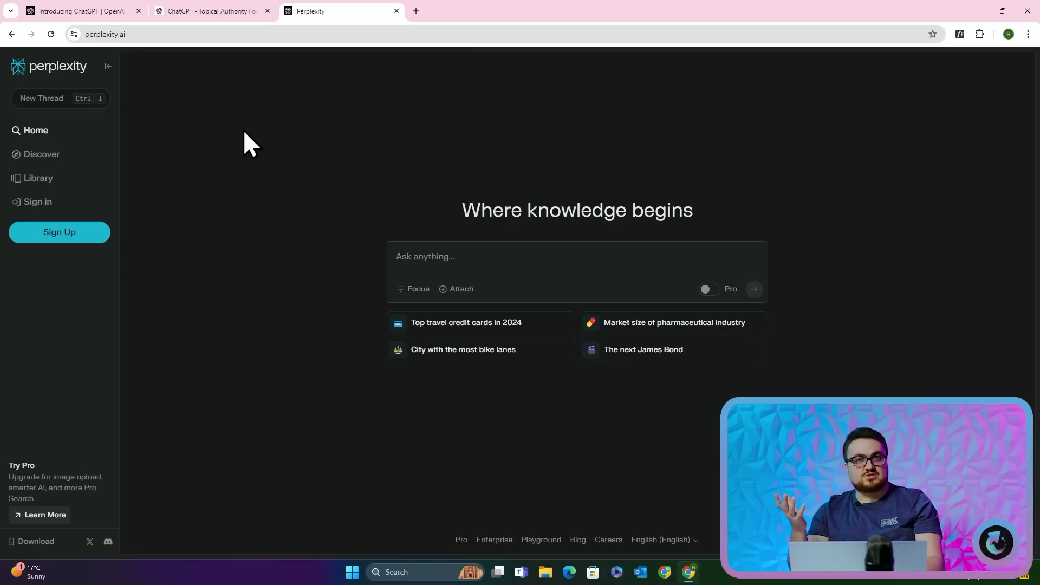
Begin typing 'Look up suppl' into Perplexity's Ask anything box
type("Look up suppli")
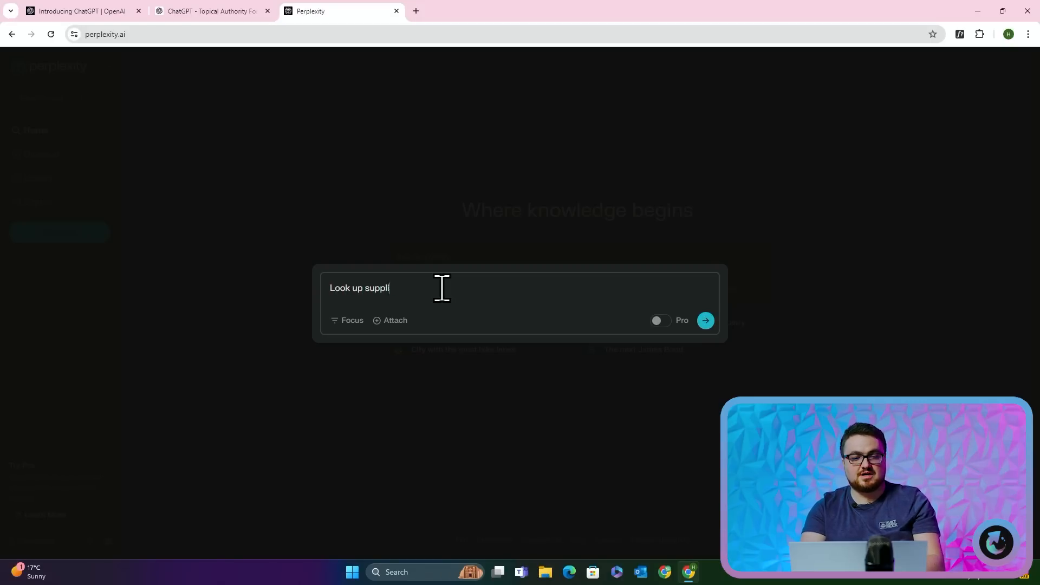
Write a prompt requesting a detailed analysis of suppliesforblacksmiths.com's products and collections
type("esforblacksmiths.com")
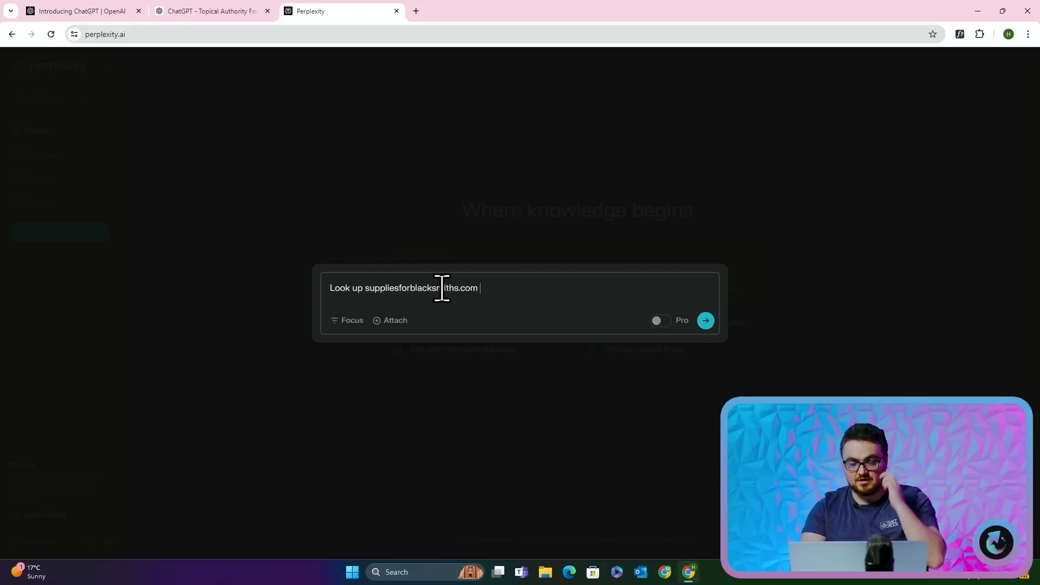
type("and")
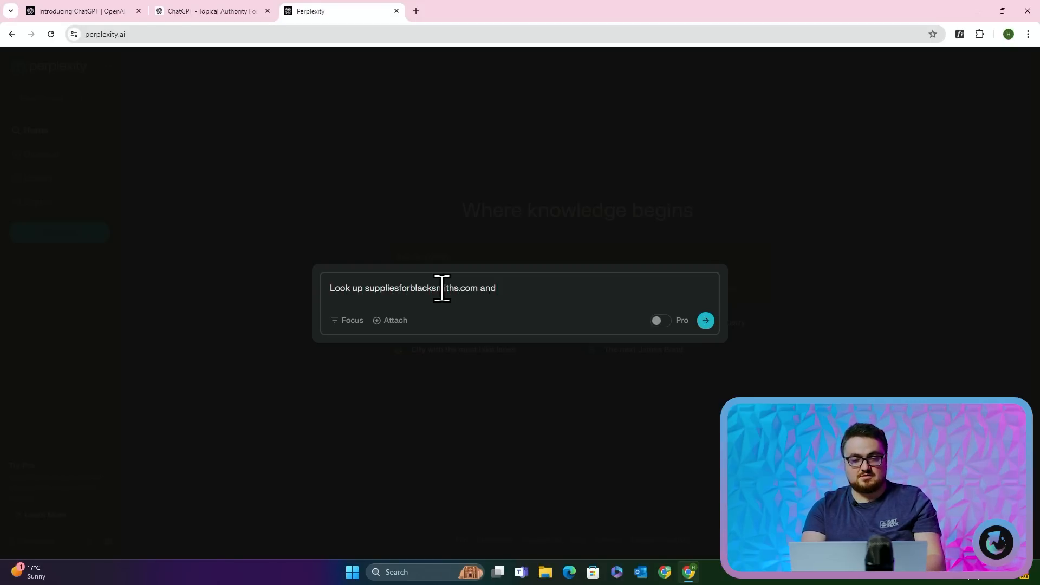
type("understand the website, w")
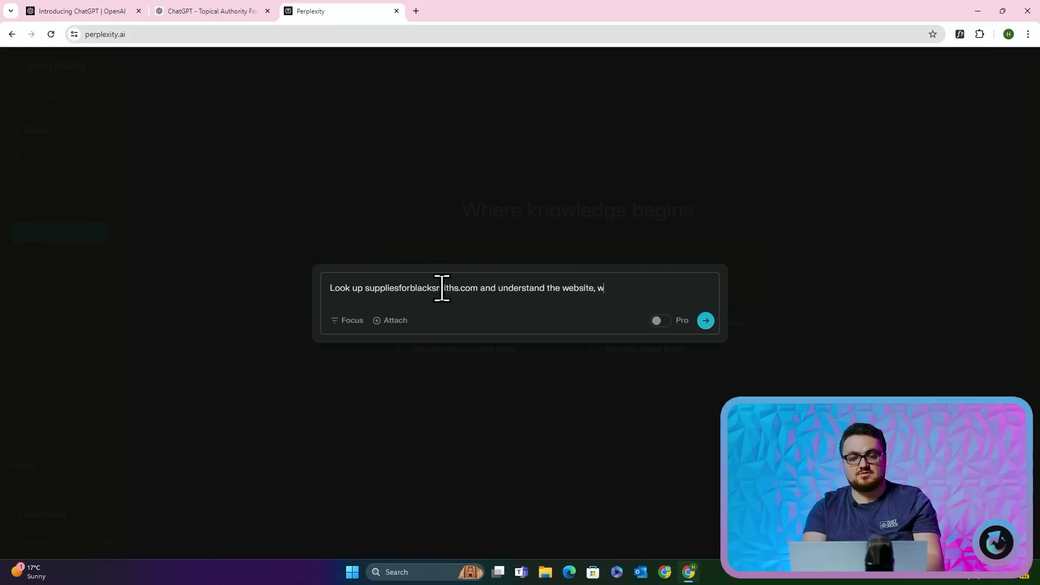
type("hat they are selling, and")
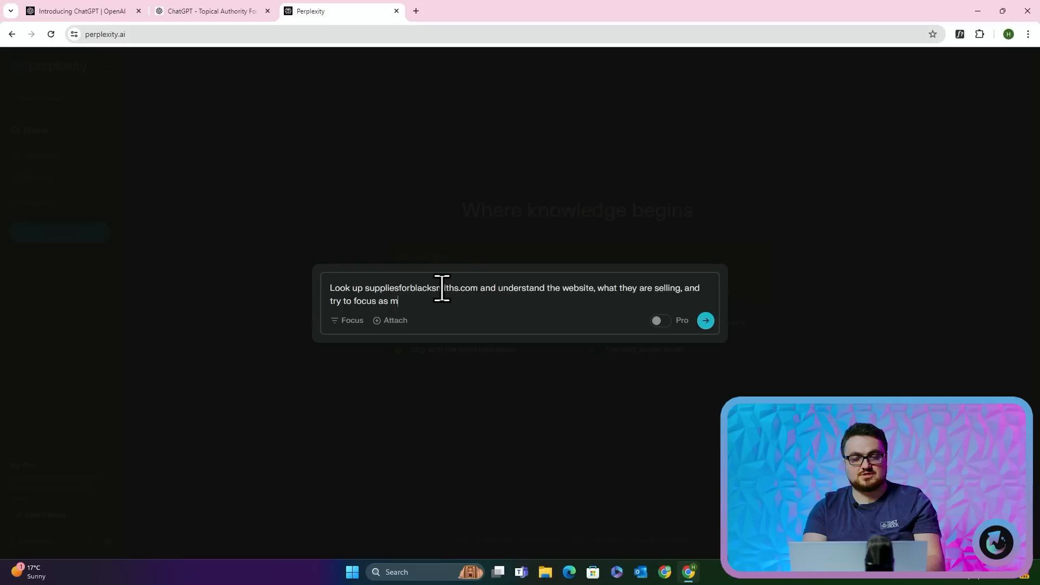
type("uch as possible on")
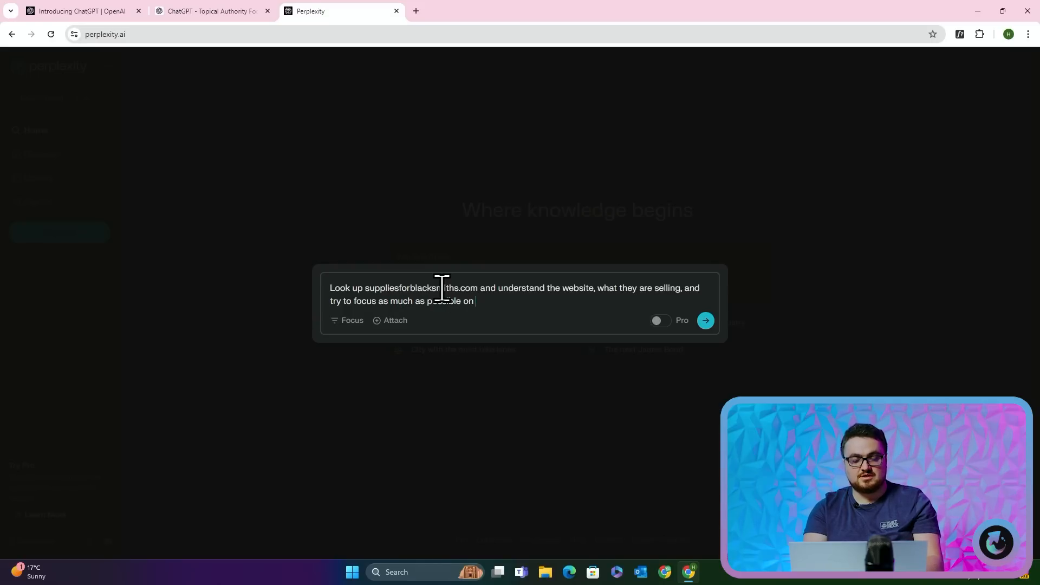
type("their products, c")
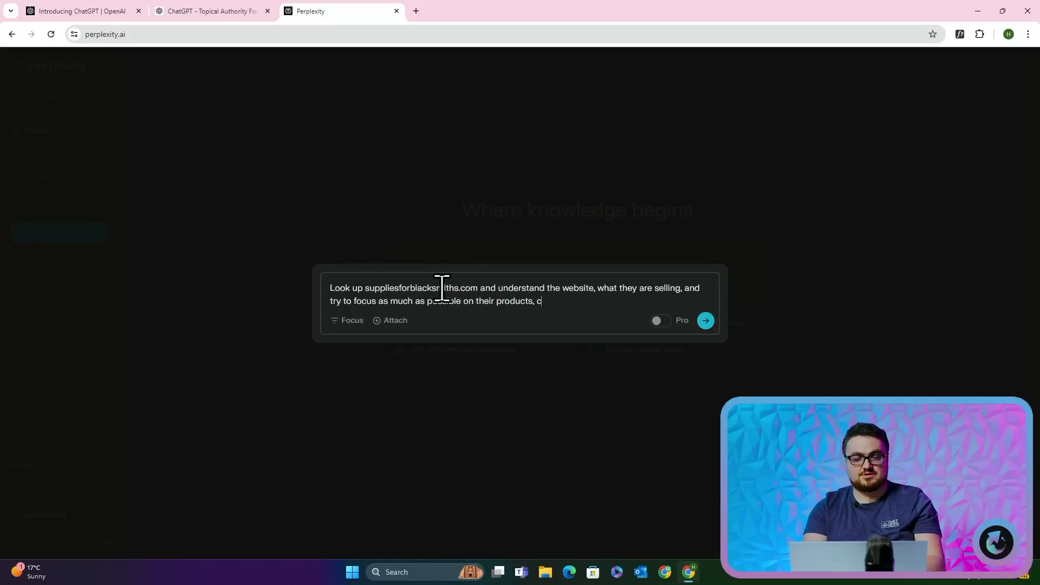
type("ollections, etc.")
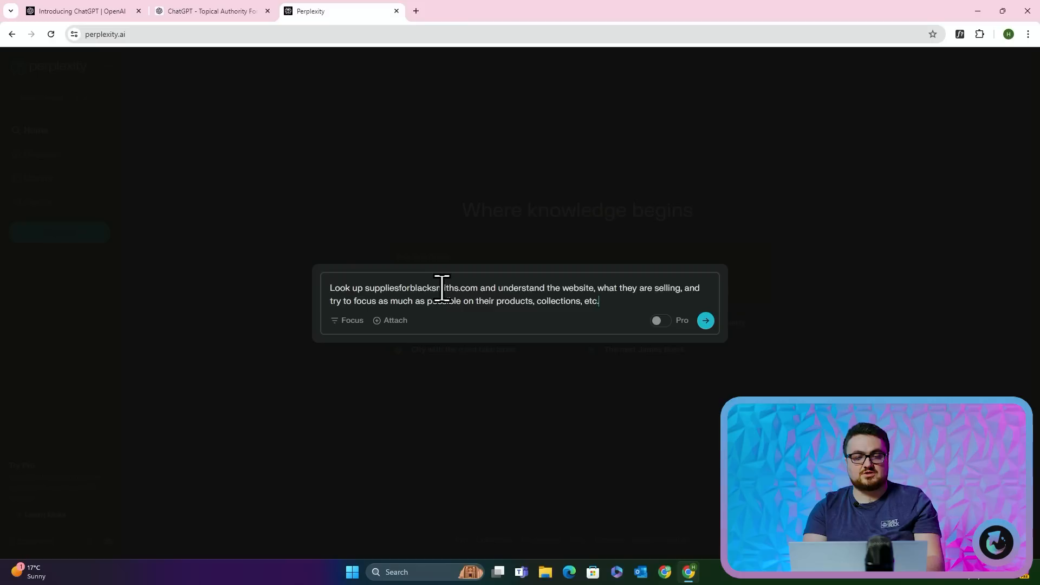
type("... Find")
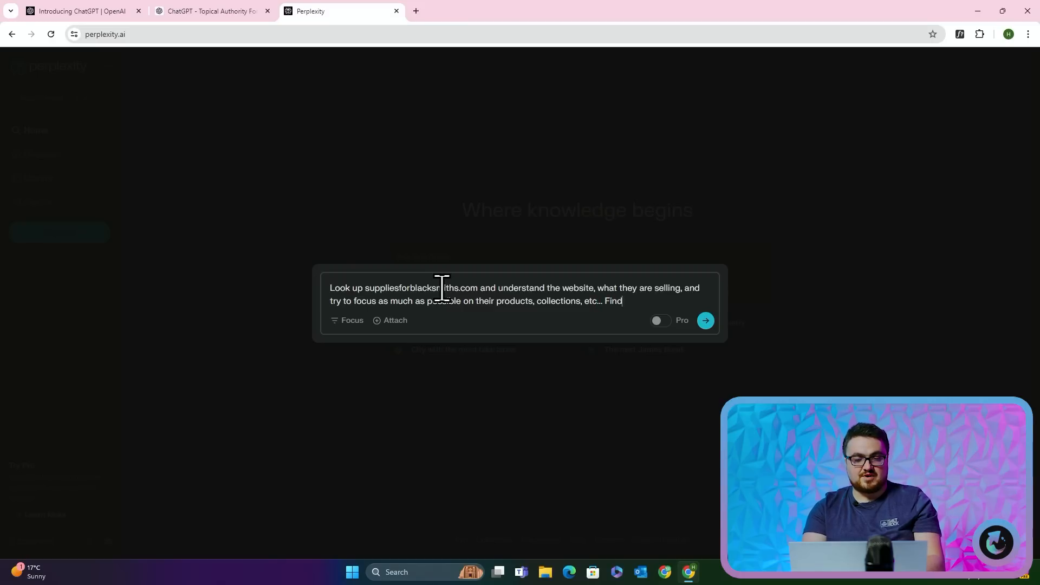
type("Give me a d")
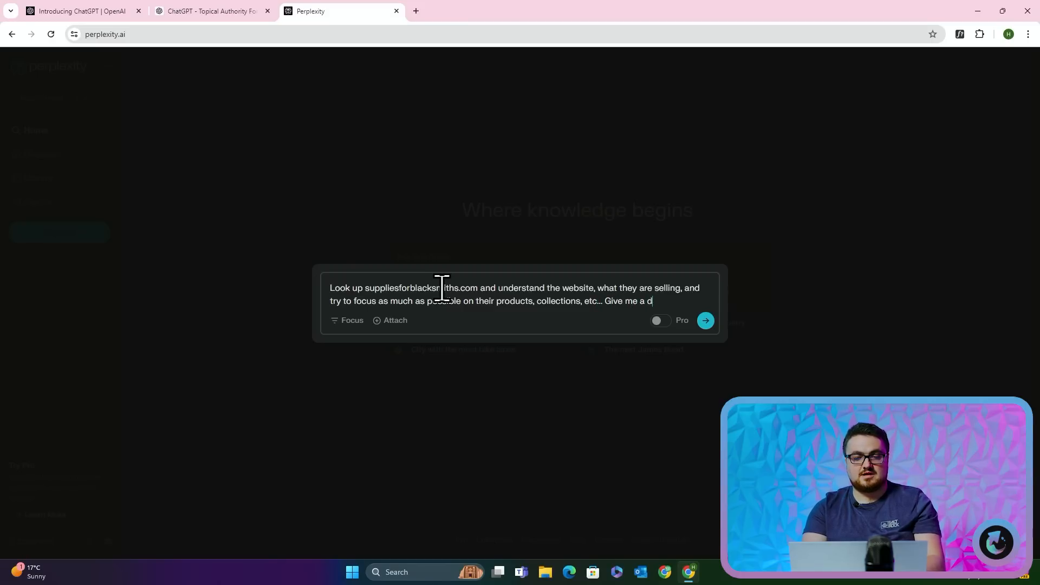
type("etailed analysis of")
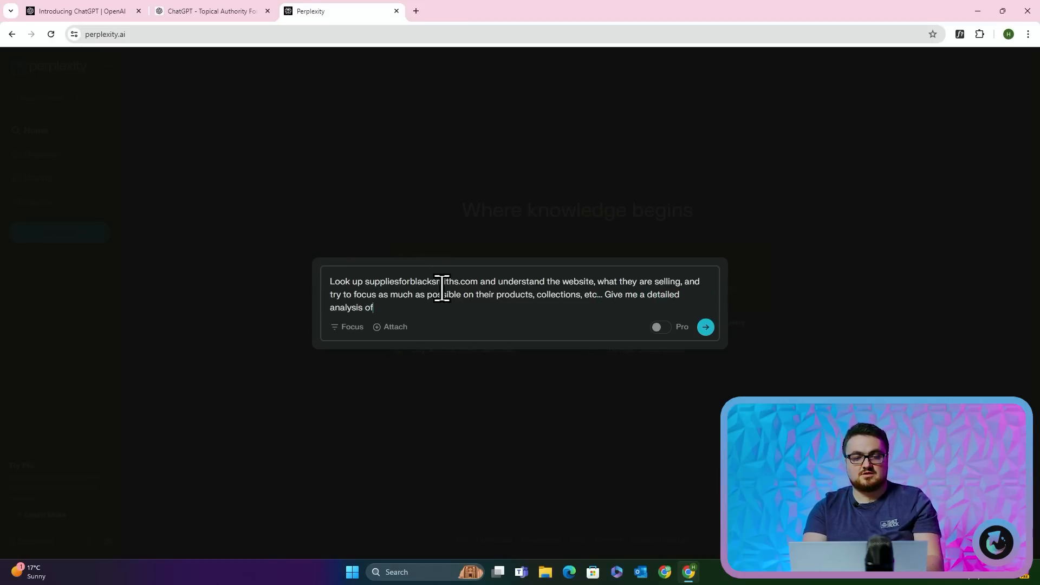
type("their")
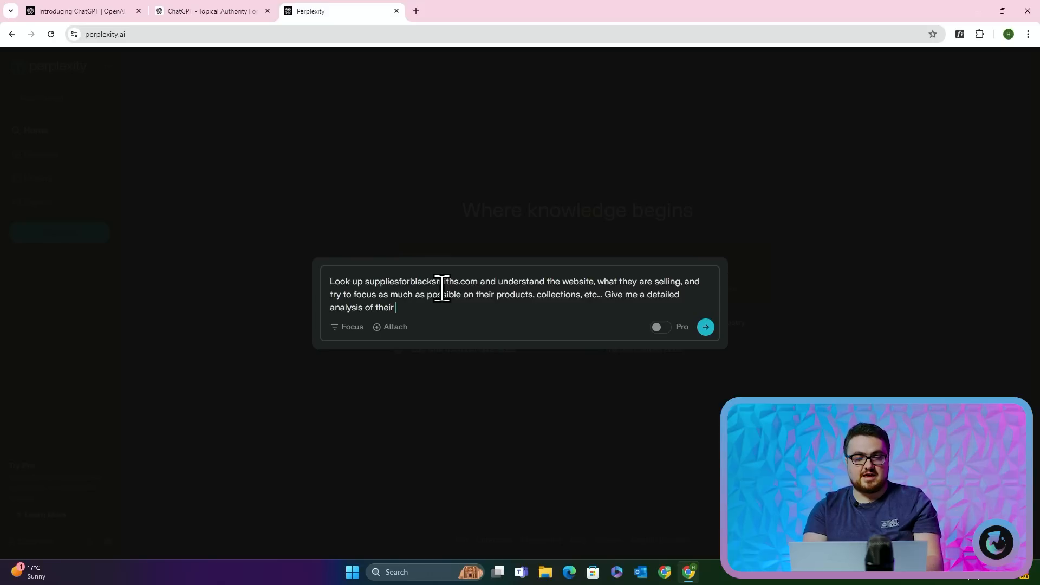
type("focus on thei")
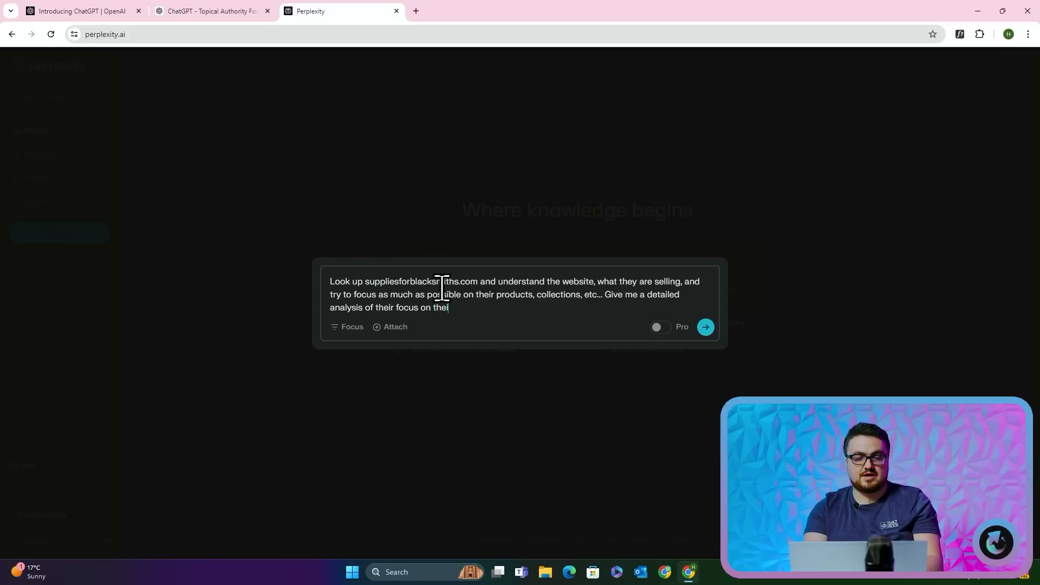
Submit the request and scroll through Perplexity's overview of the site's blacksmithing supplies
left_click(705, 326)
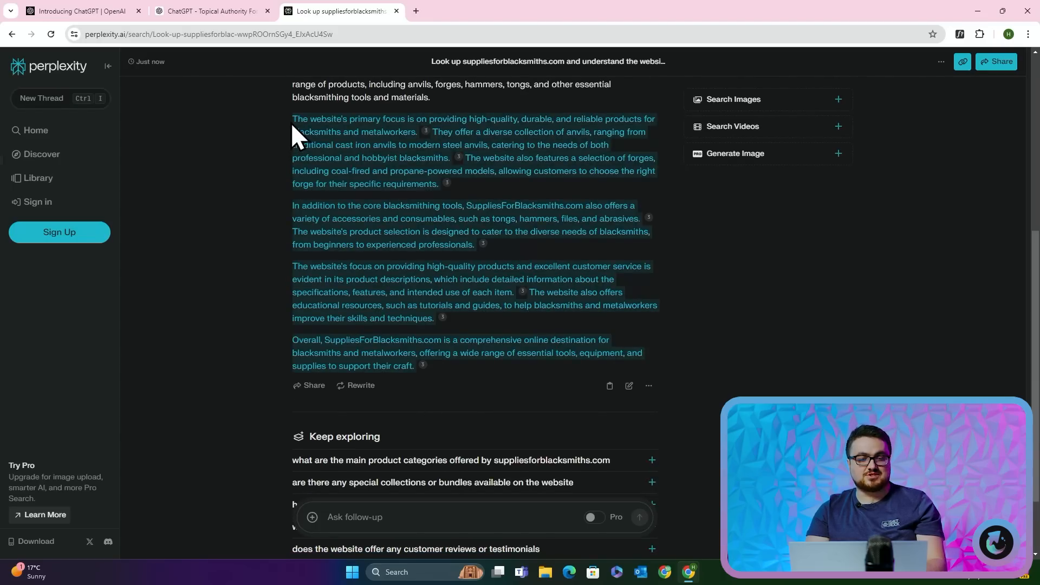
scroll("up", 3)
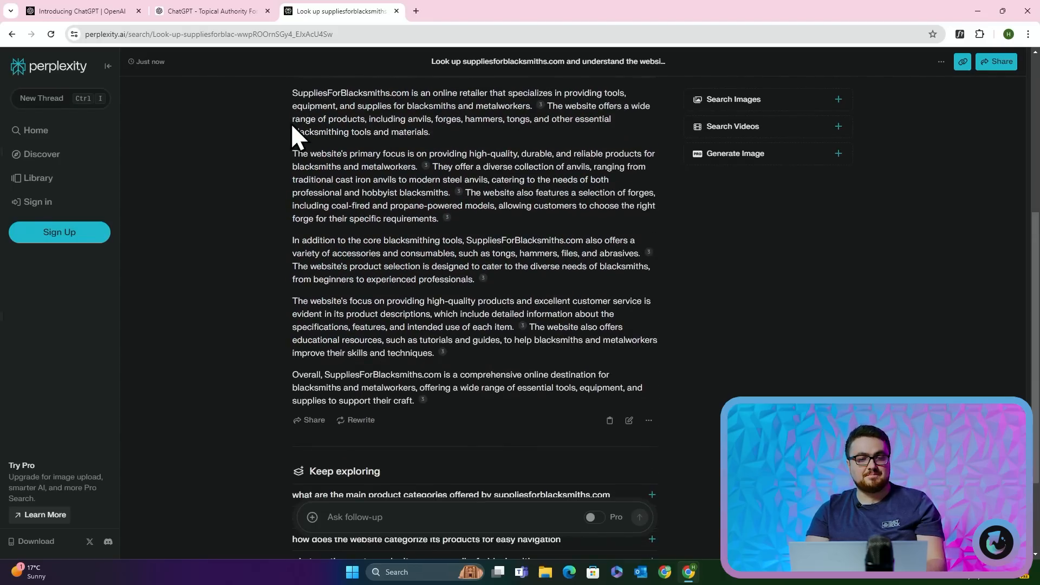
scroll("down", 3)
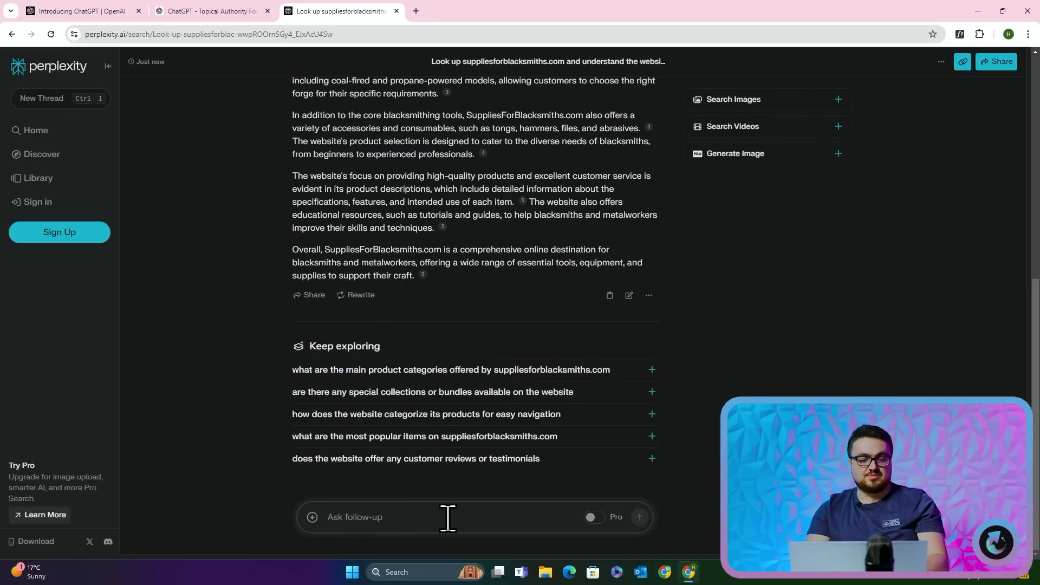
Request a more detailed site analysis, read through it, and begin a 'Remove customer support' follow-up
type("can you give me a")
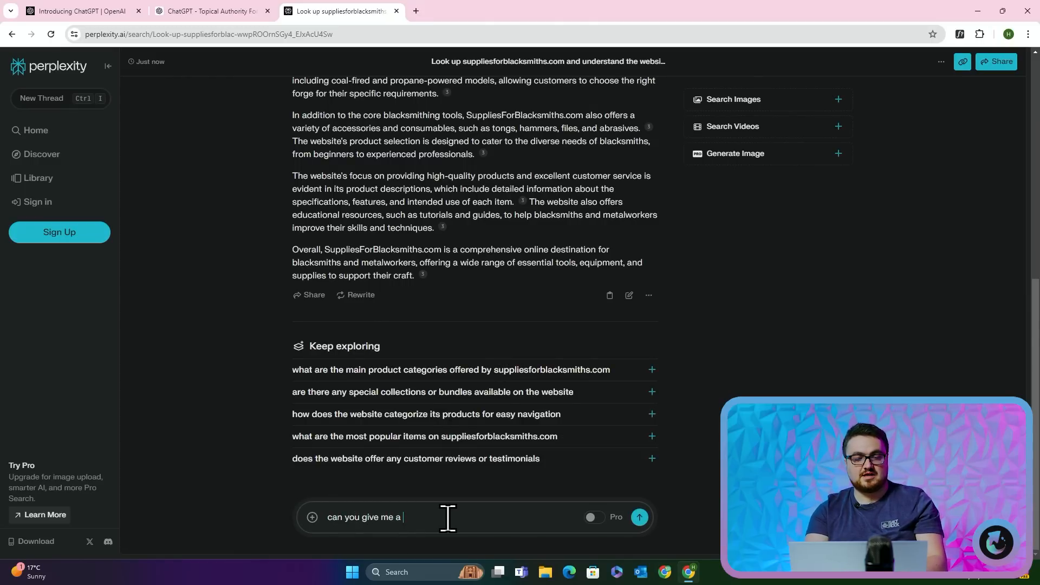
type("detailed analysis o")
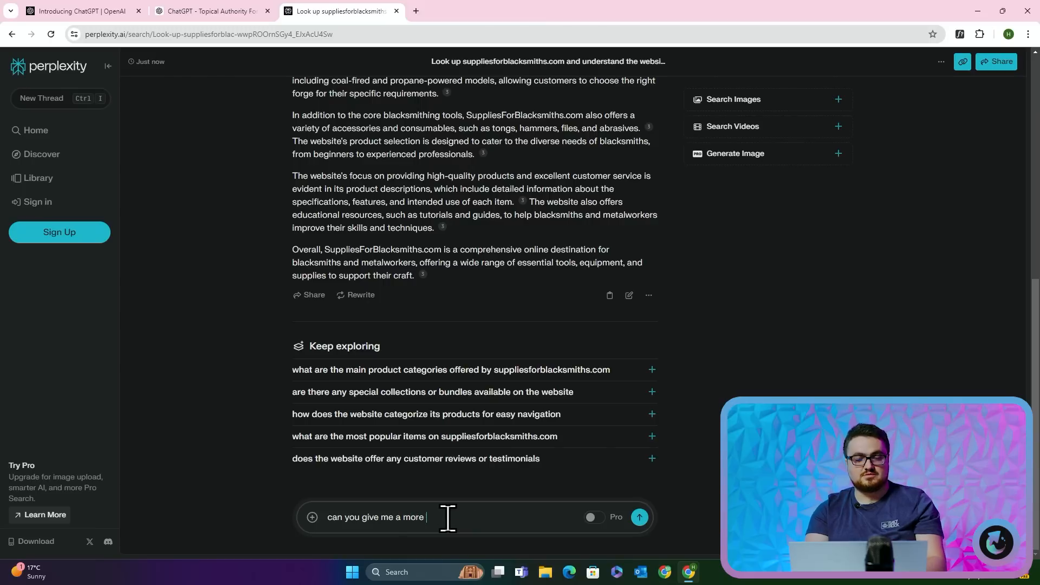
type("detailed analysis without giving me use")
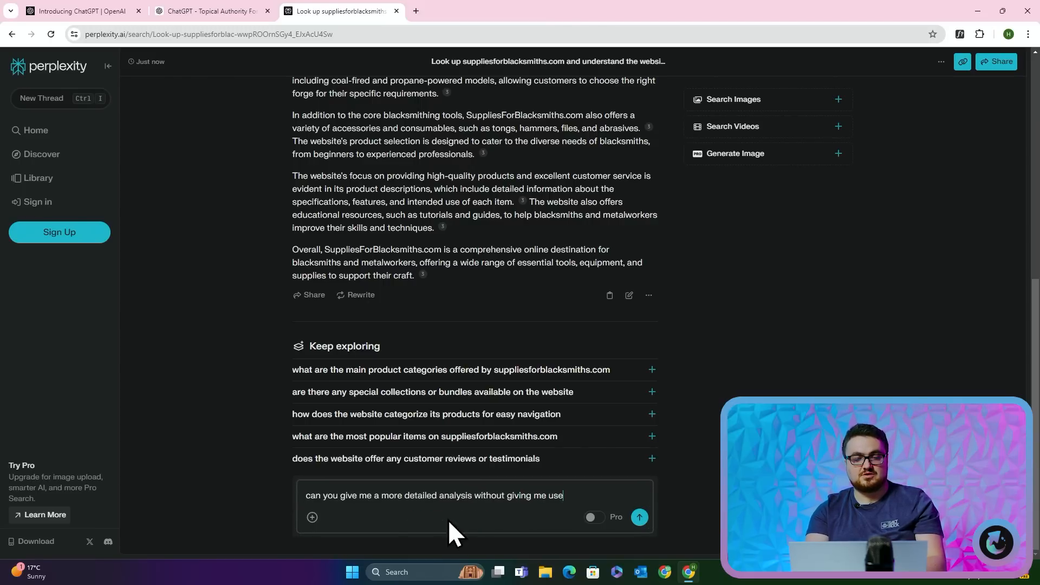
left_click(638, 517)
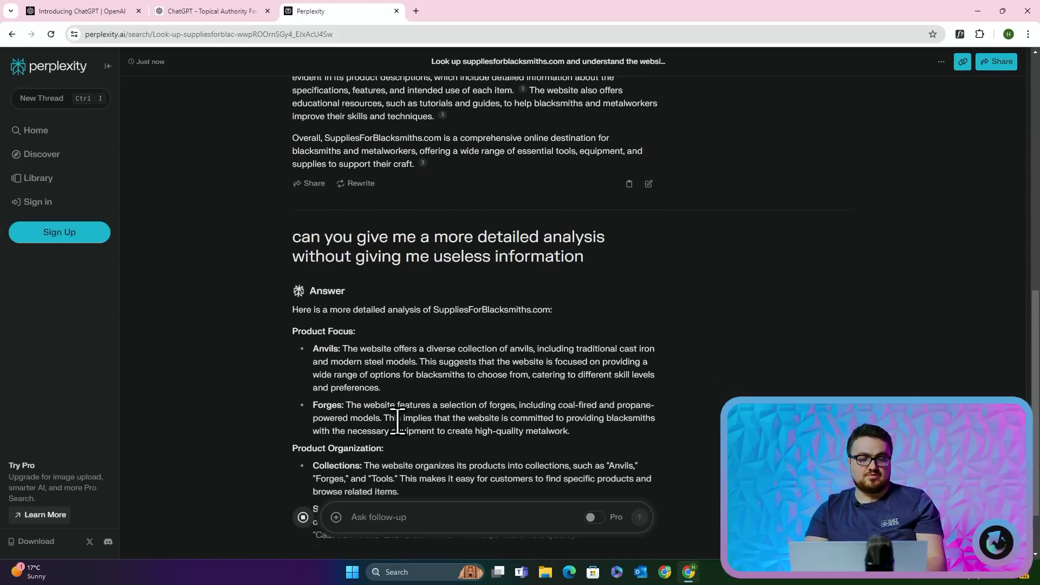
scroll("down", 3)
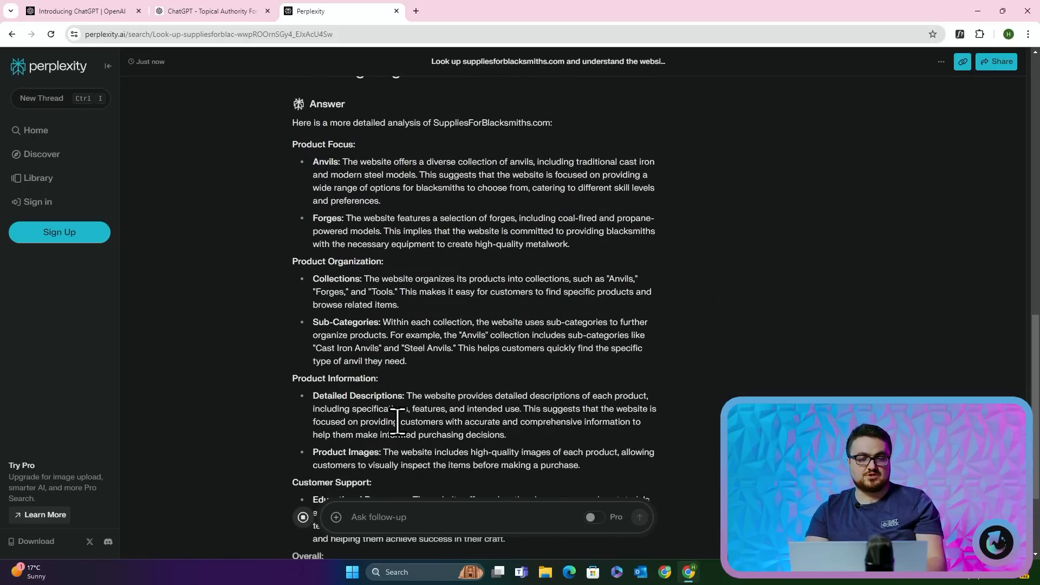
scroll("down", 3)
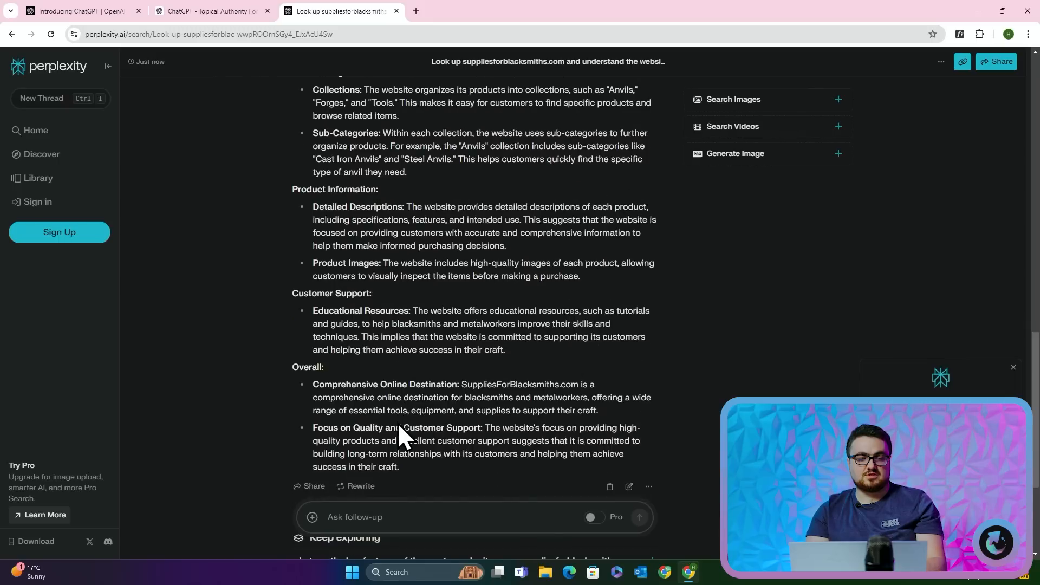
scroll("down", 3)
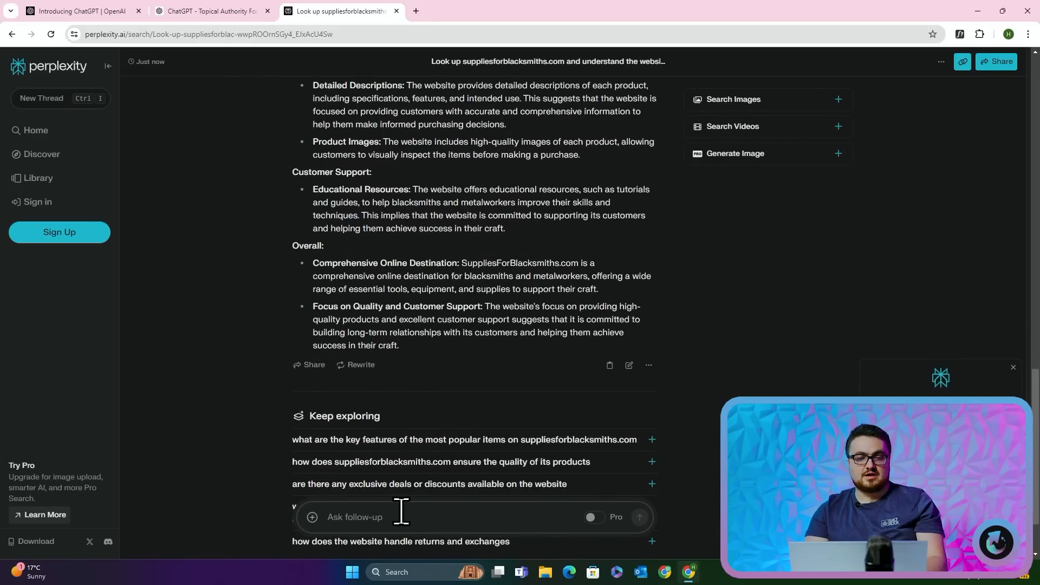
type("Remove customer support and replace with somet")
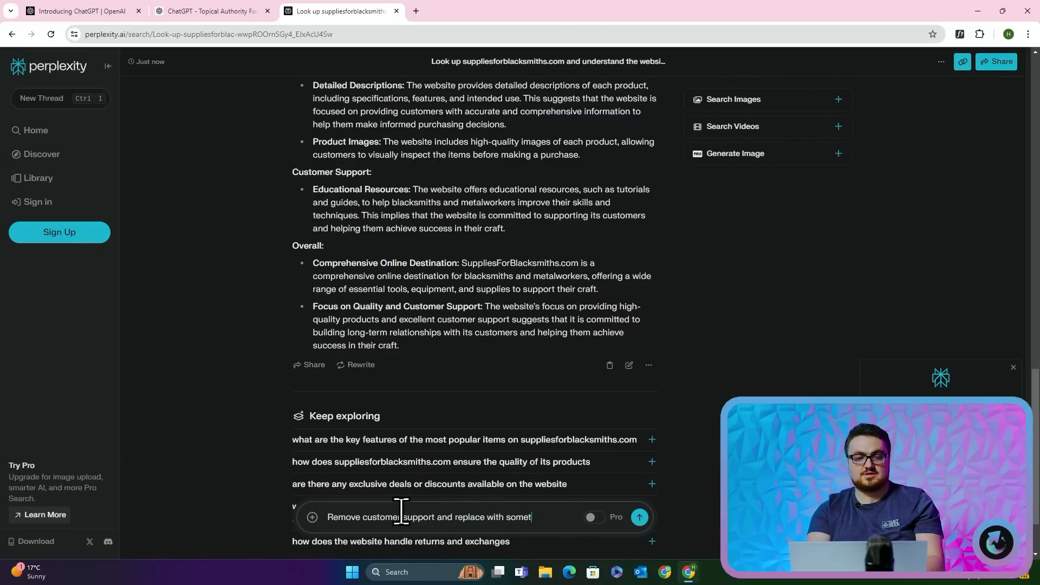
Submit the customer-support removal, dismiss the empty Notepad, and review the Product Comparison section
left_click(638, 516)
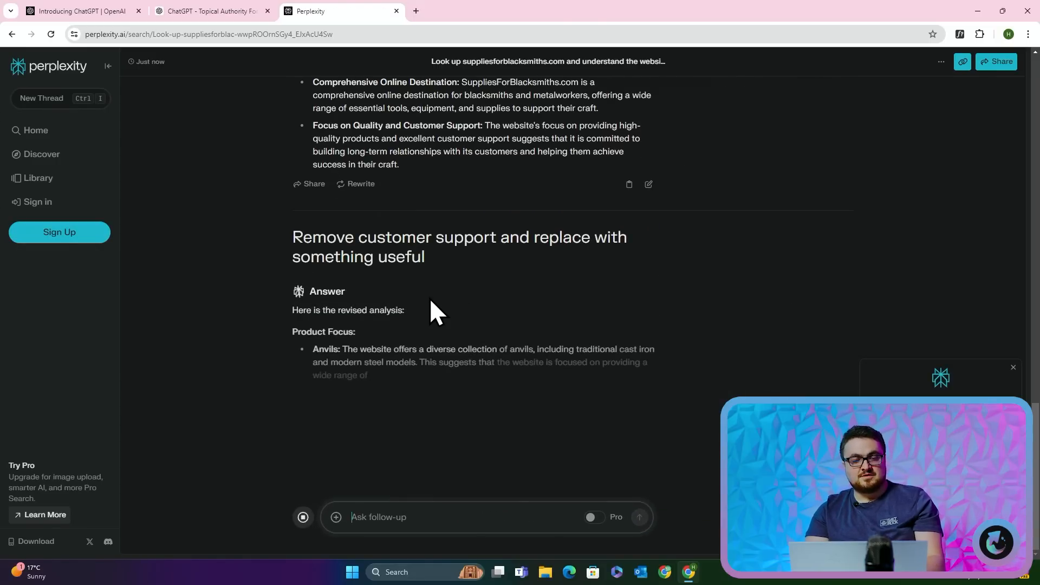
scroll("down", 3)
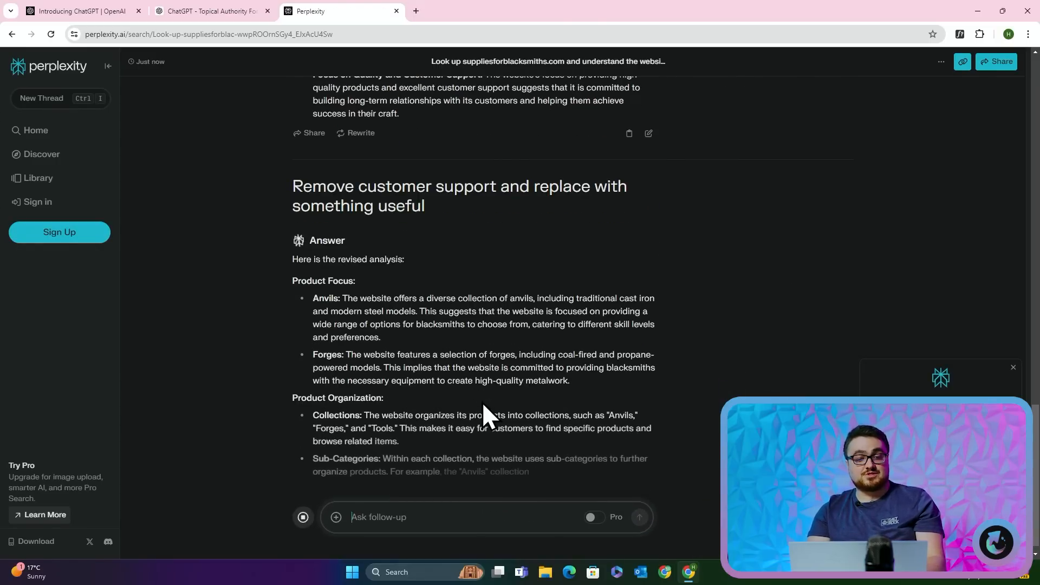
scroll("down", 3)
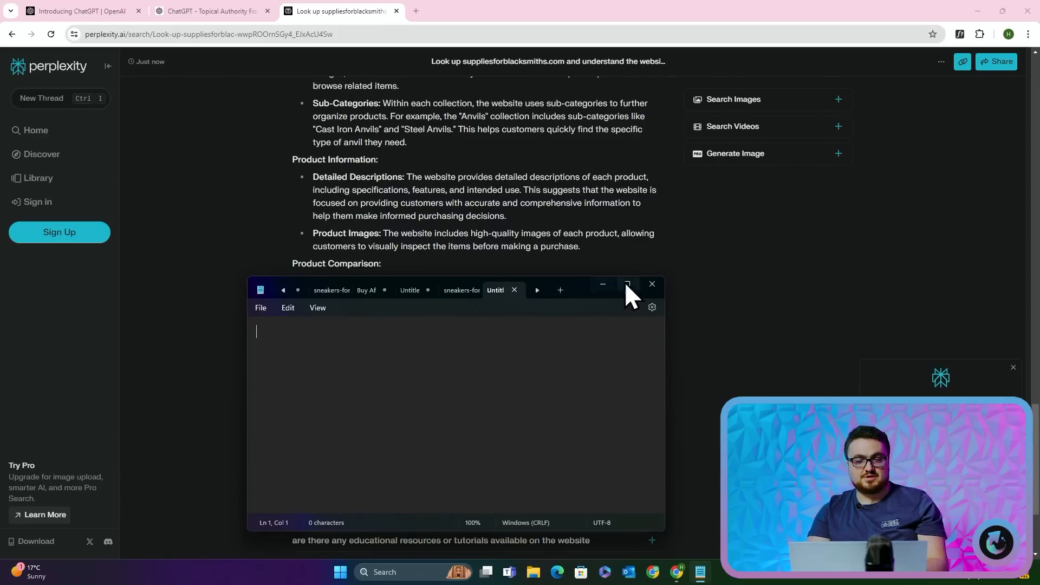
left_click(626, 284)
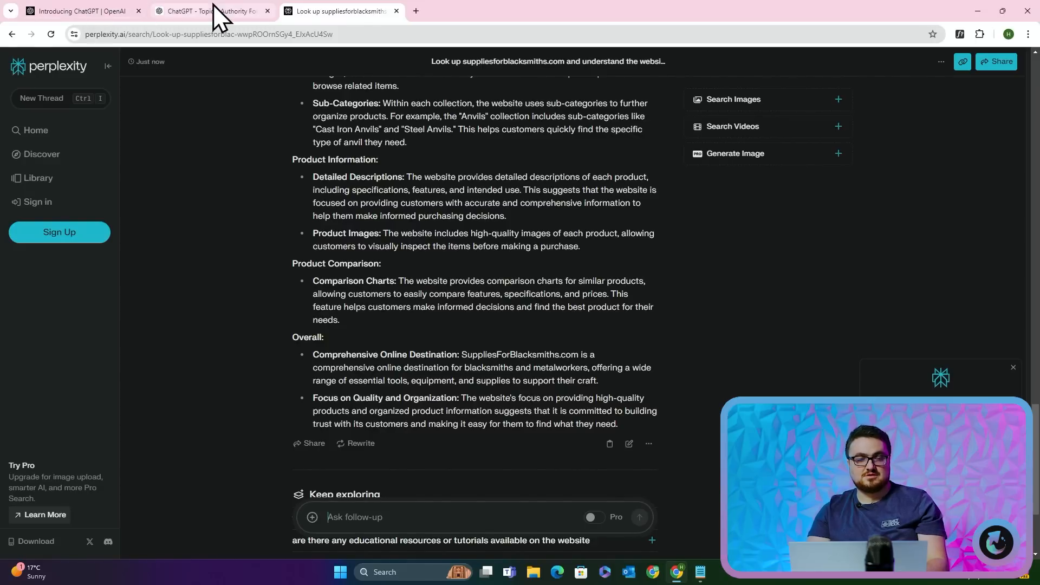
scroll("down", 3)
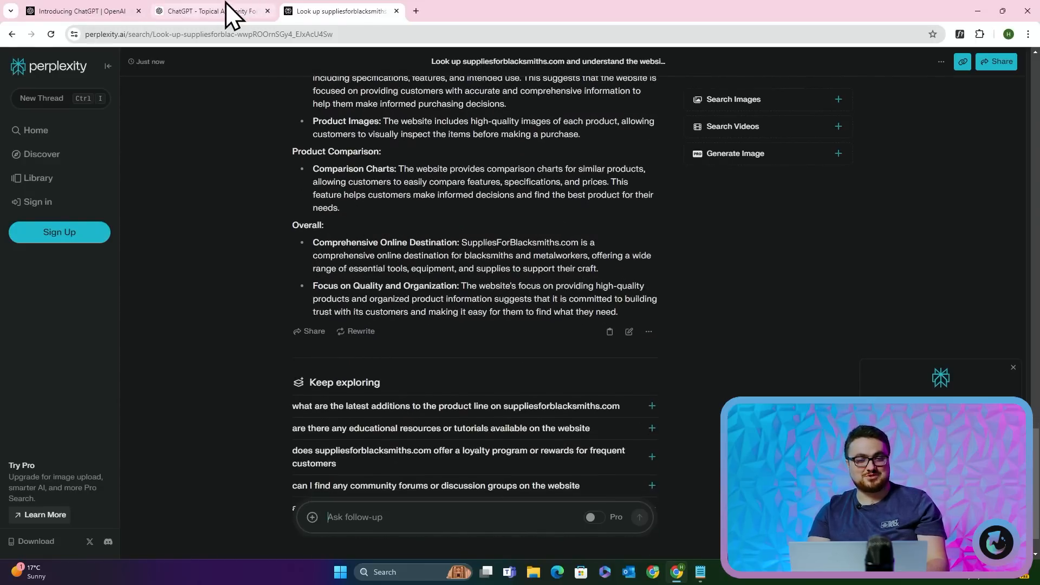
Ask the Topical Authority GPT to look up suppliesforblacksmiths.com and build its topical map
left_click(209, 11)
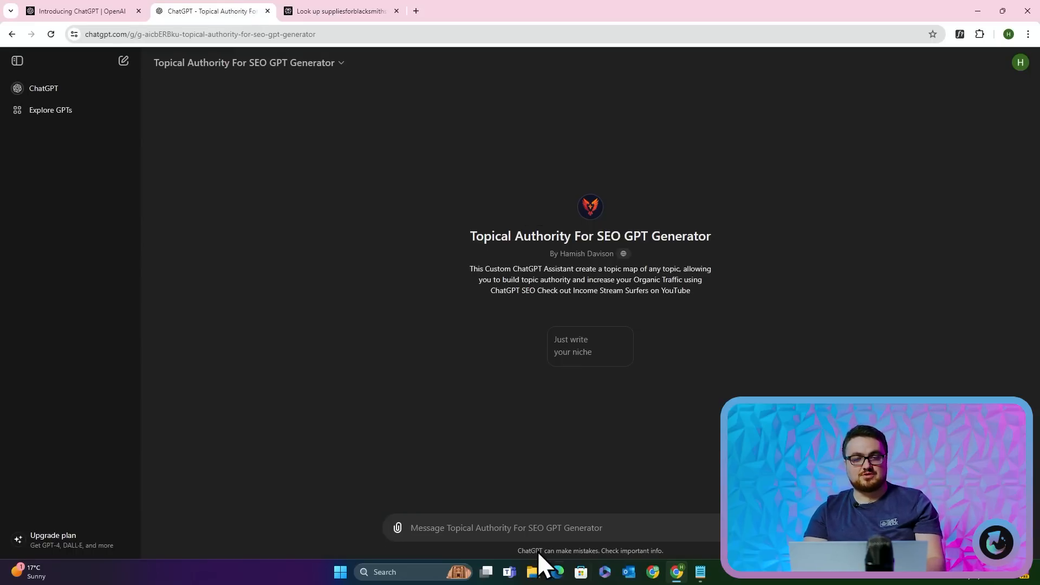
mouse_move(481, 527)
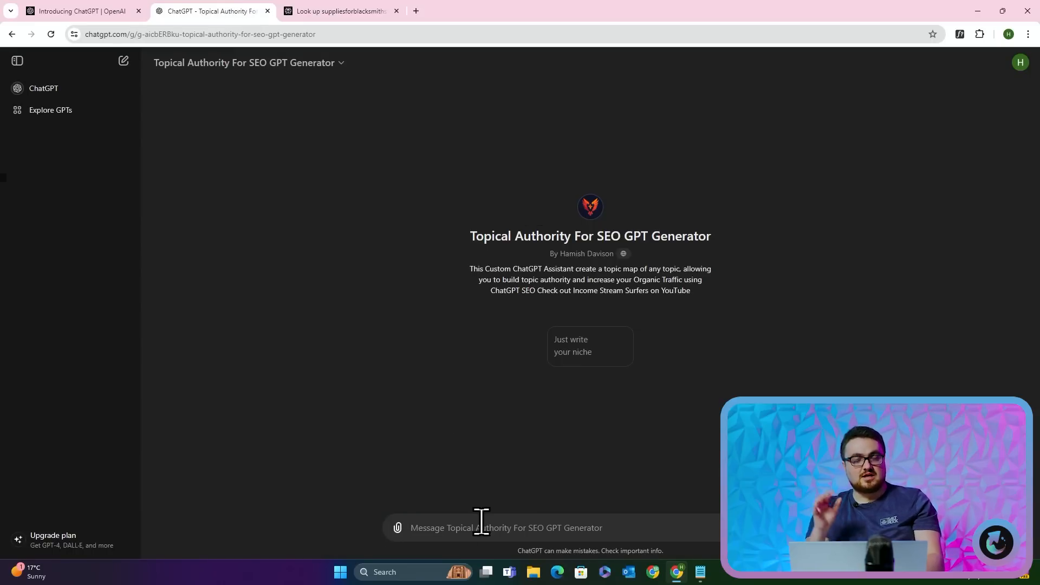
type("look up suppliesfor blacksmiths.com, understand wha")
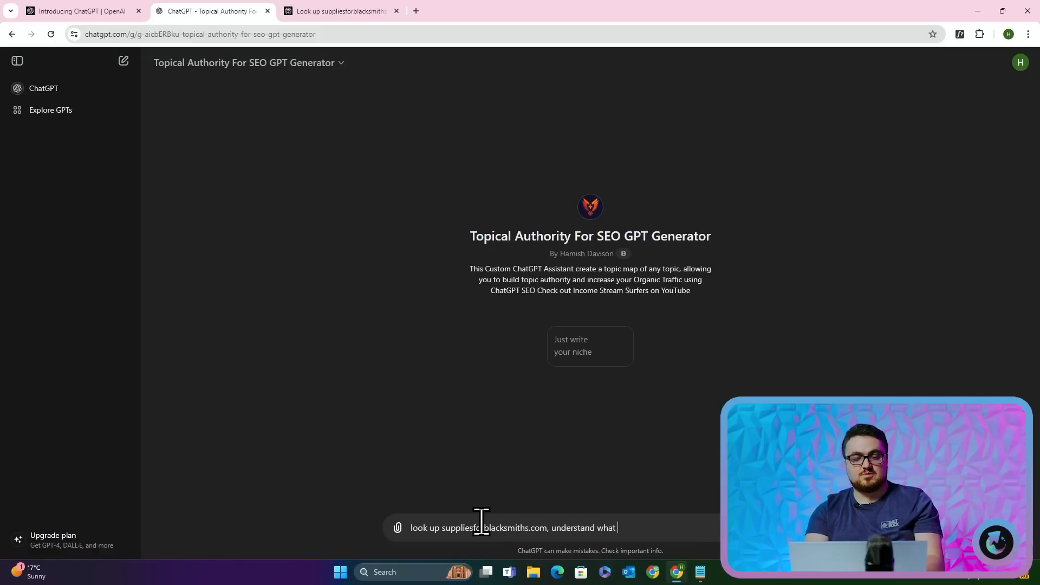
type("they're trying to sell in")
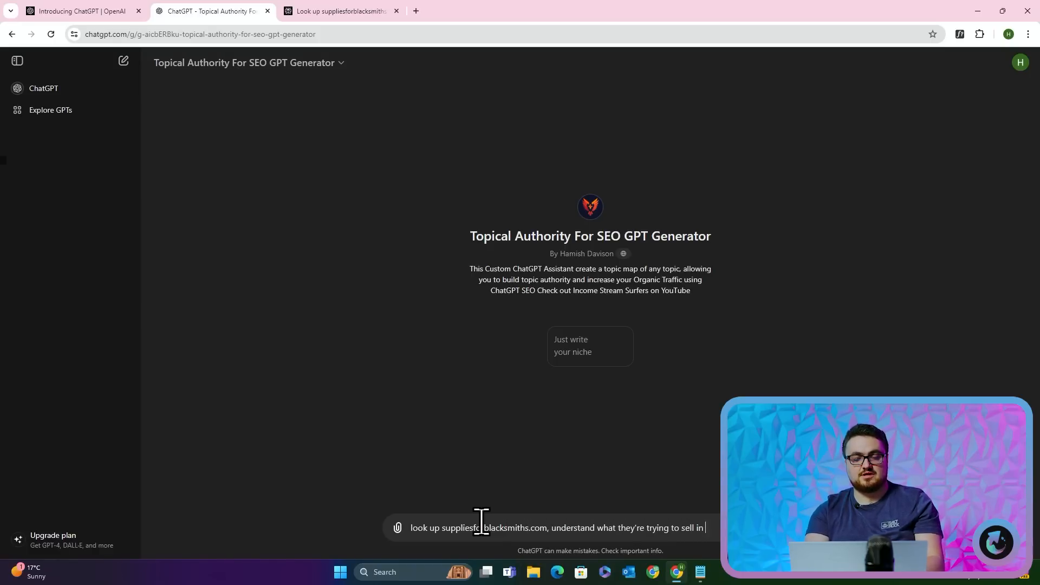
type("thei")
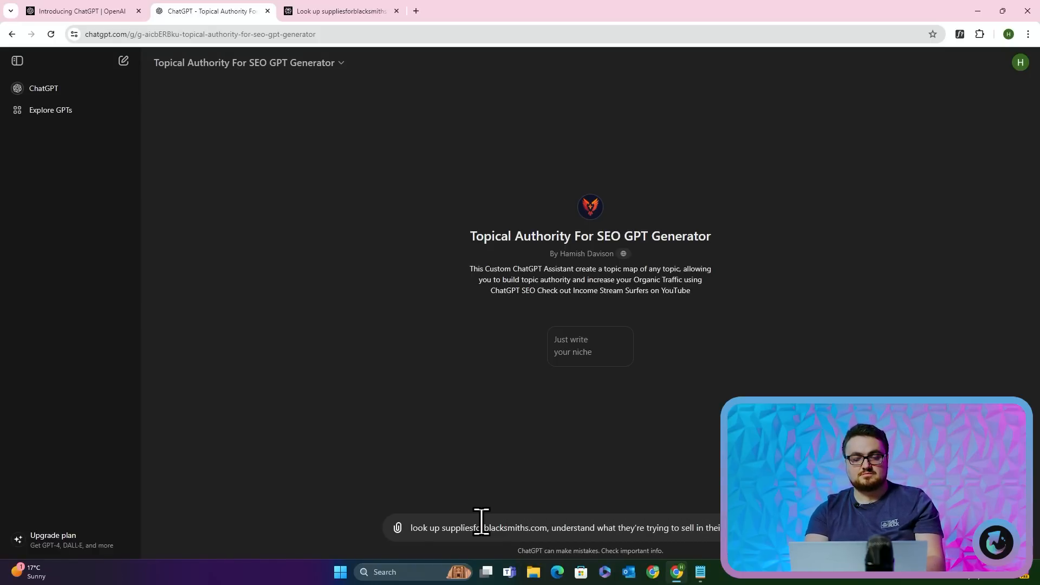
type("and then make tha")
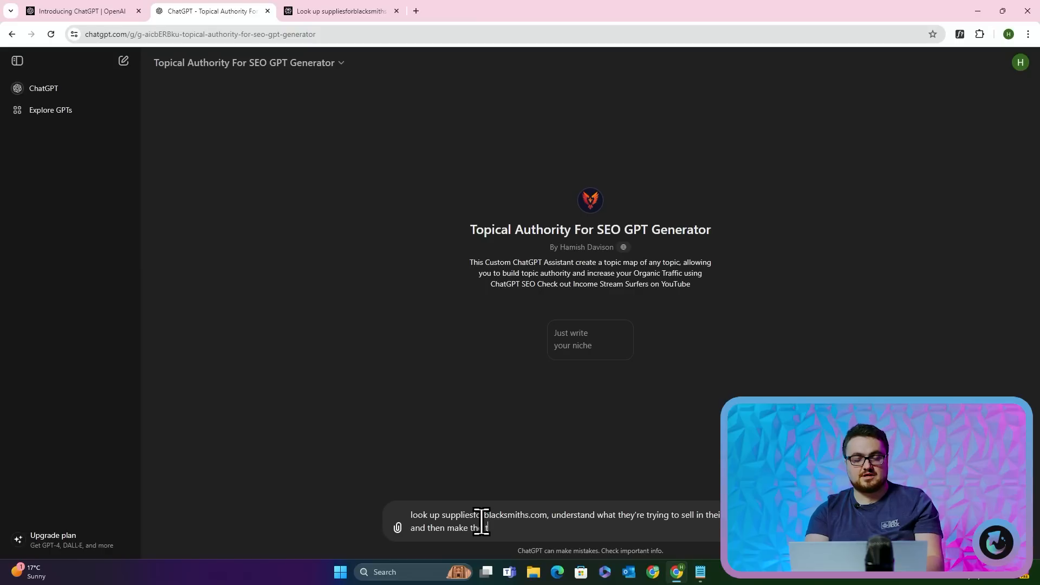
type("topcia")
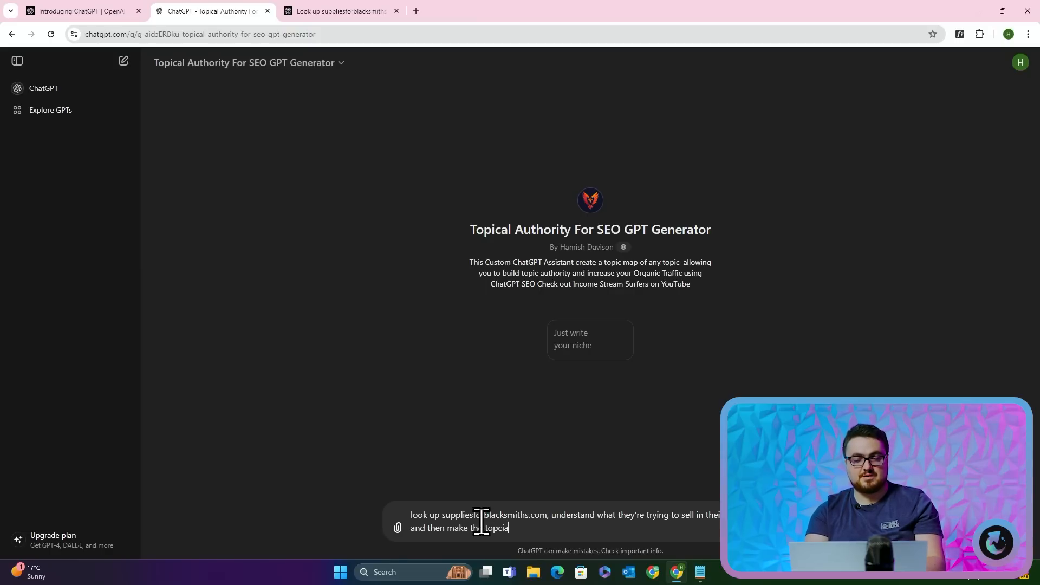
key("Return")
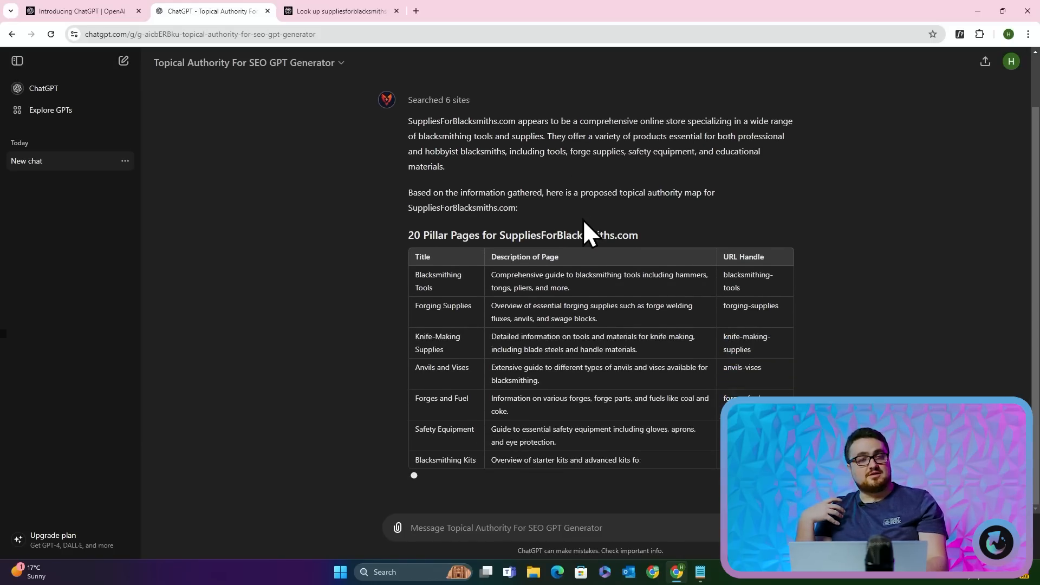
Scroll through the 20-row pillar page table and the closing offer of subpillar pages
scroll("down", 3)
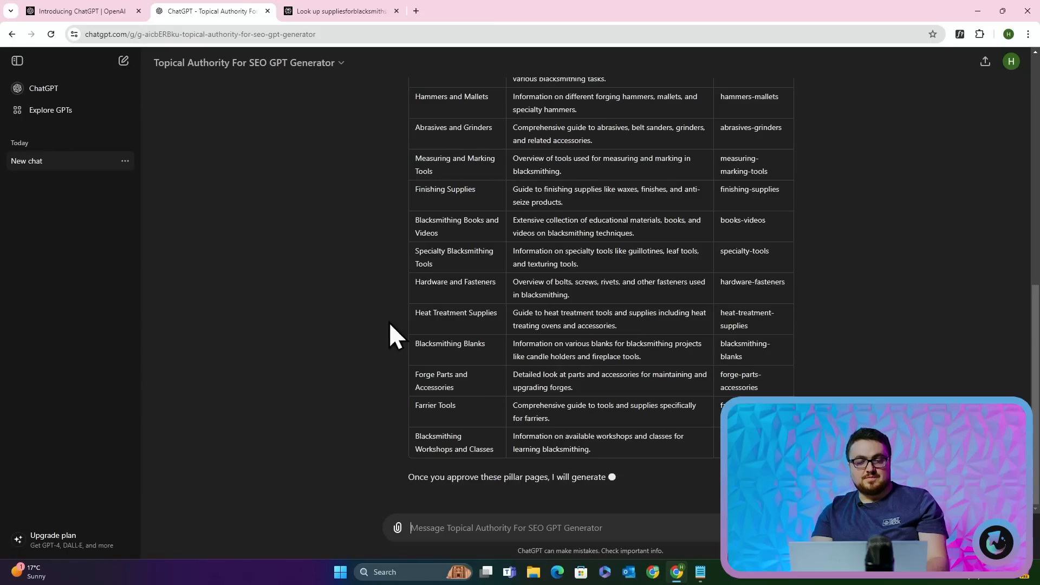
scroll("up", 3)
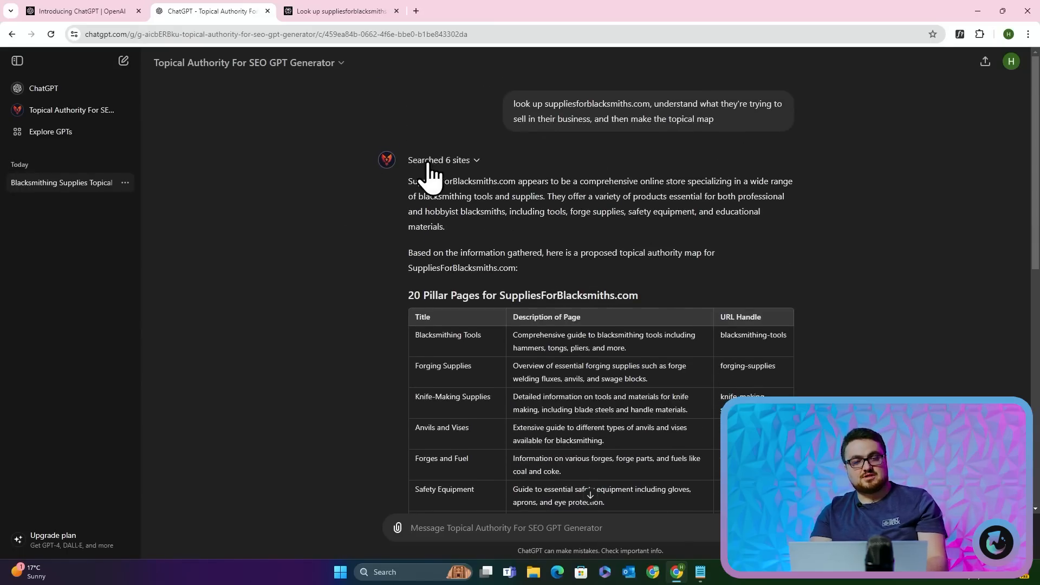
mouse_move(202, 92)
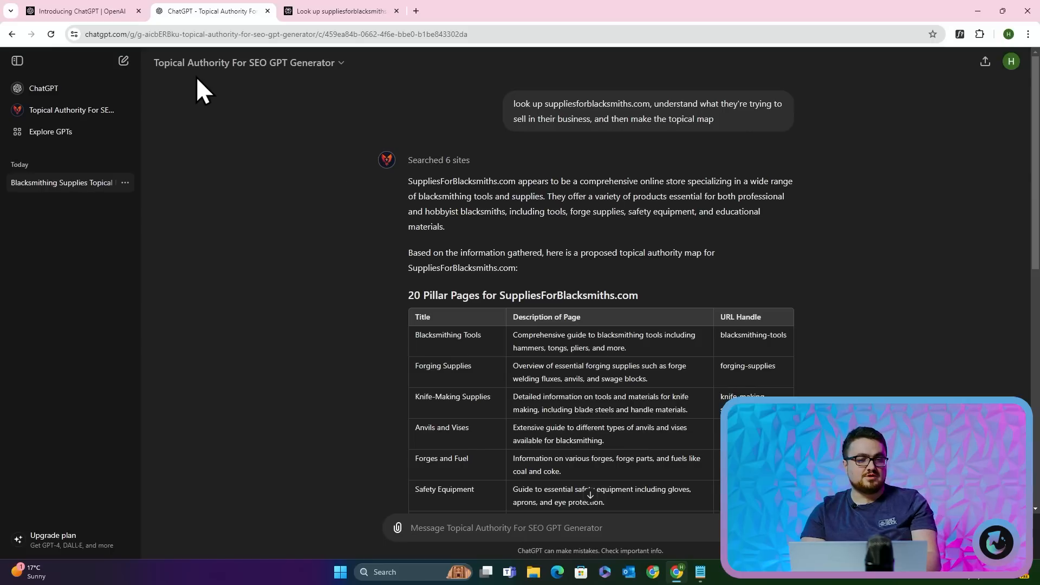
mouse_move(334, 352)
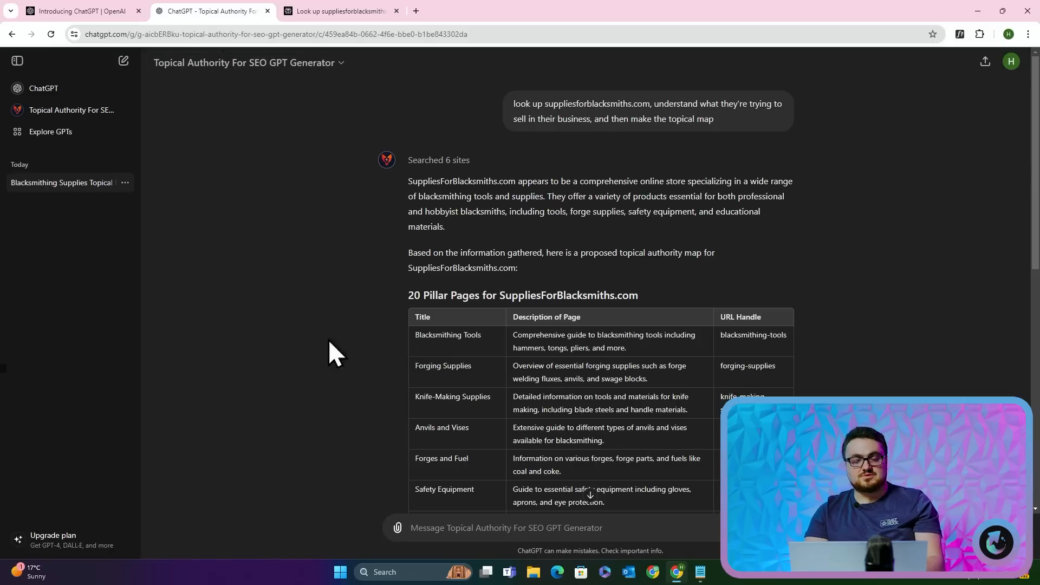
mouse_move(494, 272)
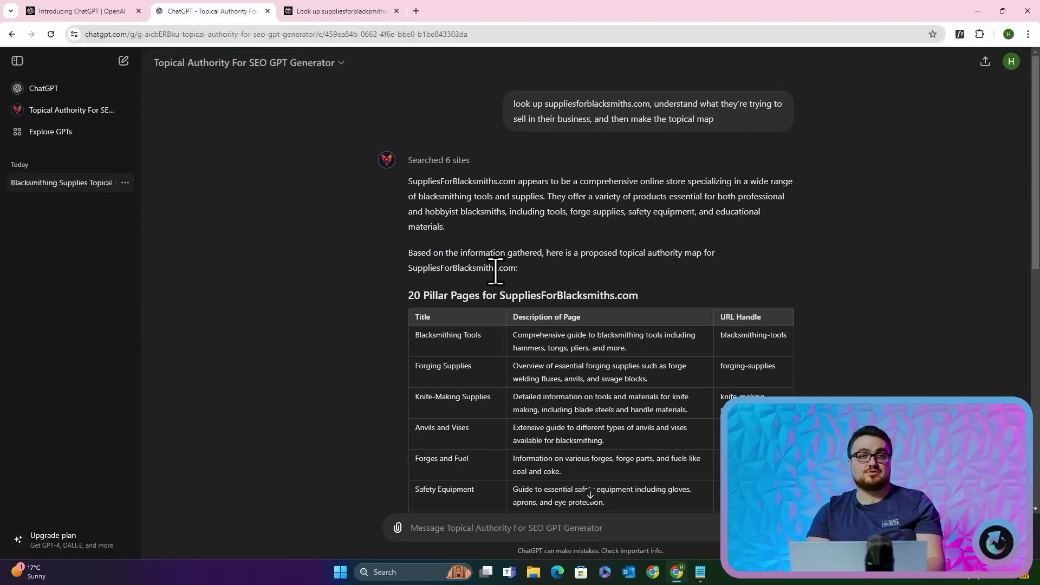
mouse_move(425, 203)
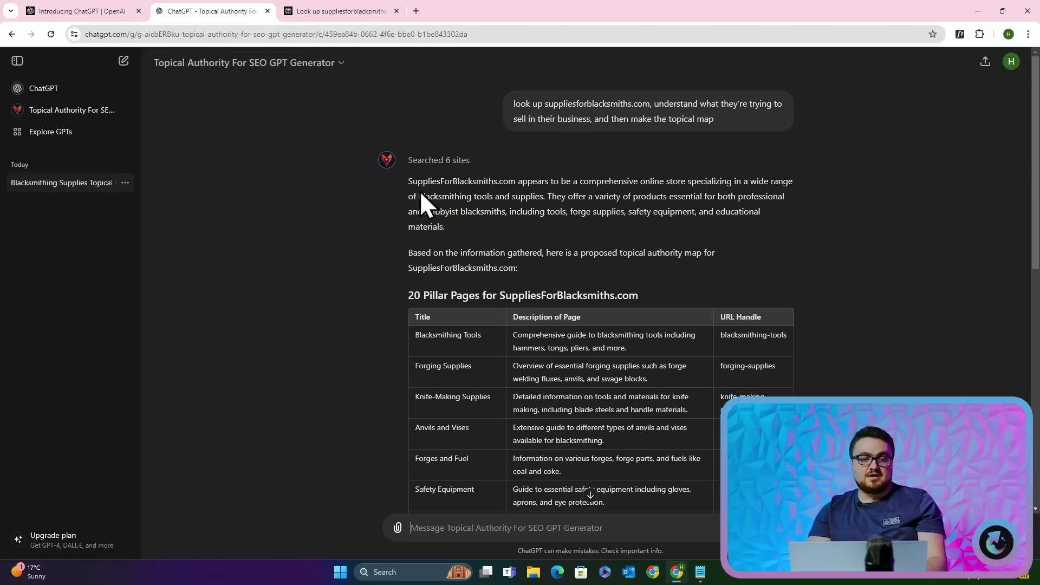
scroll("down", 3)
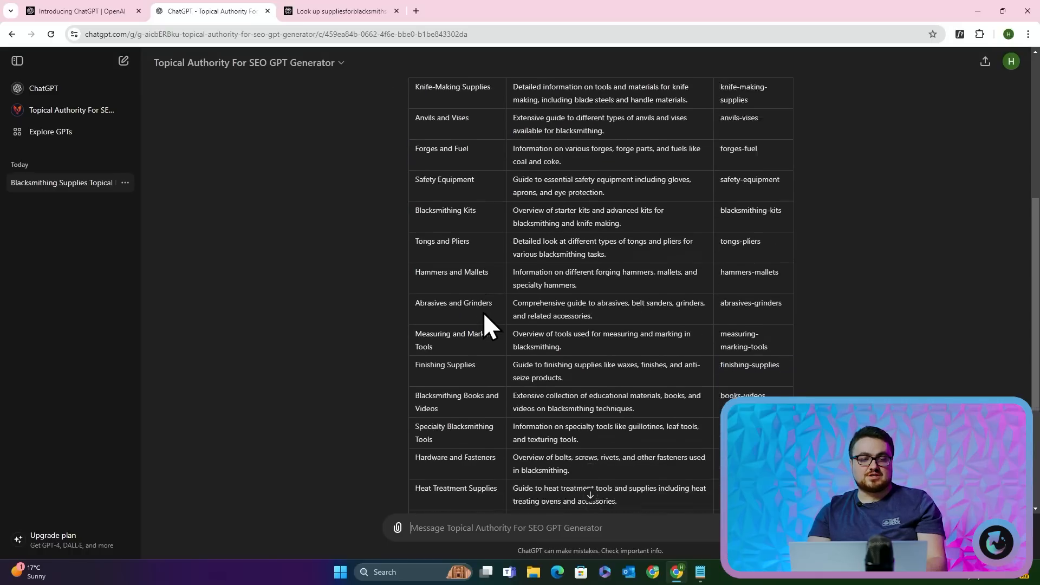
scroll("down", 3)
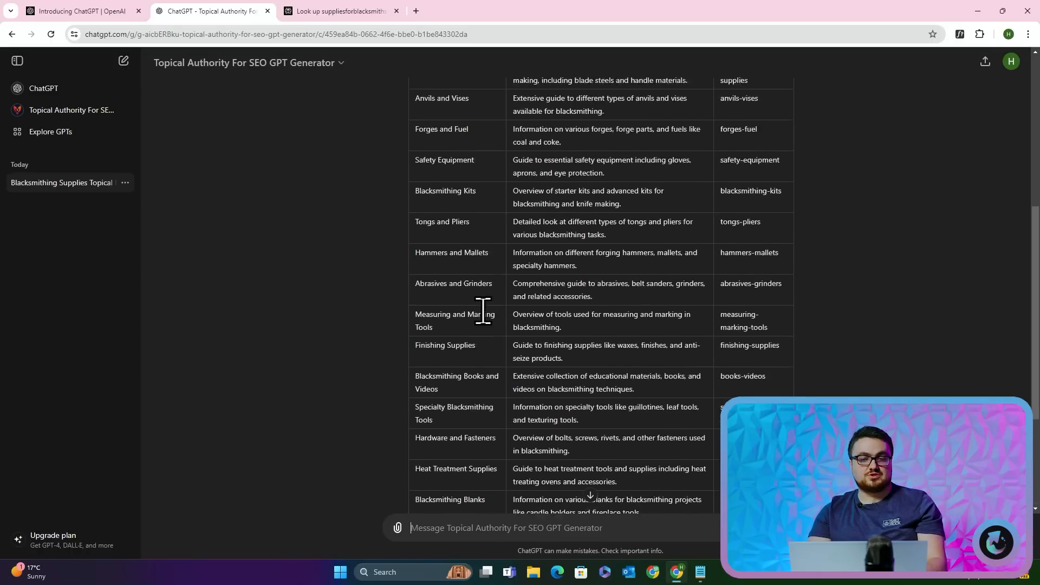
scroll("up", 3)
type("g")
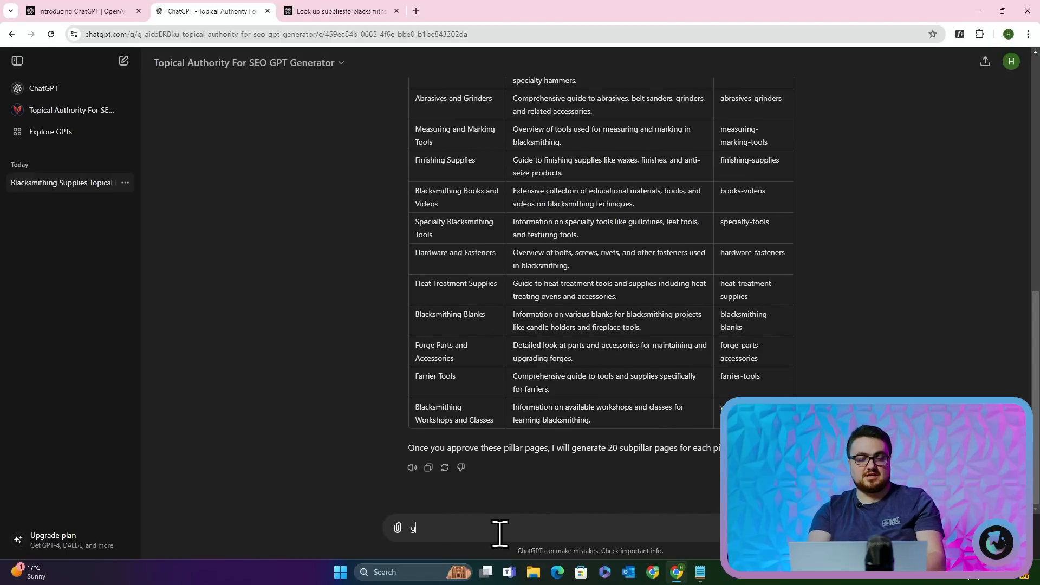
Ask for the subpillar pages and scroll through the resulting tables, starting with Blacksmithing Tools
type("now give me the subpi")
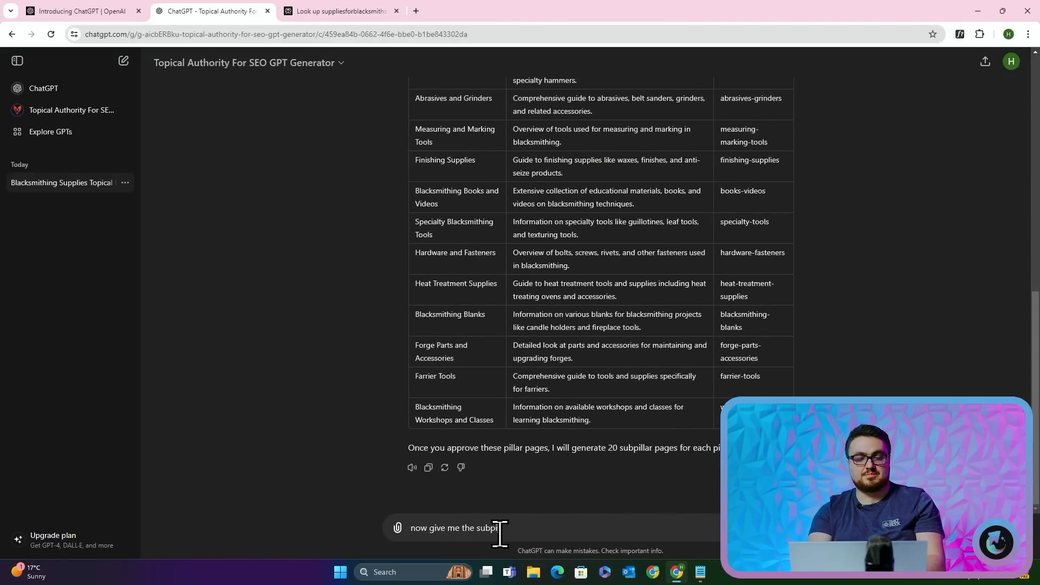
key("Return")
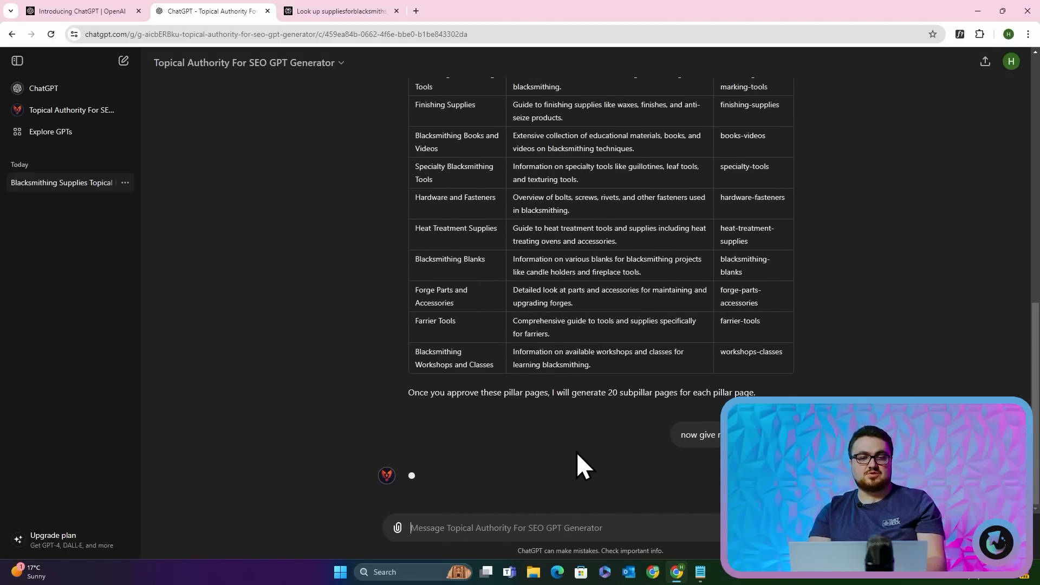
scroll("up", 3)
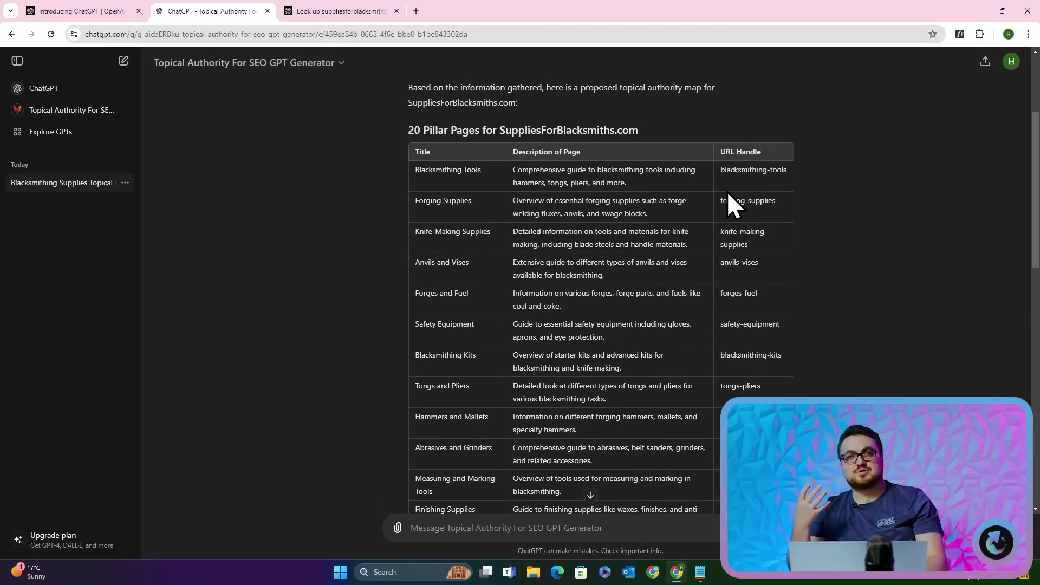
scroll("down", 3)
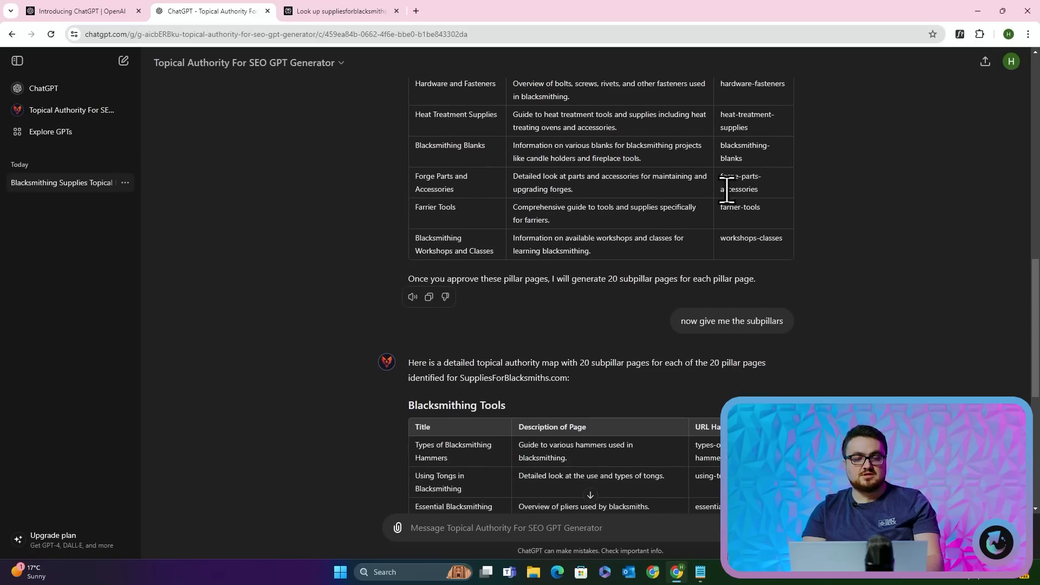
scroll("down", 3)
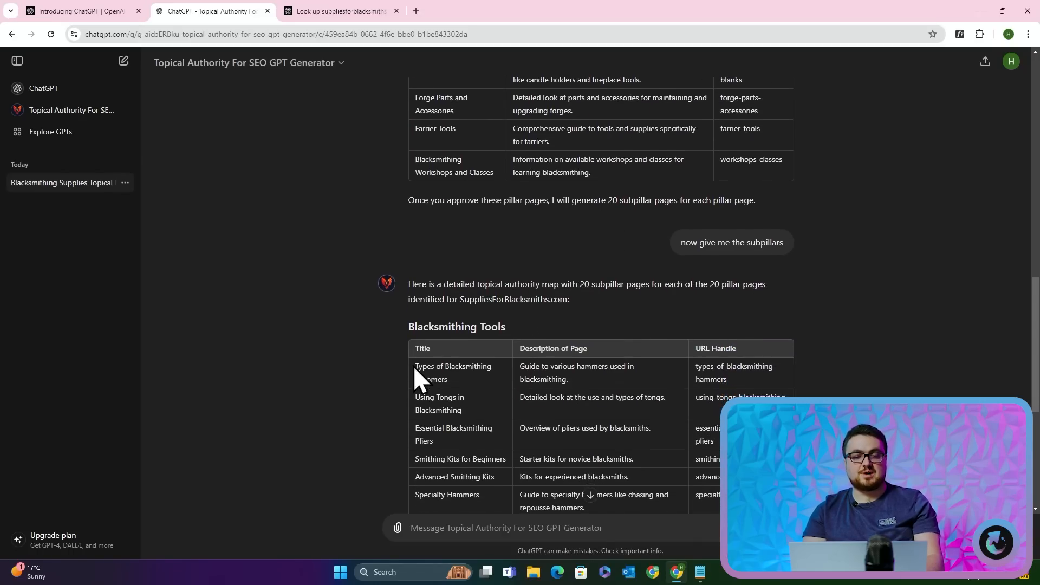
scroll("down", 3)
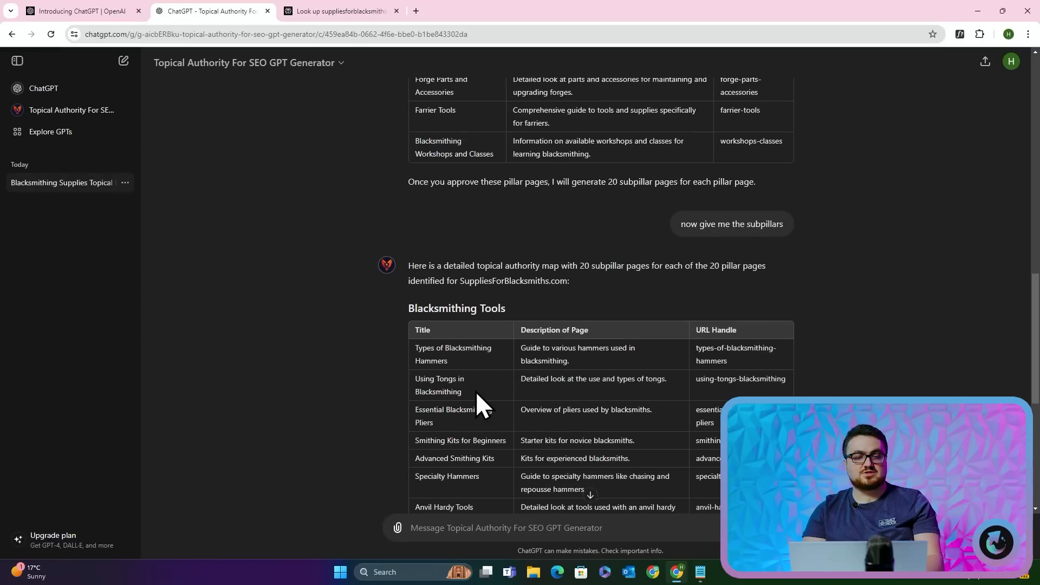
scroll("down", 3)
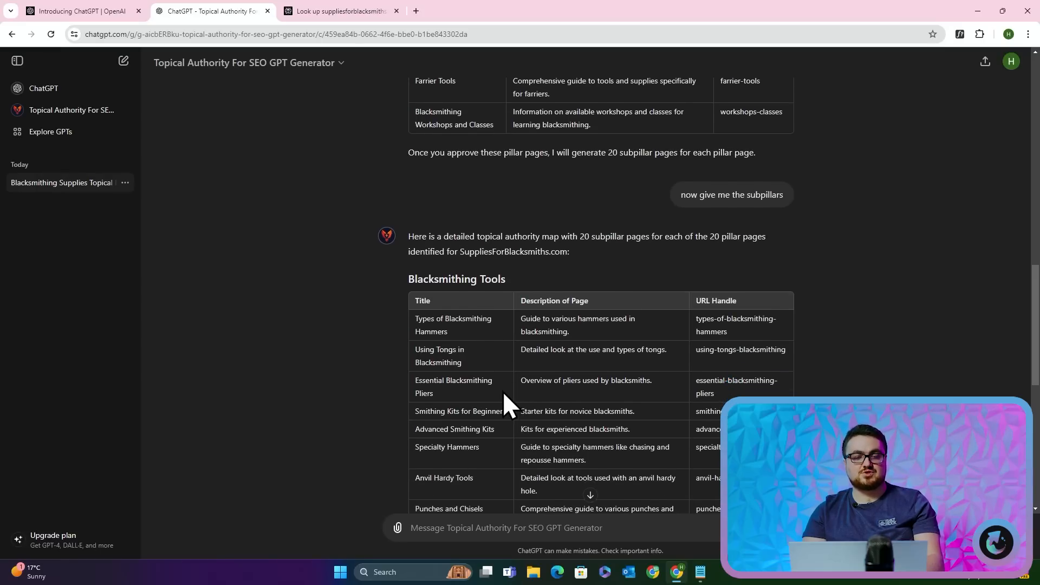
scroll("down", 3)
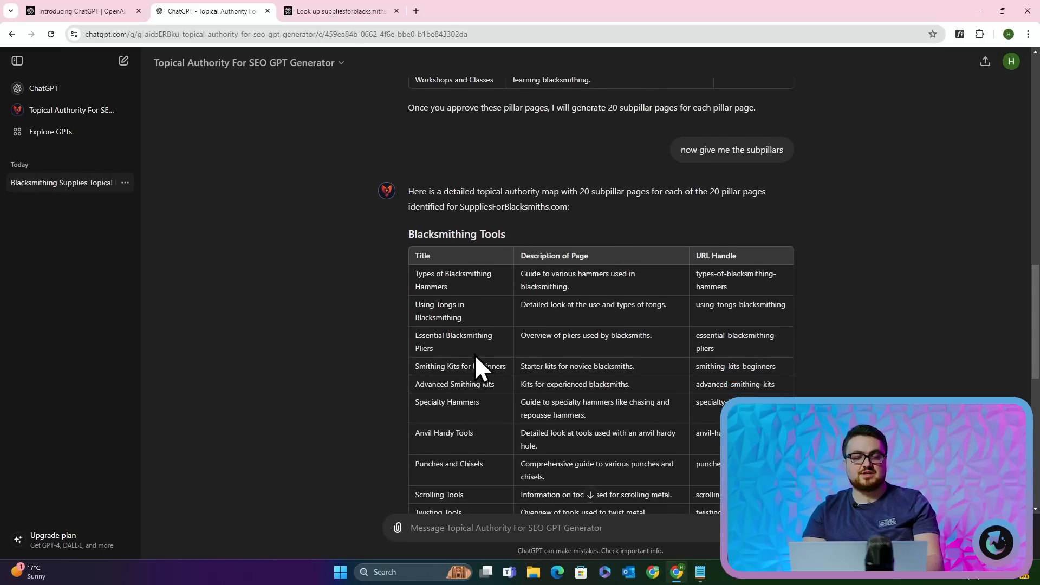
scroll("down", 3)
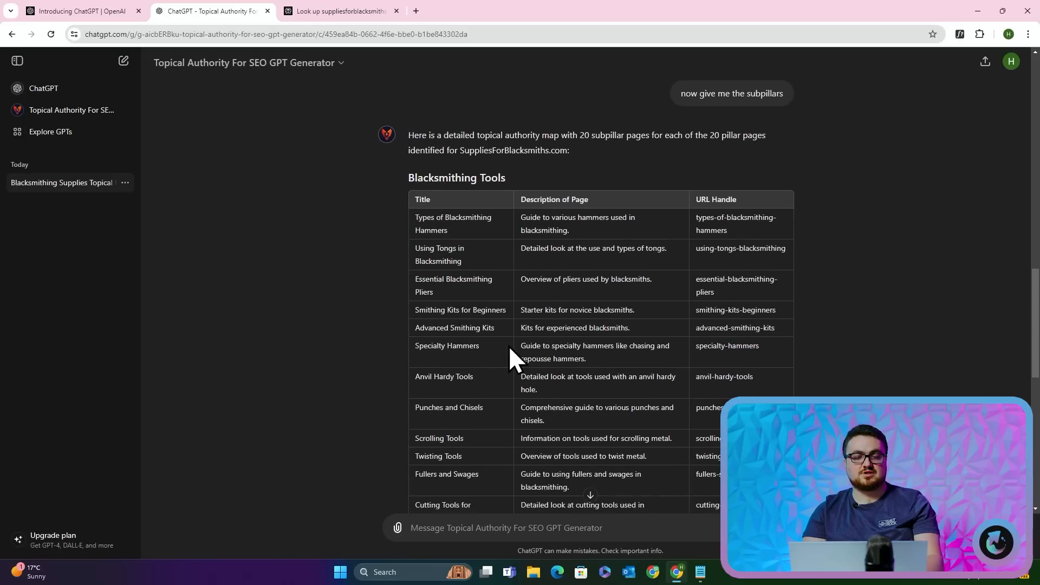
scroll("up", 3)
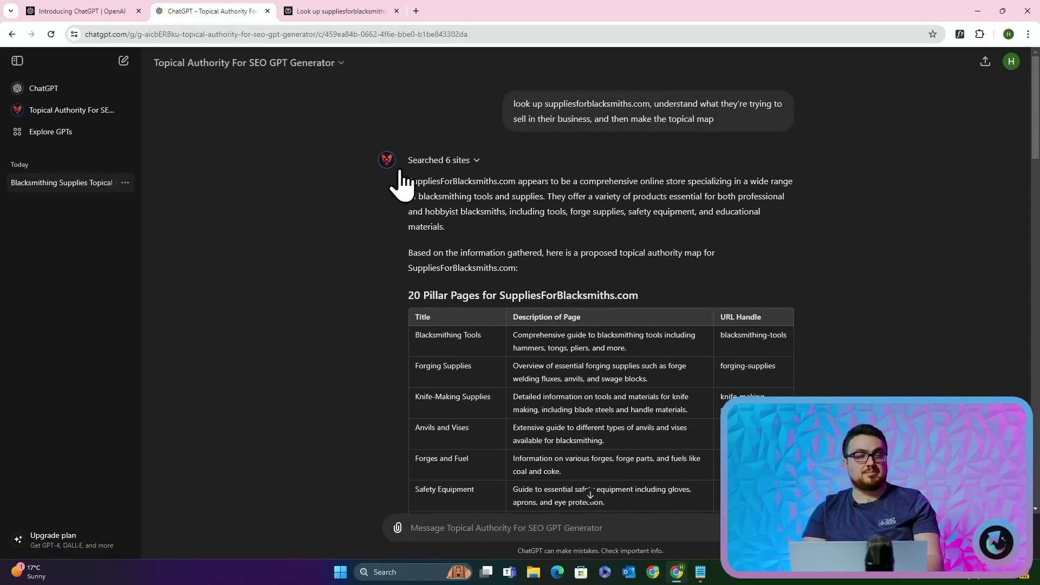
mouse_move(212, 103)
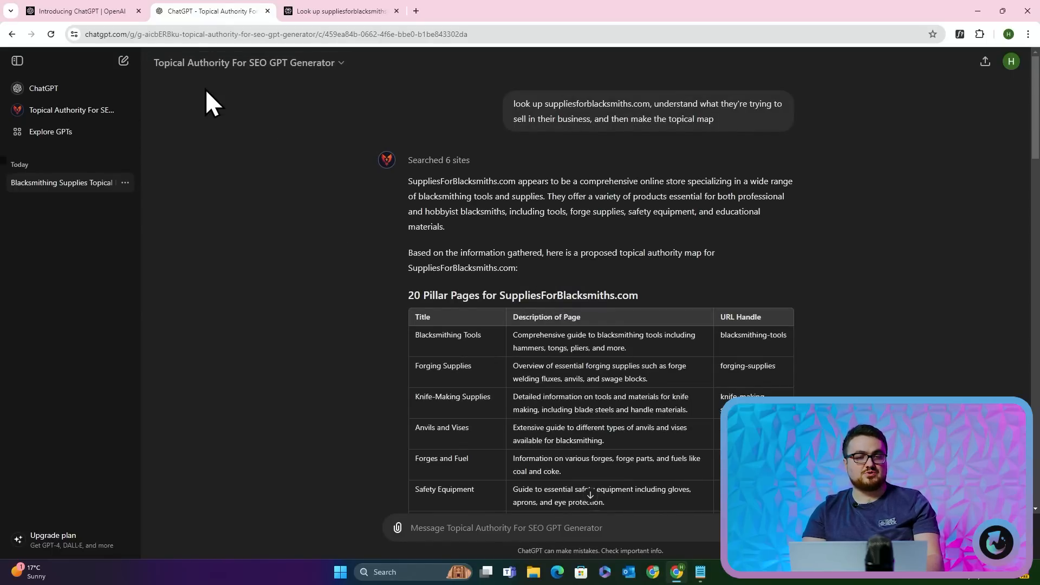
Bring Perplexity's site analysis into a new topical authority GPT chat so it starts the map
left_click(337, 11)
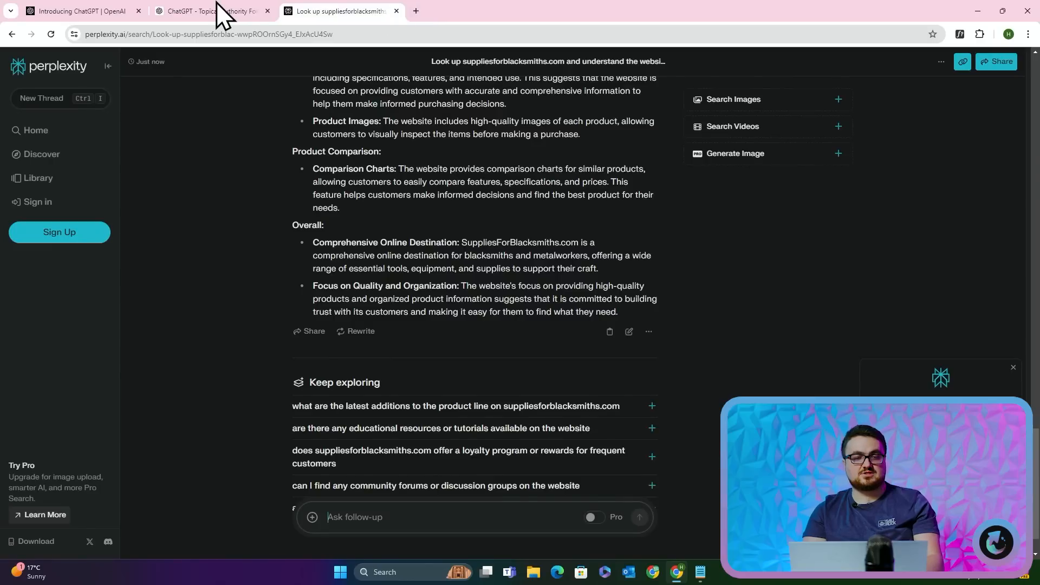
left_click(212, 11)
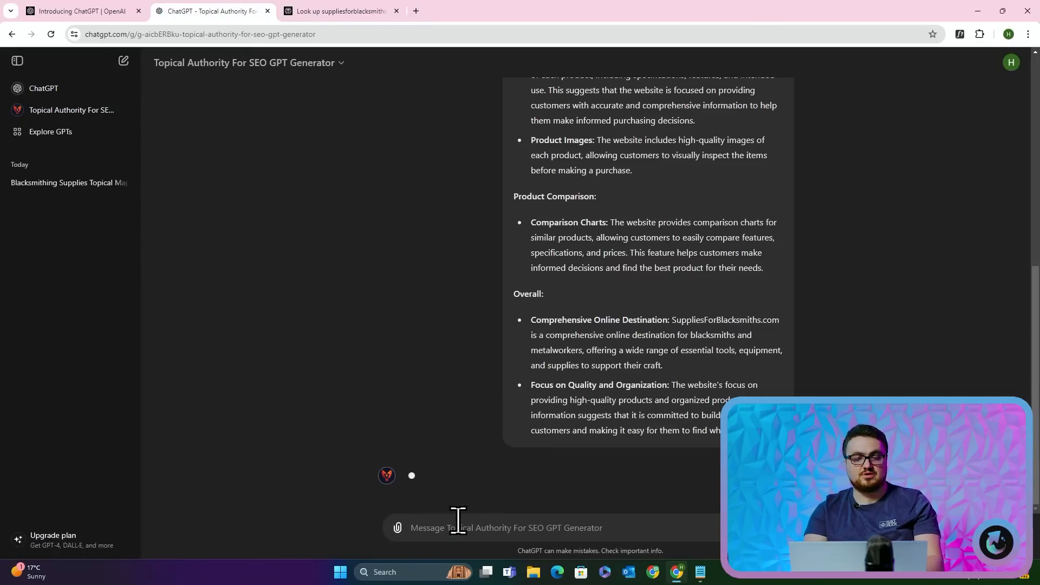
scroll("up", 3)
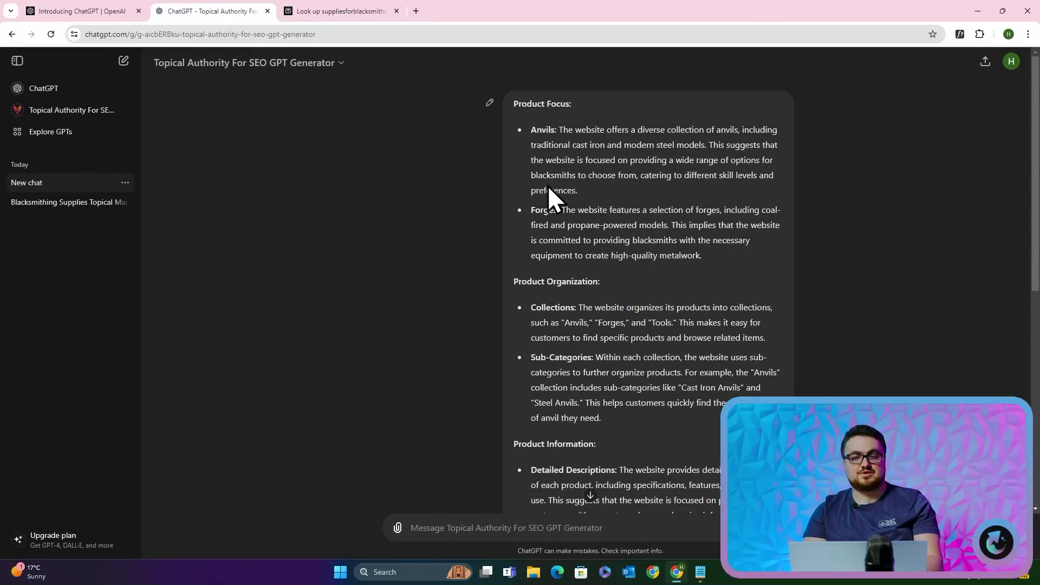
scroll("down", 3)
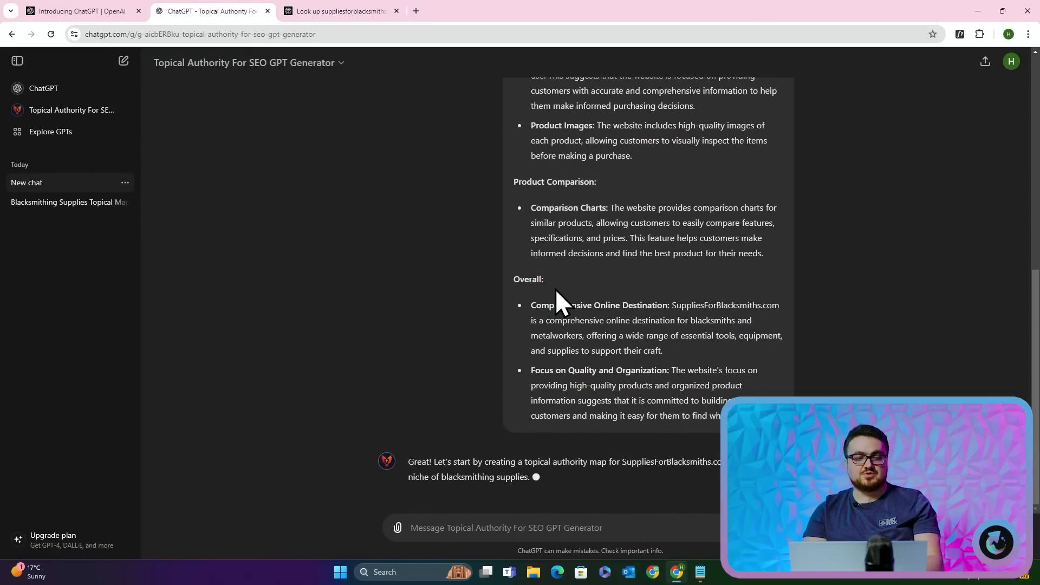
mouse_move(520, 271)
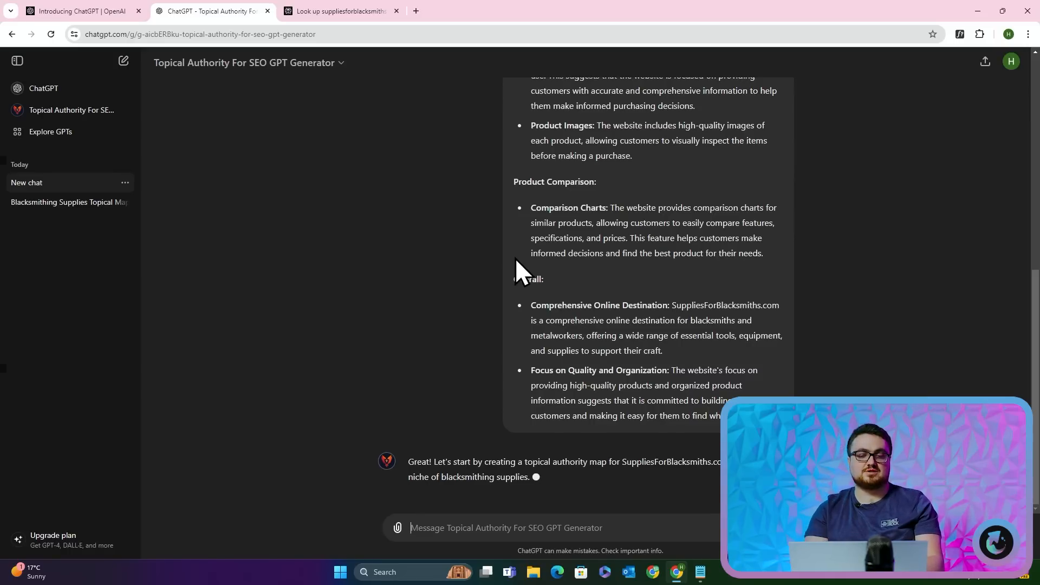
Review the 20 pillar pages table, Cast Iron Anvils to Blacksmithing Forums, through the Approval Step
scroll("down", 3)
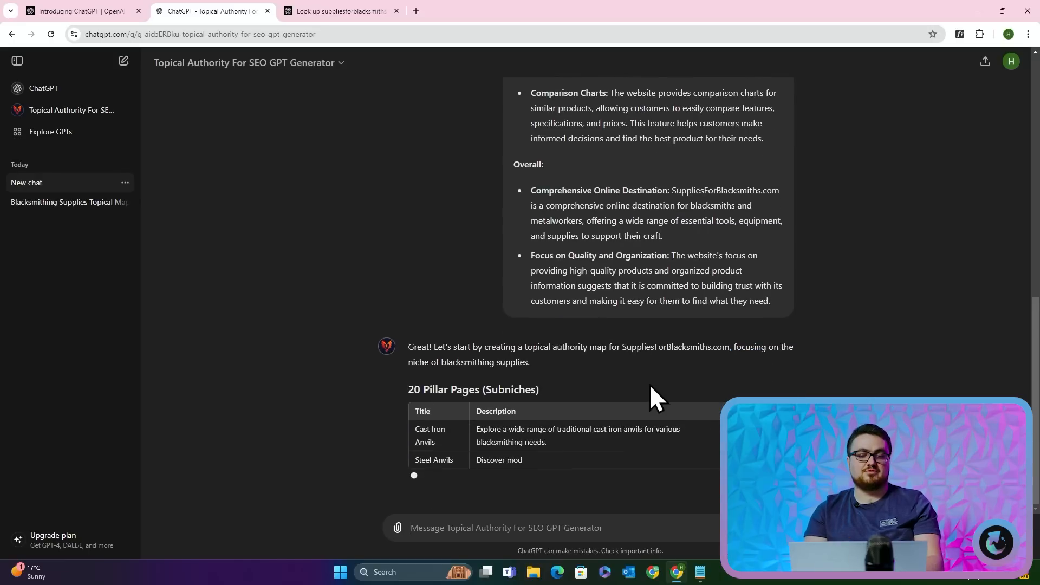
scroll("down", 3)
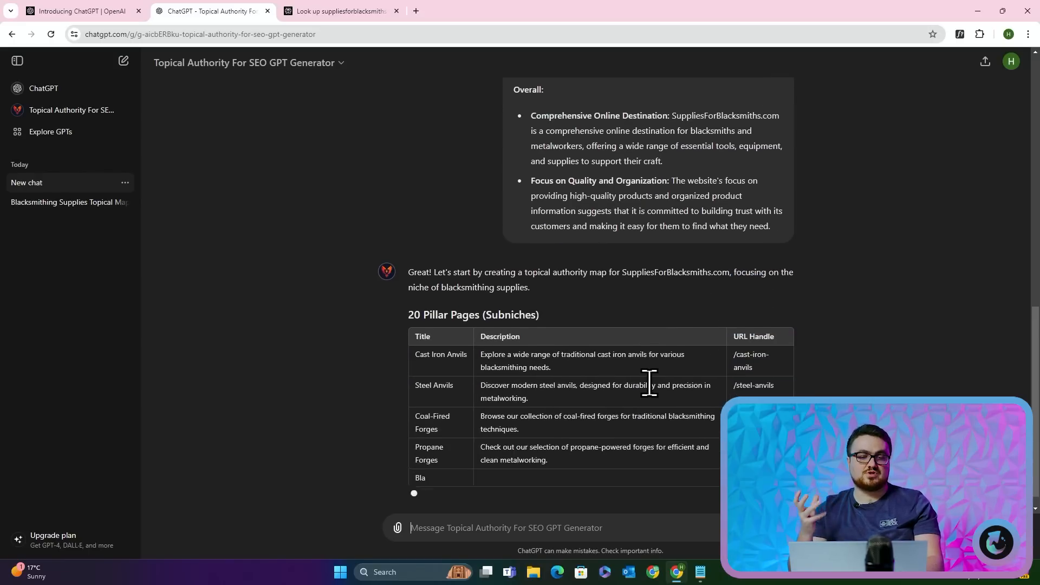
scroll("down", 3)
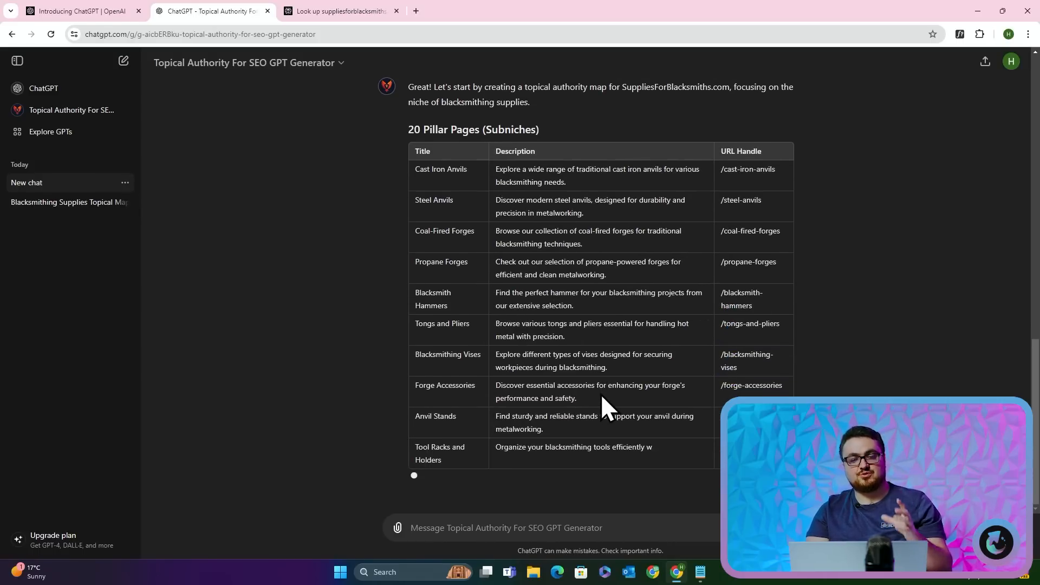
scroll("up", 3)
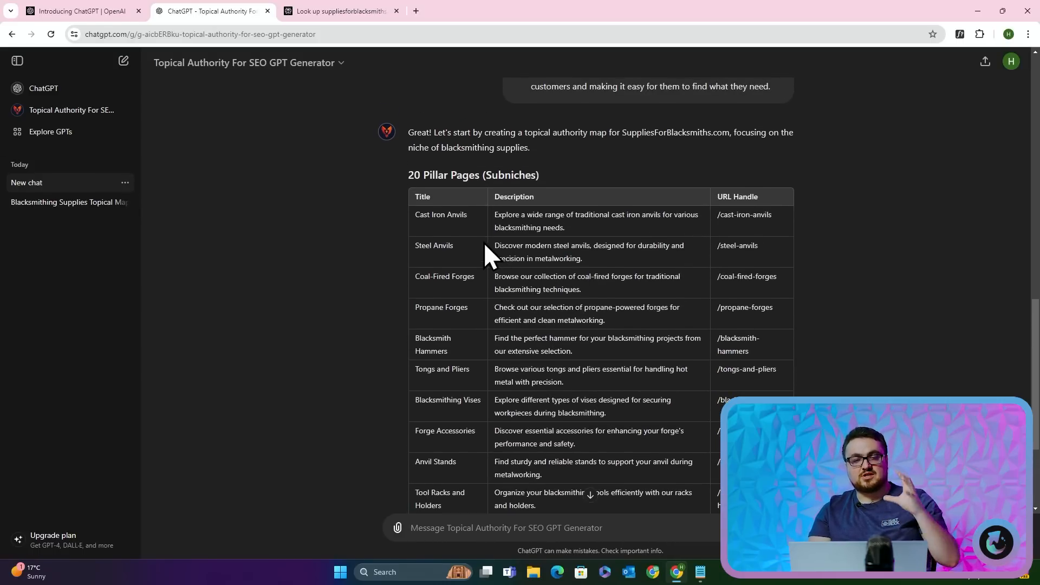
scroll("down", 3)
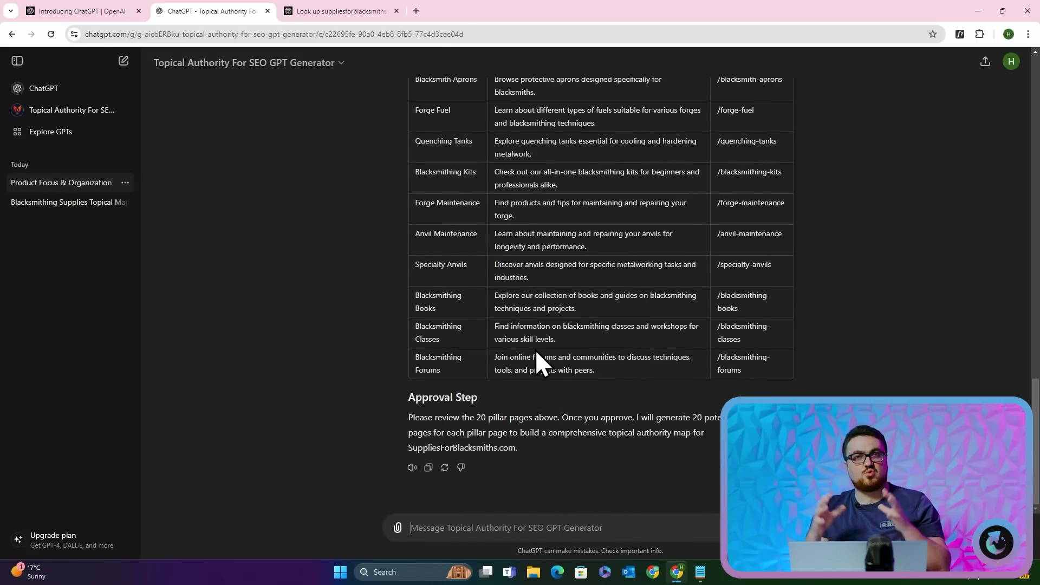
Ask the GPT for the subpillar pages, five per pillar page
type("please give mem")
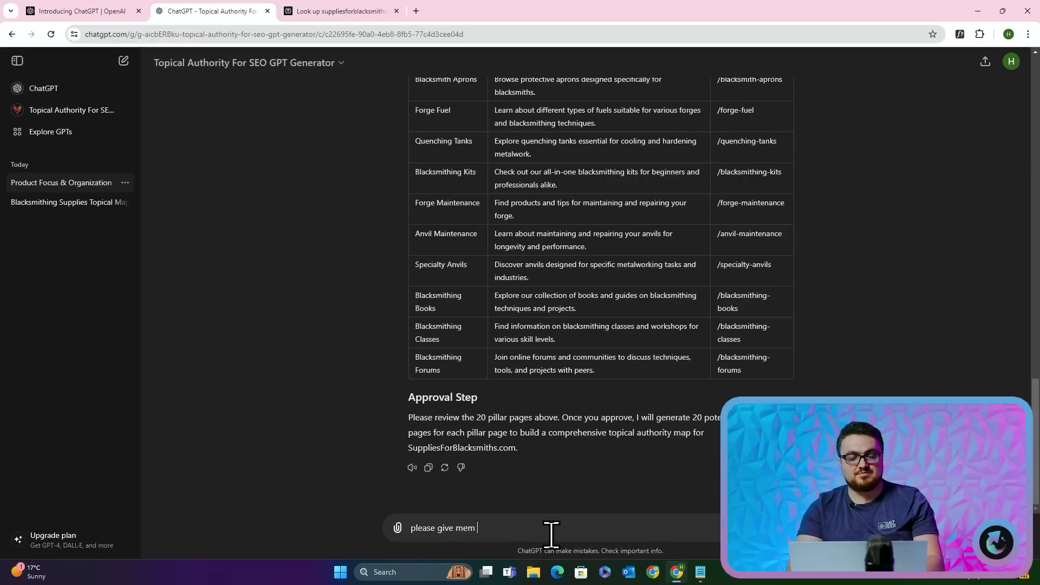
type("the subpillar")
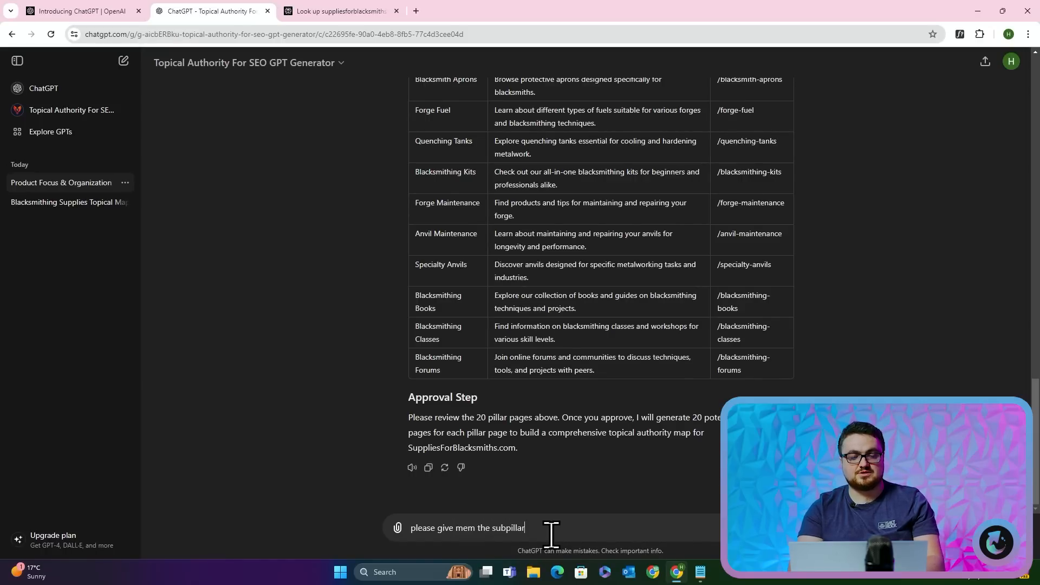
type("s, but give me 5 per")
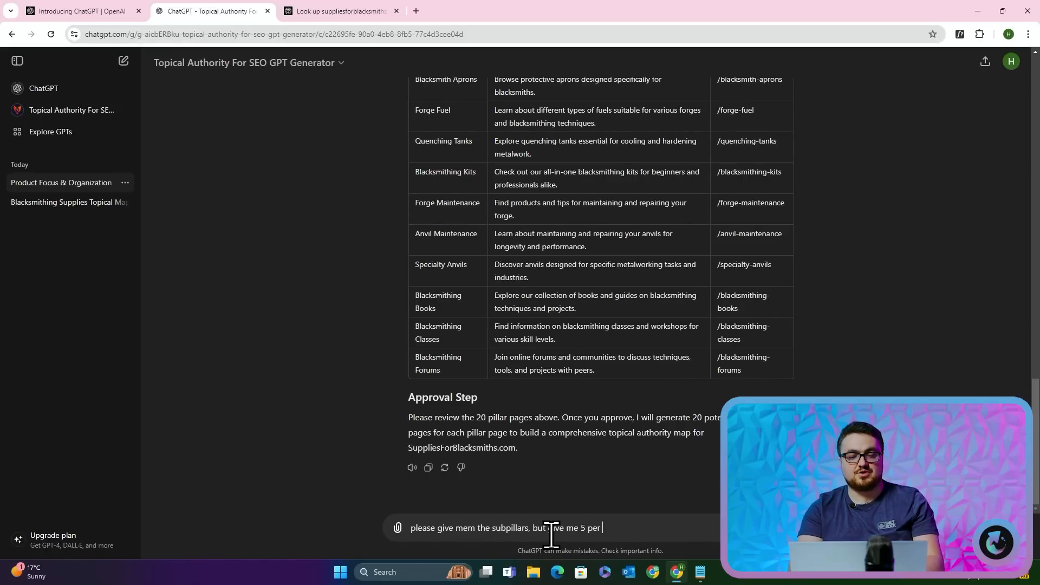
key("Return")
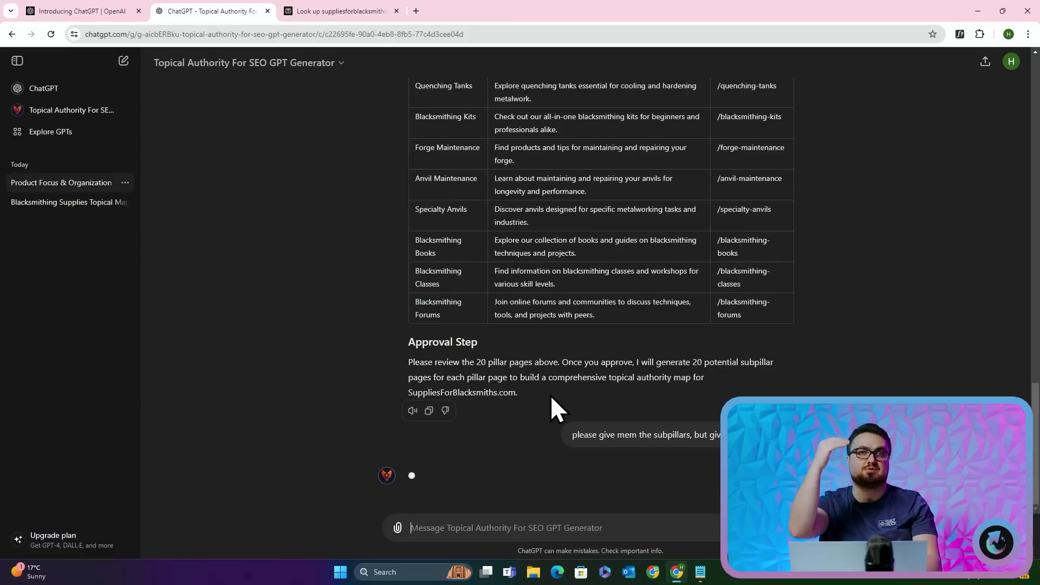
mouse_move(663, 444)
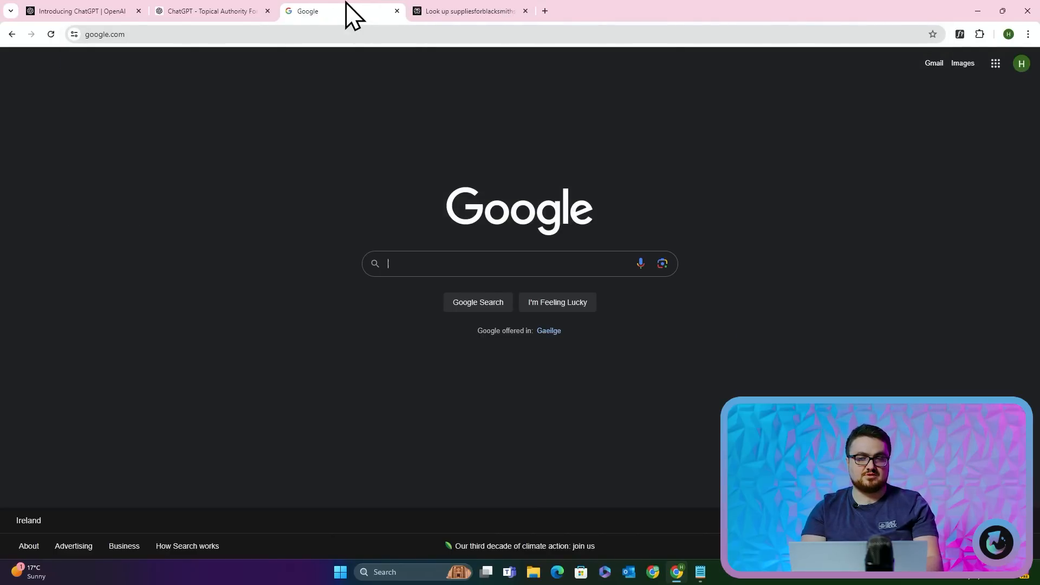
Google 'ahrefs keyword tool free' and open Ahrefs' Free Keyword Generator
type("ah")
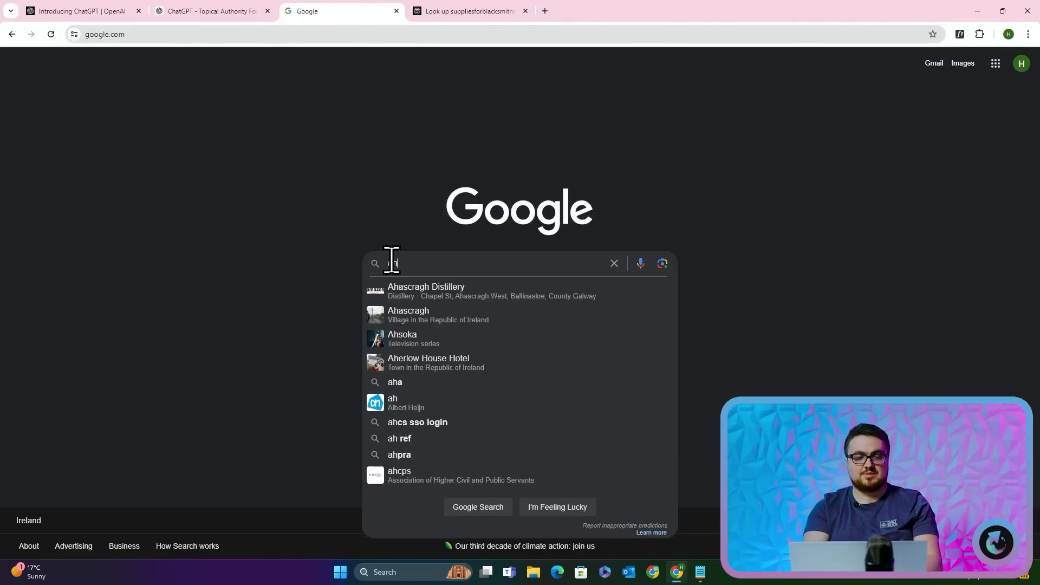
type("ahrefs keyword tool")
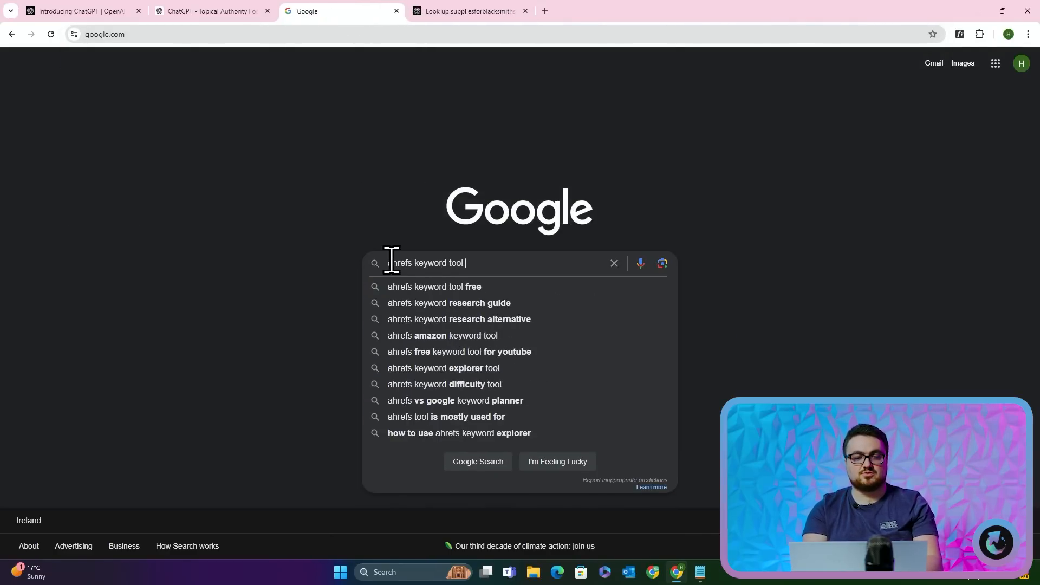
left_click(435, 286)
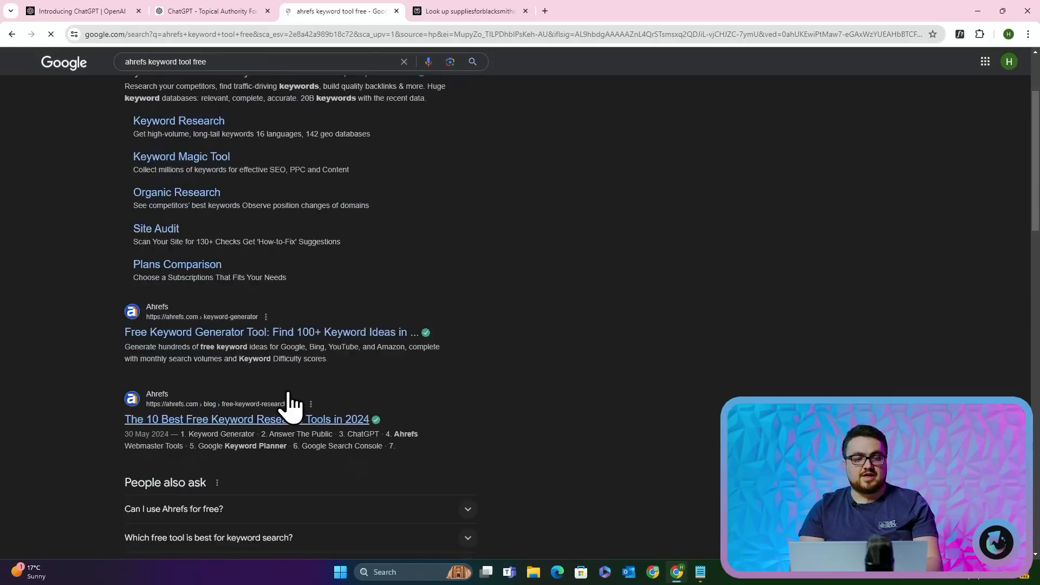
left_click(272, 332)
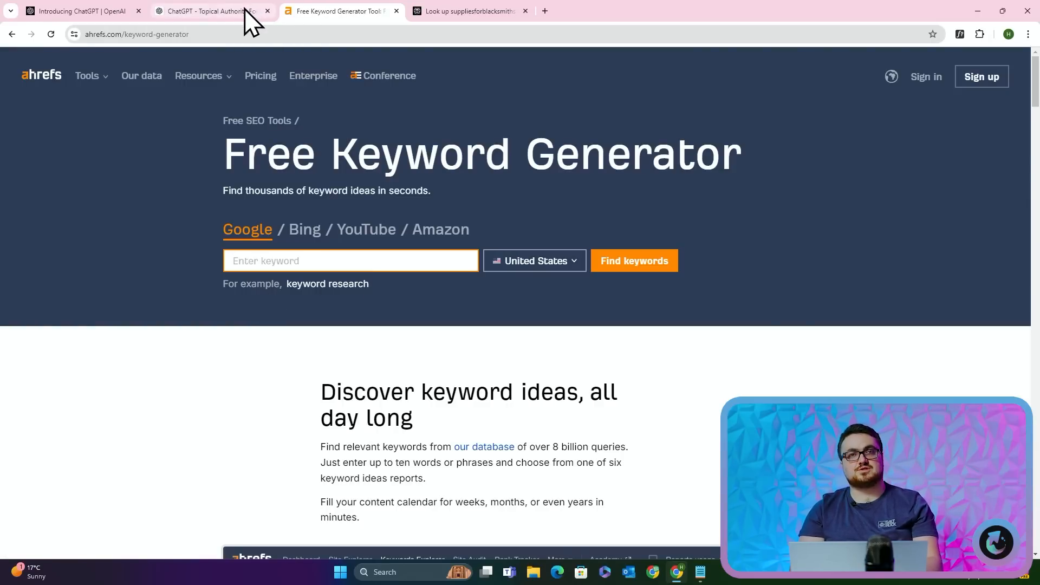
Review the subpillar tables, copy 'Best Propane Forges', and return to the keyword generator
left_click(206, 11)
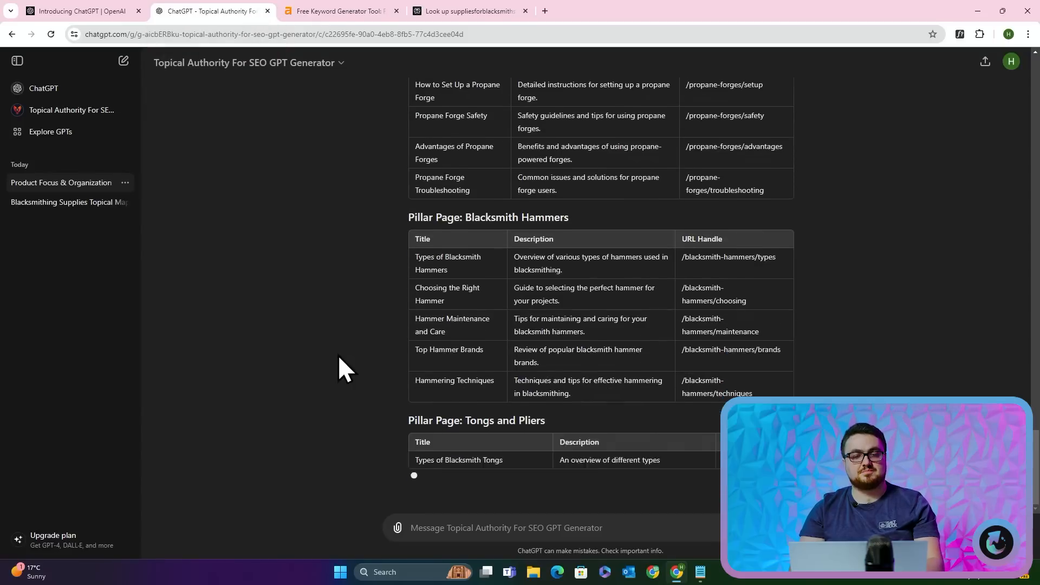
scroll("up", 3)
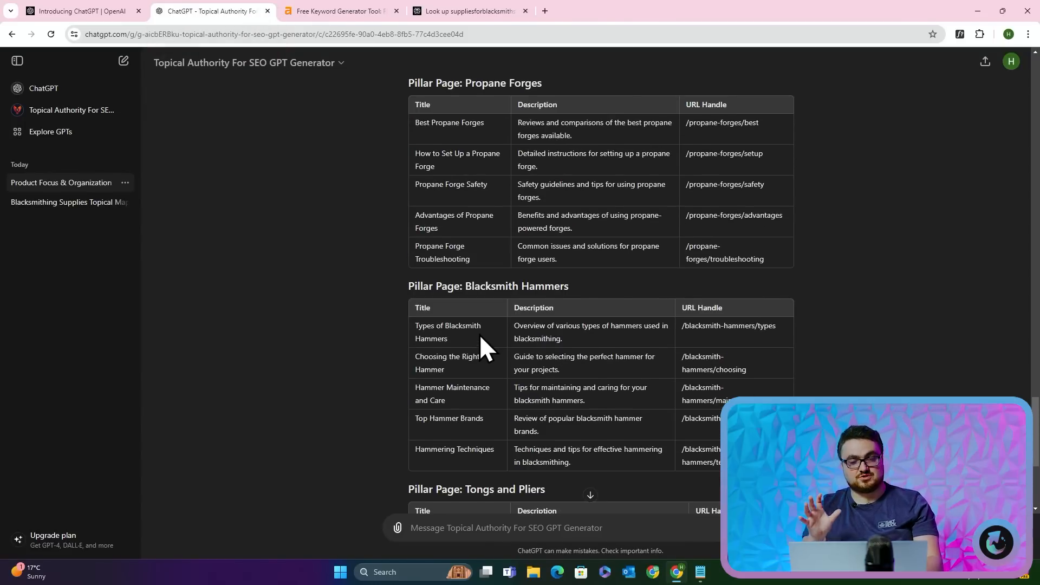
scroll("up", 3)
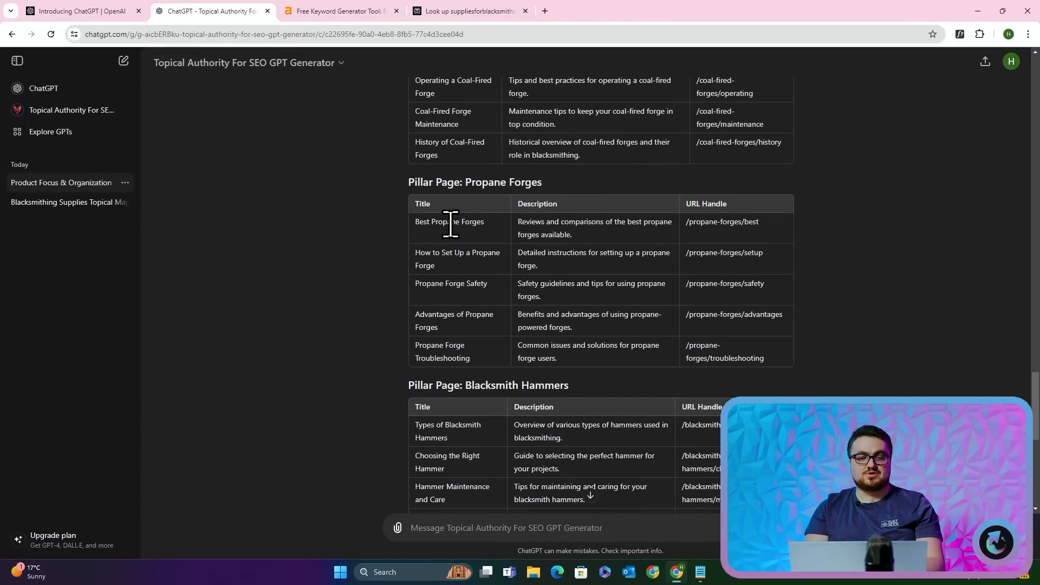
left_click(340, 11)
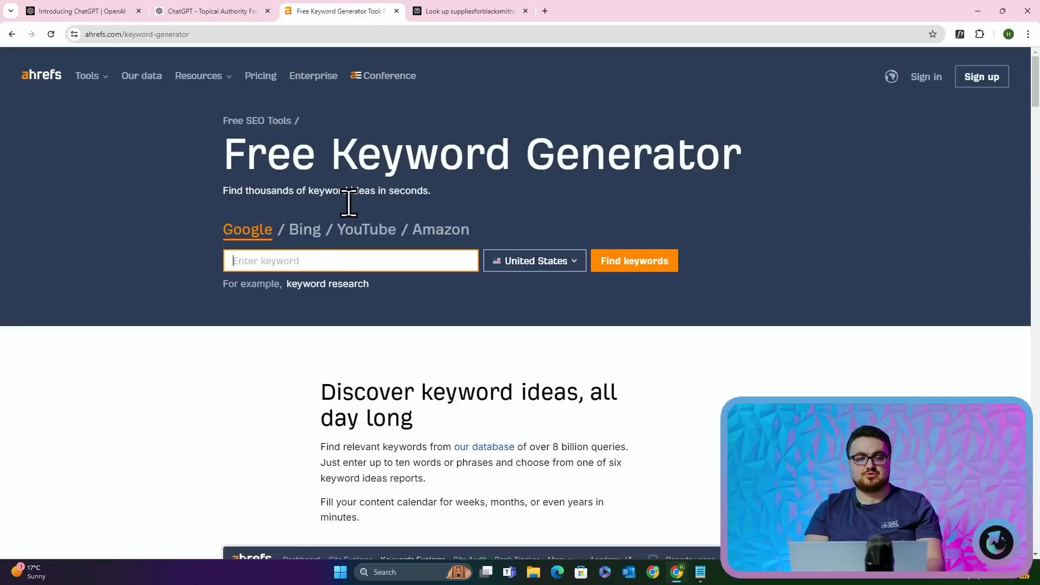
Check 'Best Propane Forges' in Ahrefs: one keyword under 100 volume, then close results
type("Best Propane Forges")
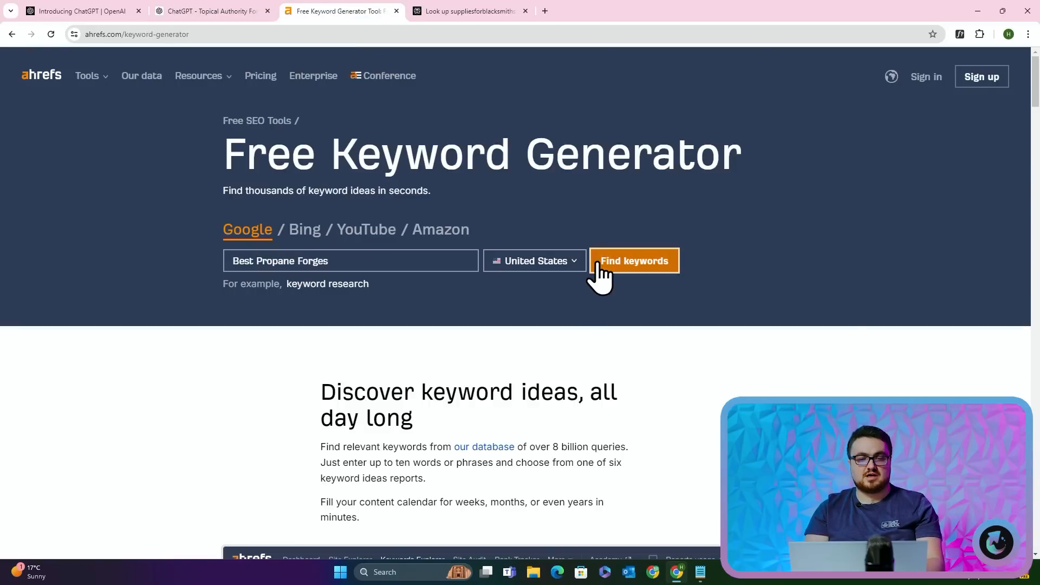
left_click(632, 260)
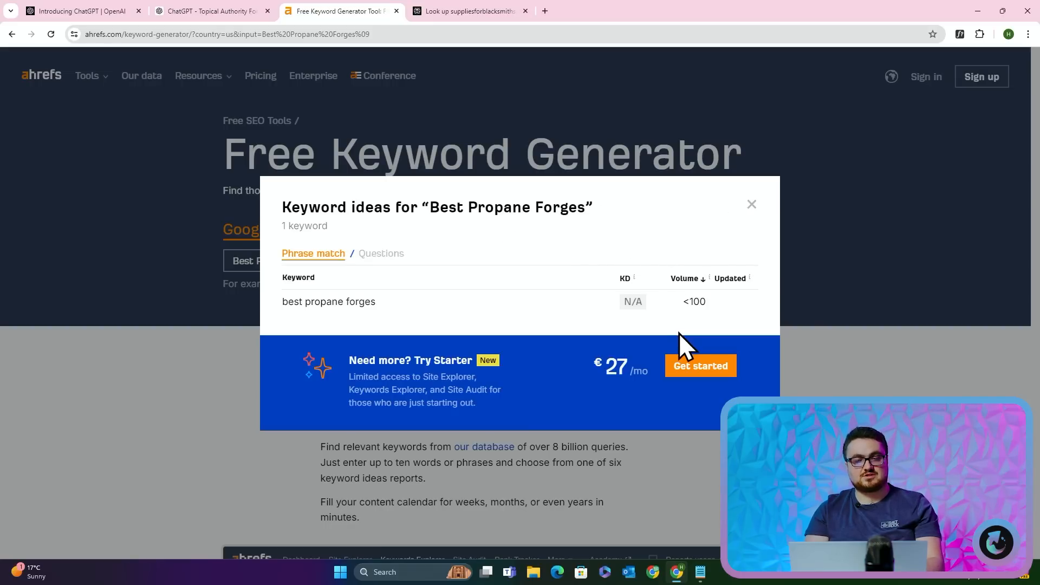
mouse_move(729, 316)
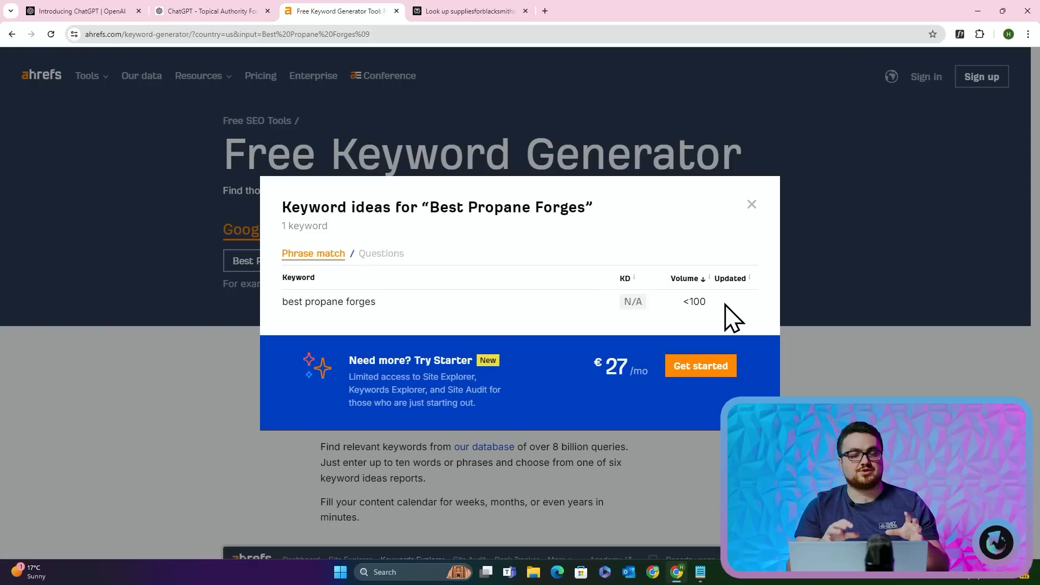
mouse_move(394, 272)
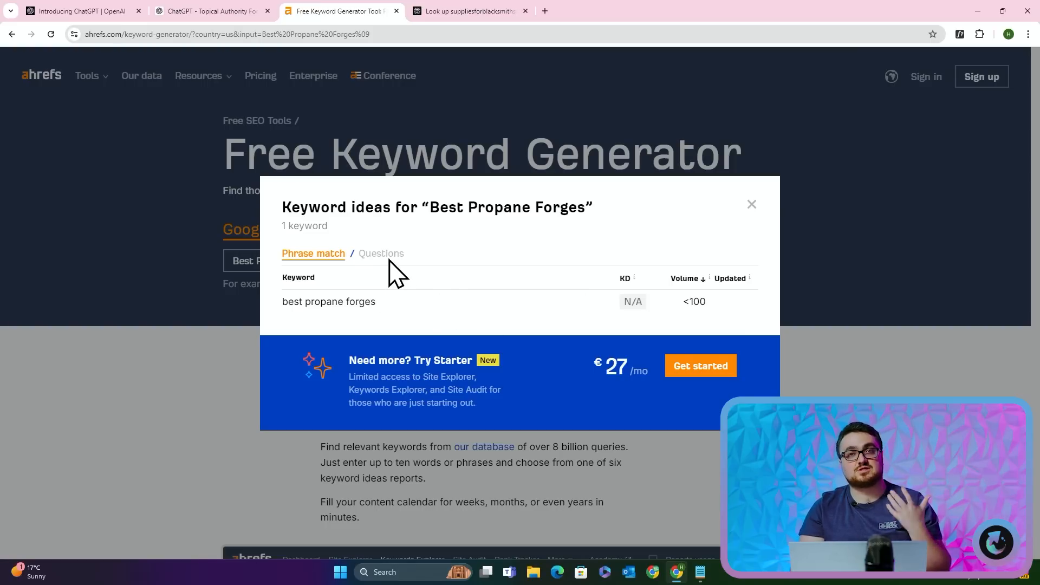
mouse_move(749, 278)
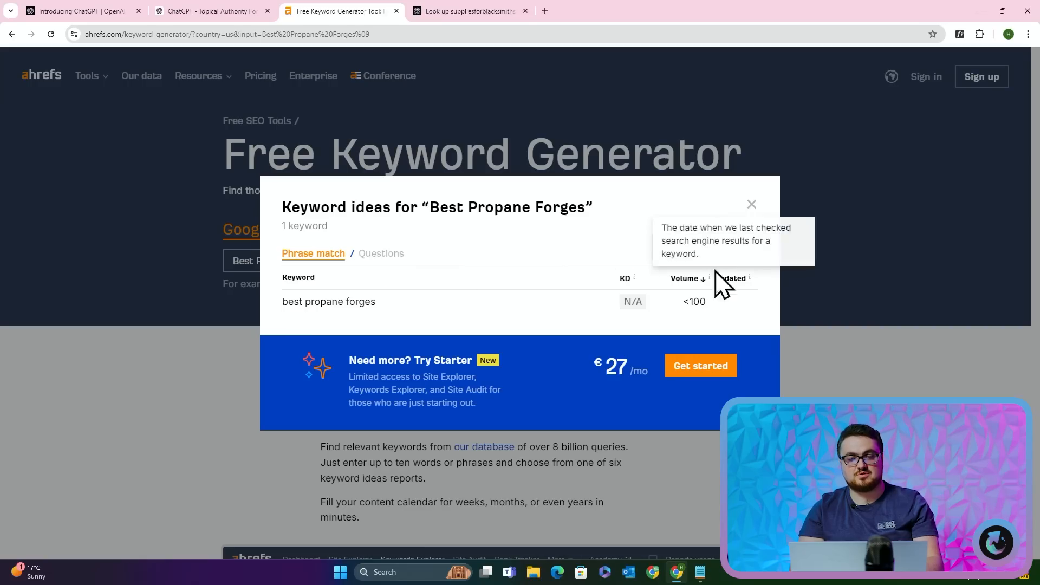
left_click(751, 204)
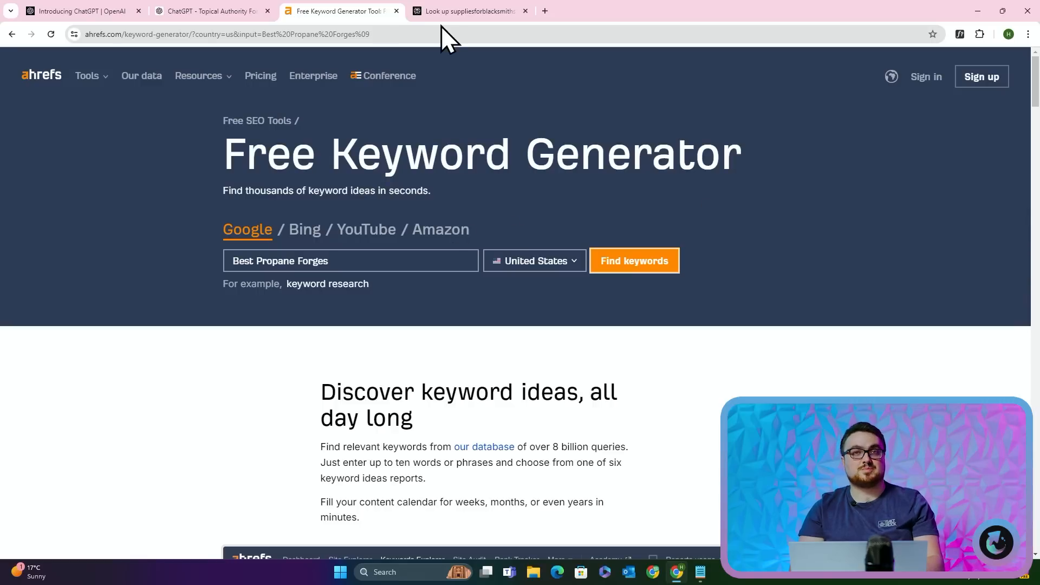
Check 'Types of Blacksmith Hammers' in Ahrefs, finding two under-100 keywords, one Easy
left_click(211, 11)
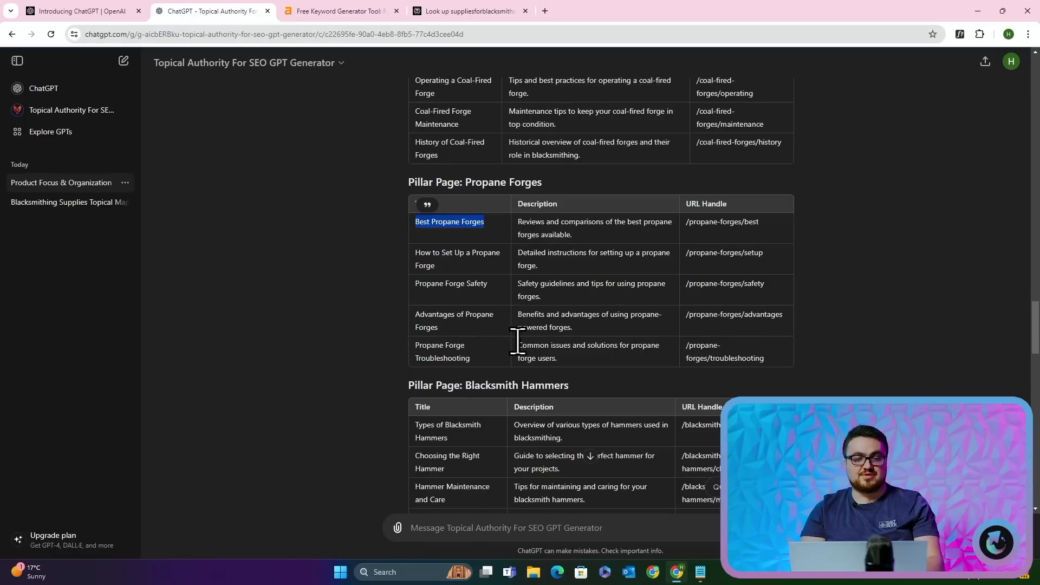
scroll("down", 3)
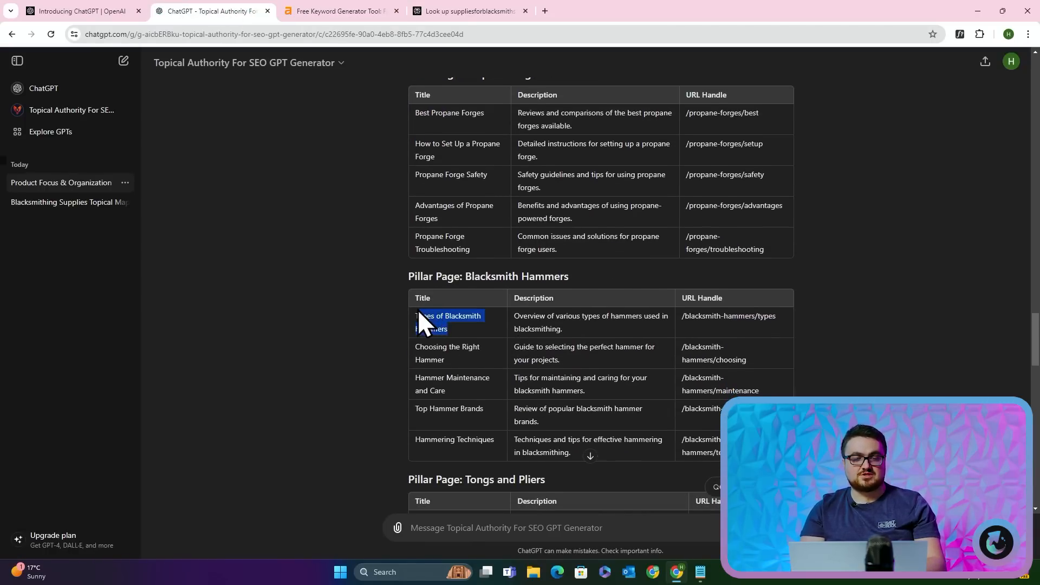
left_click(339, 11)
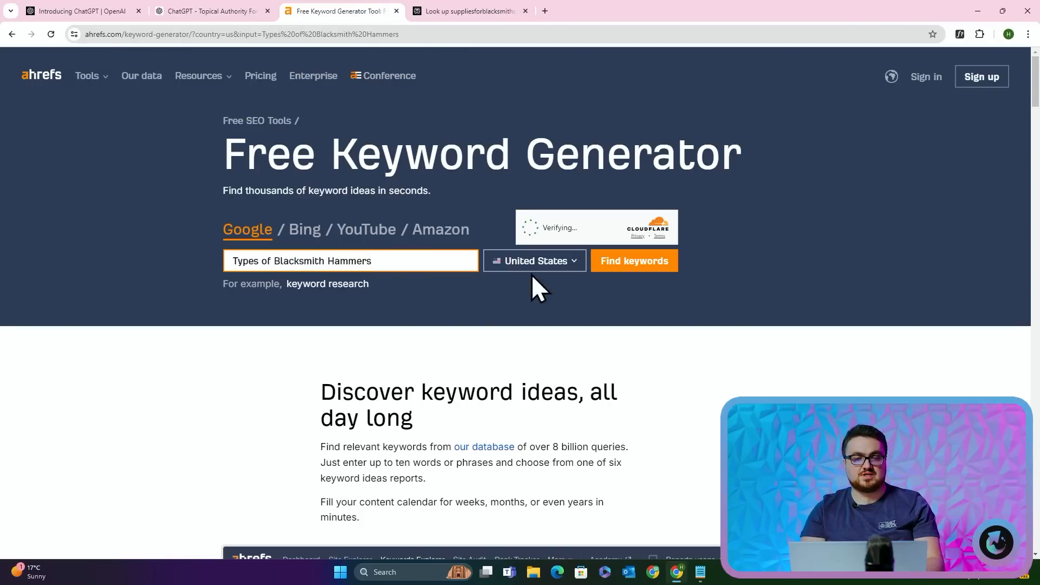
left_click(632, 260)
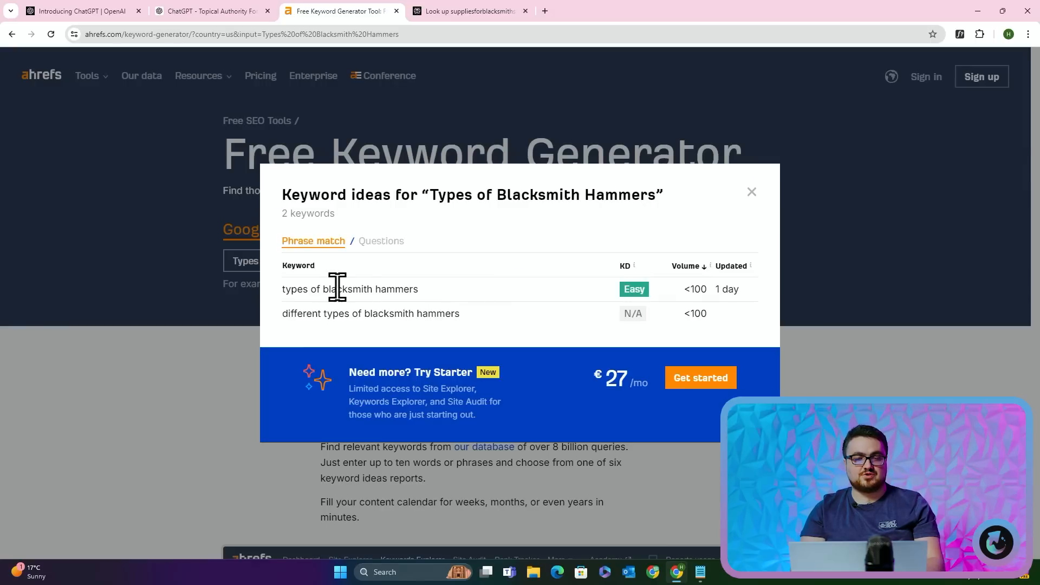
mouse_move(300, 317)
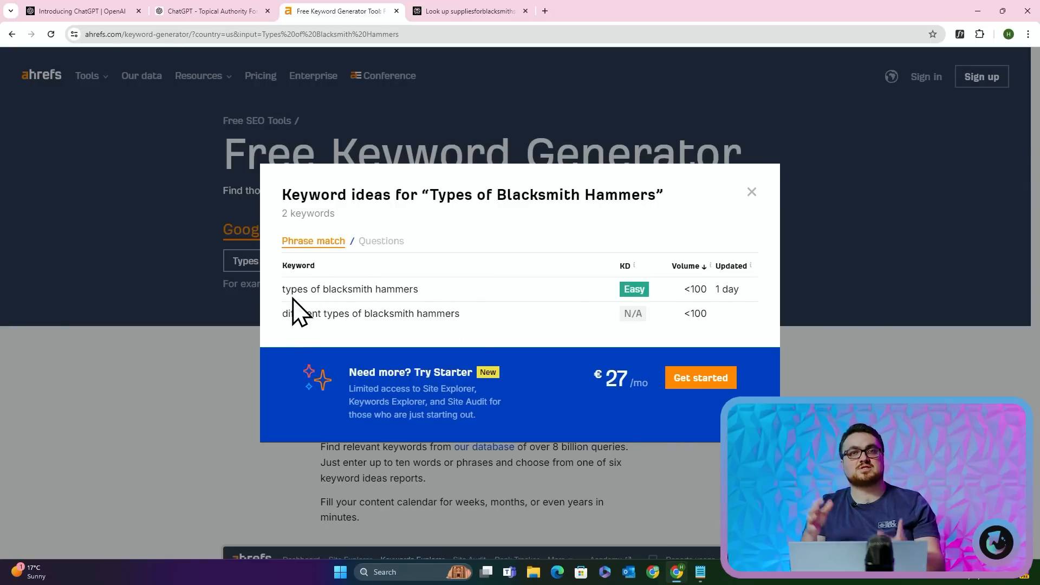
mouse_move(382, 255)
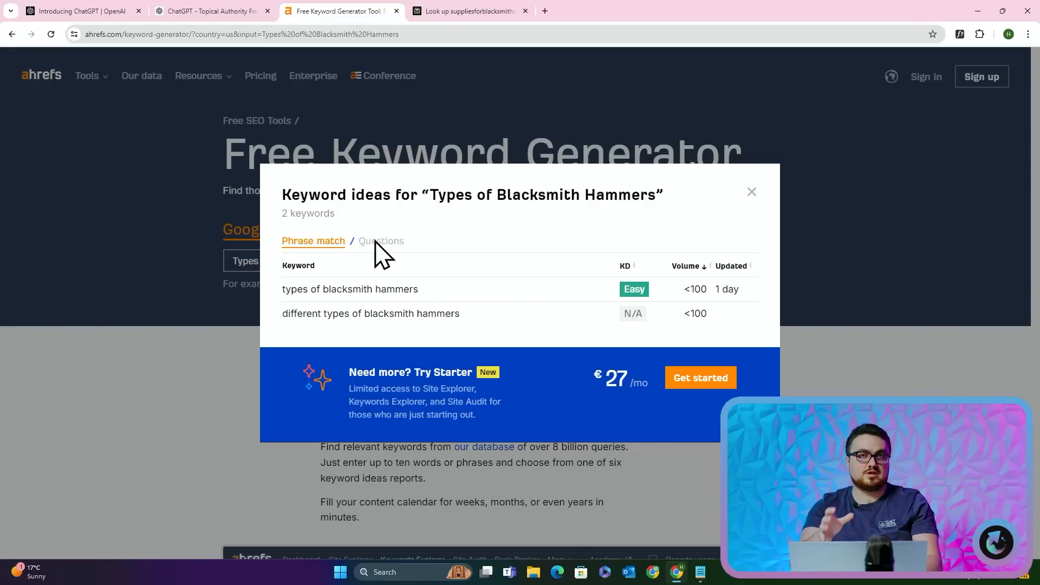
mouse_move(434, 318)
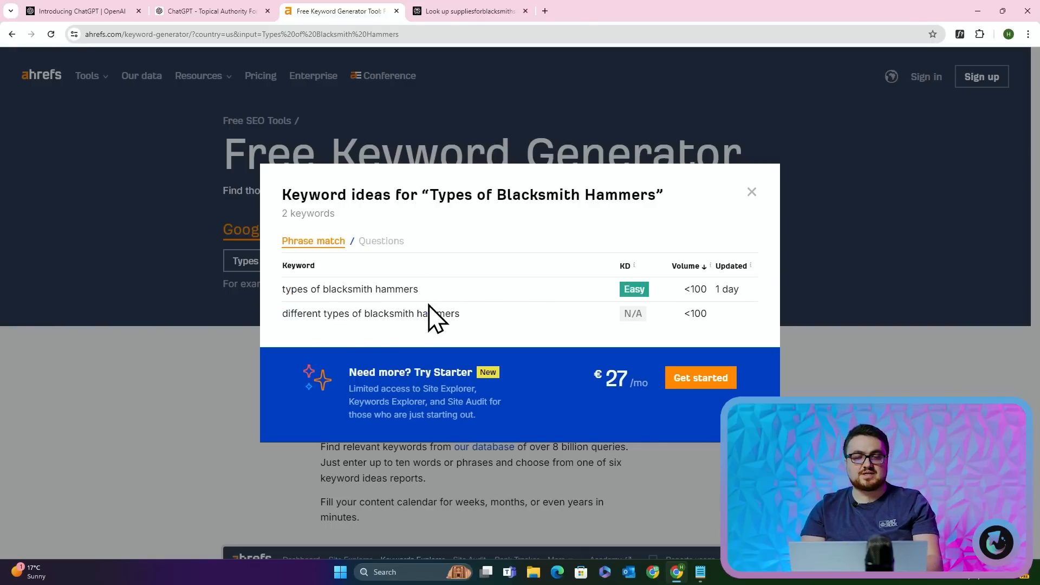
mouse_move(694, 302)
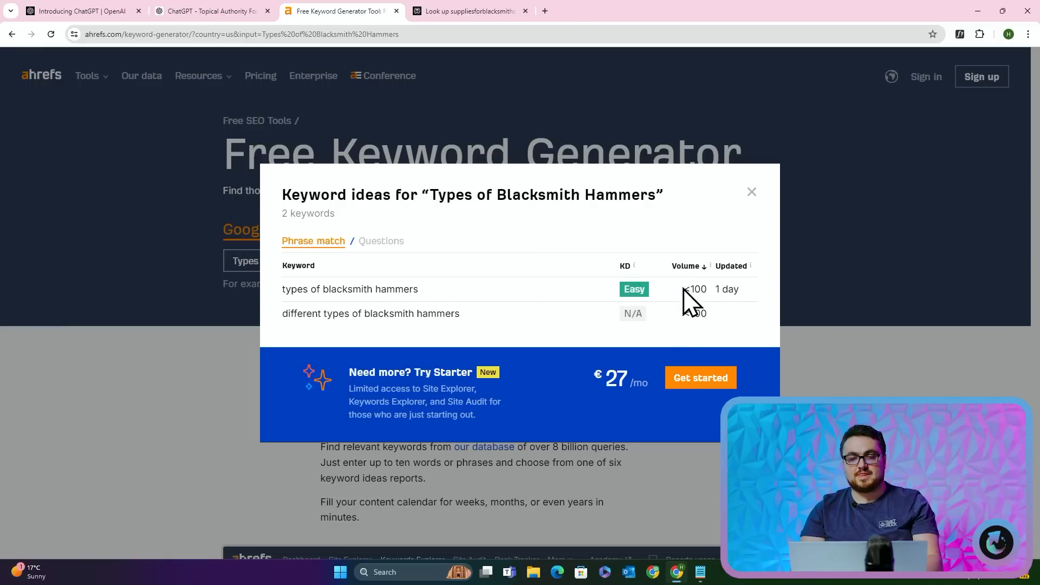
left_click(750, 192)
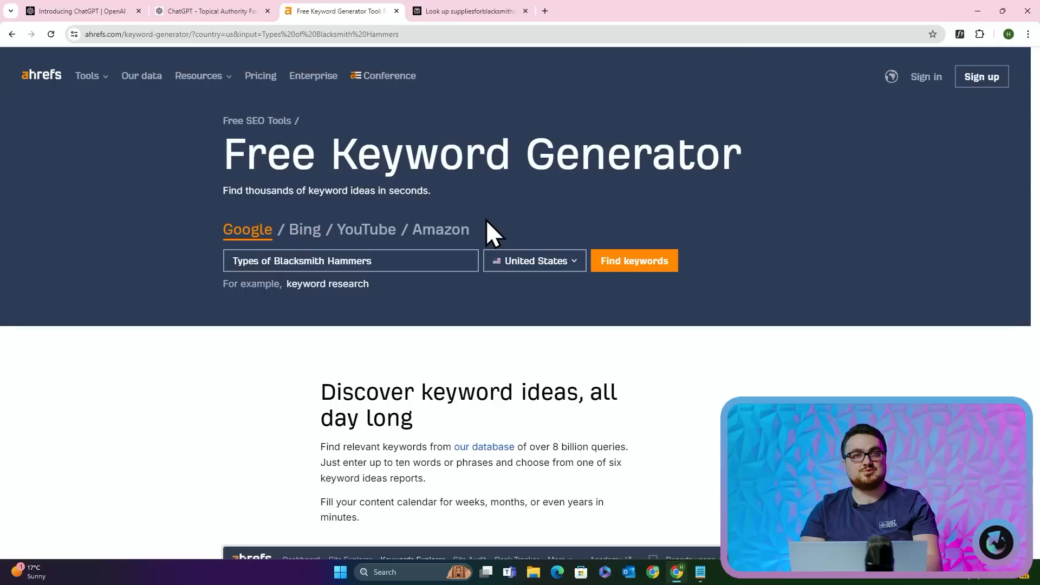
scroll("down", 3)
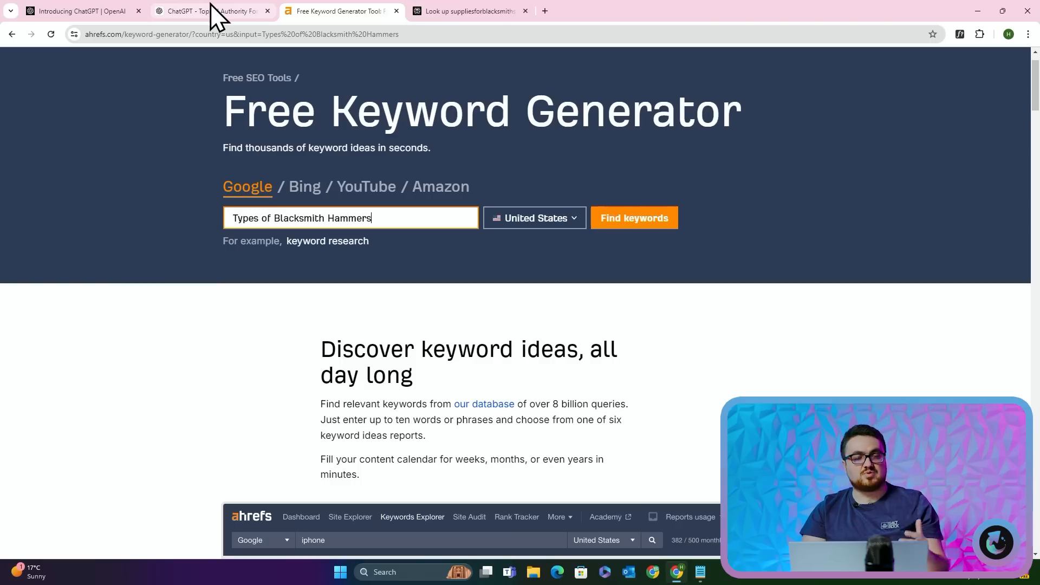
left_click(209, 10)
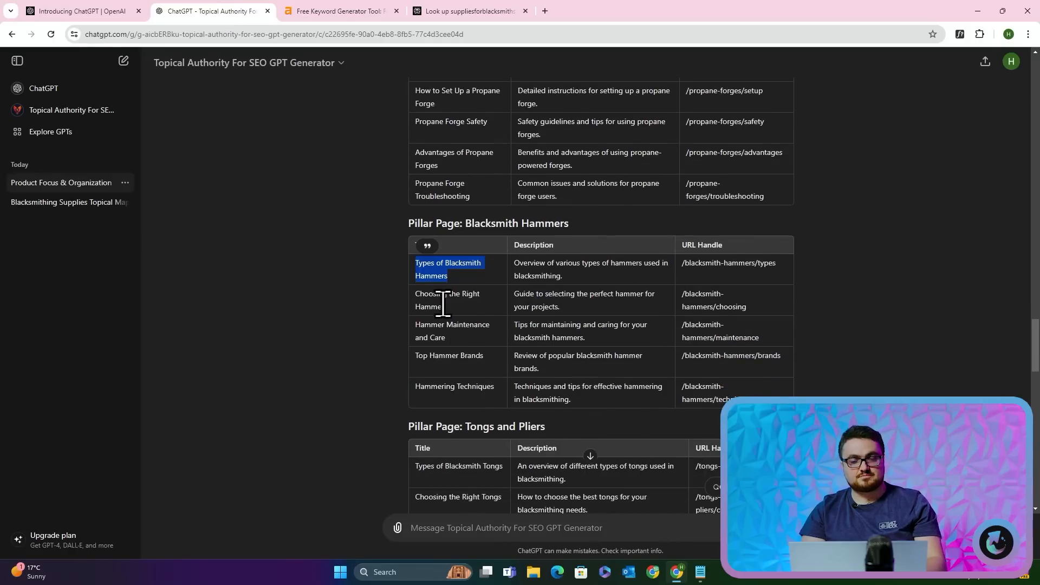
Look up 'Choosing the Right Hammer' in Ahrefs, which returns no keyword ideas
left_click(338, 10)
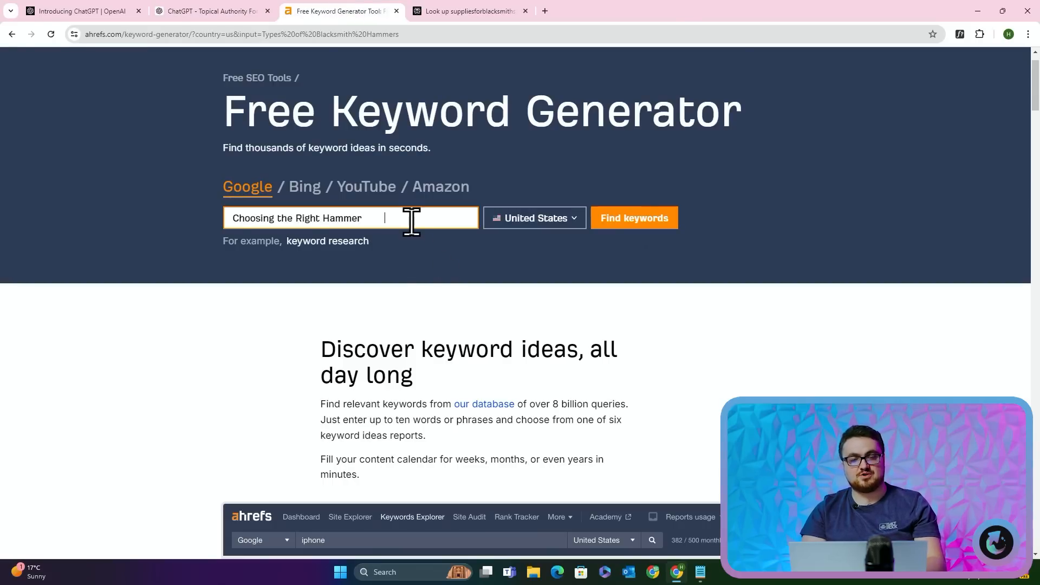
left_click(632, 218)
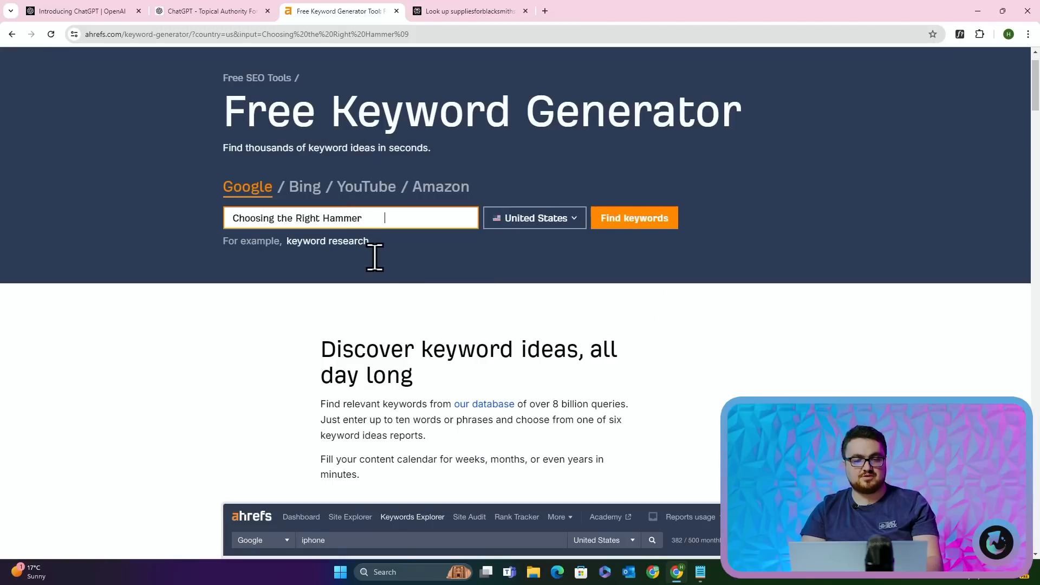
left_click(633, 218)
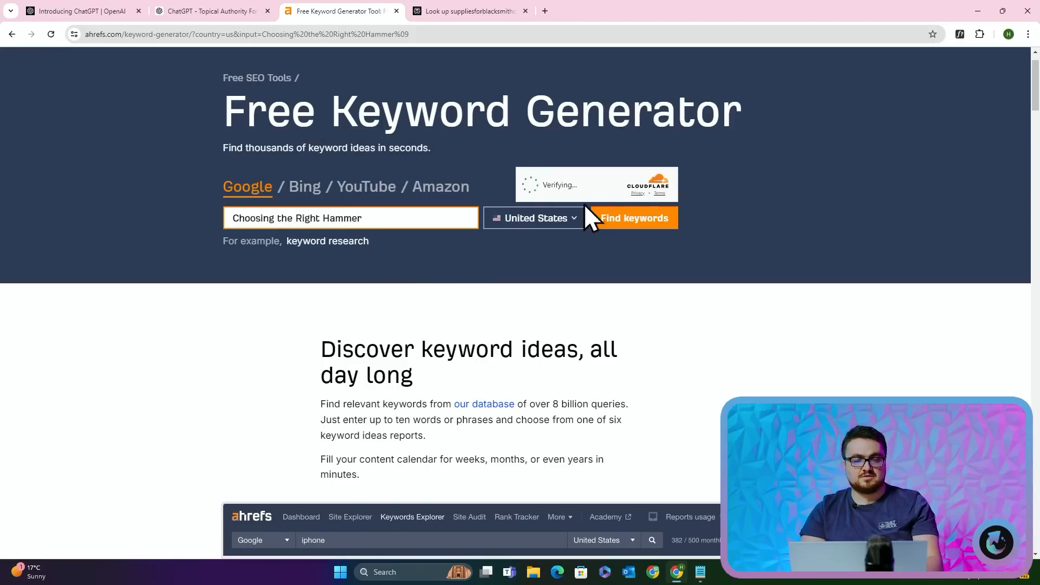
left_click(631, 218)
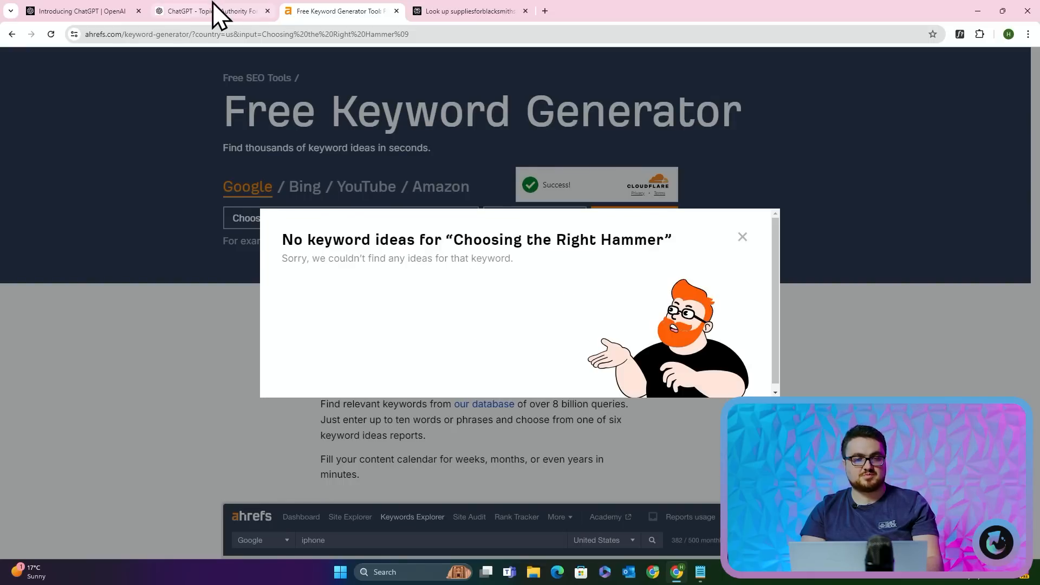
mouse_move(211, 10)
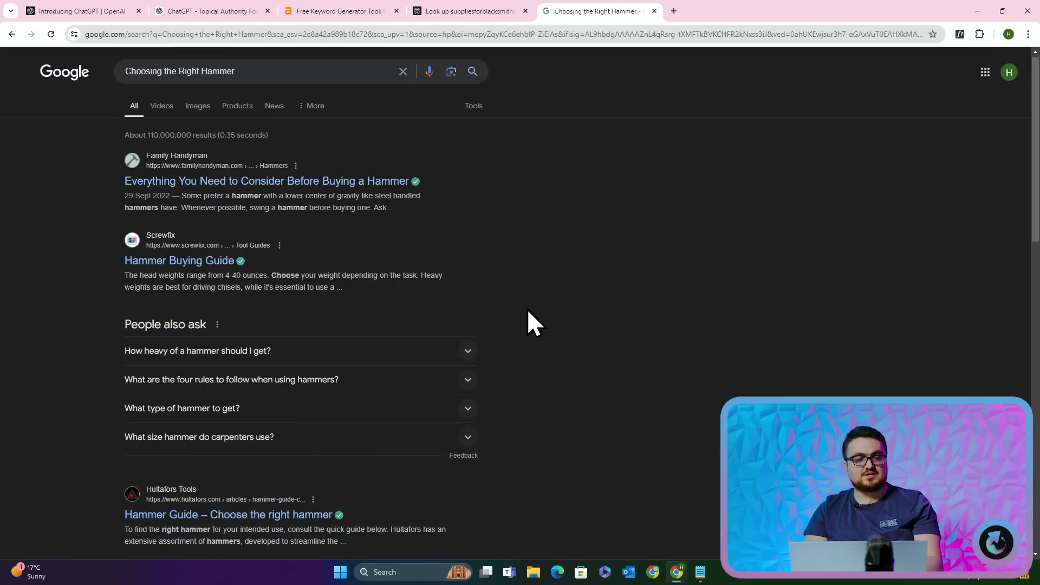
Expand Google's People also ask for 'Choosing the Right Hammer' to six questions
scroll("down", 3)
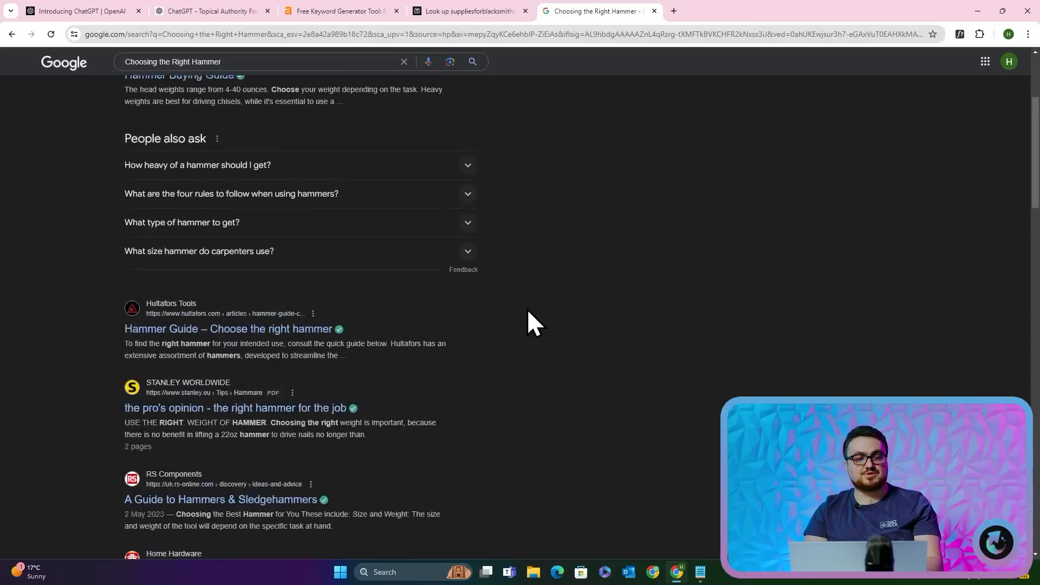
scroll("up", 3)
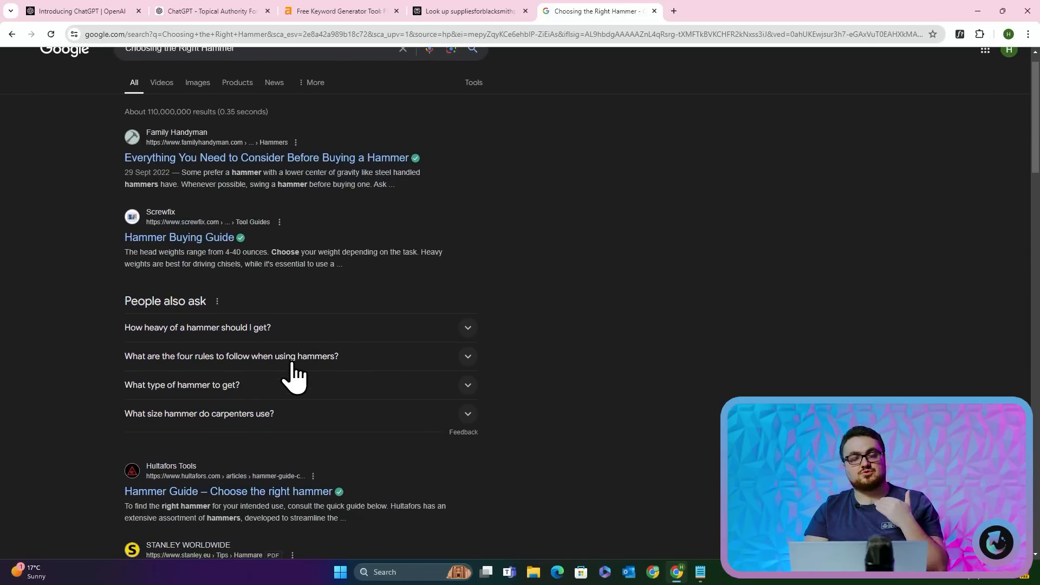
mouse_move(172, 348)
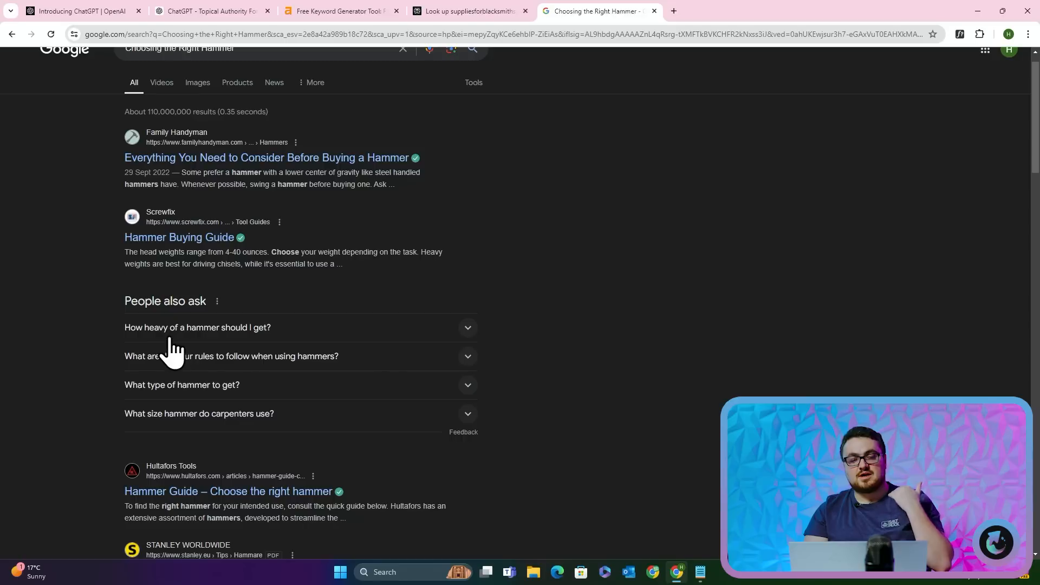
mouse_move(255, 385)
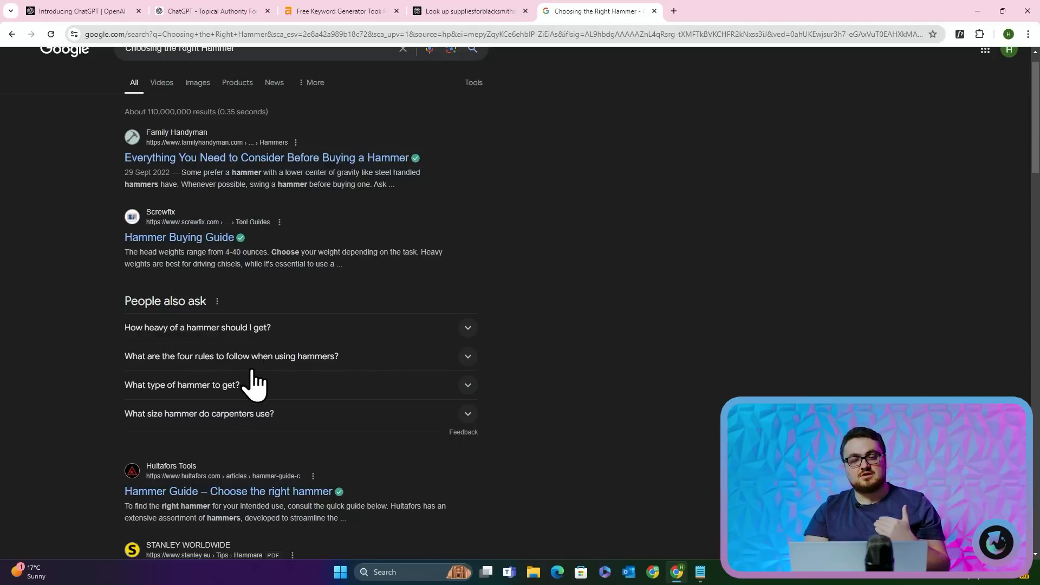
mouse_move(277, 384)
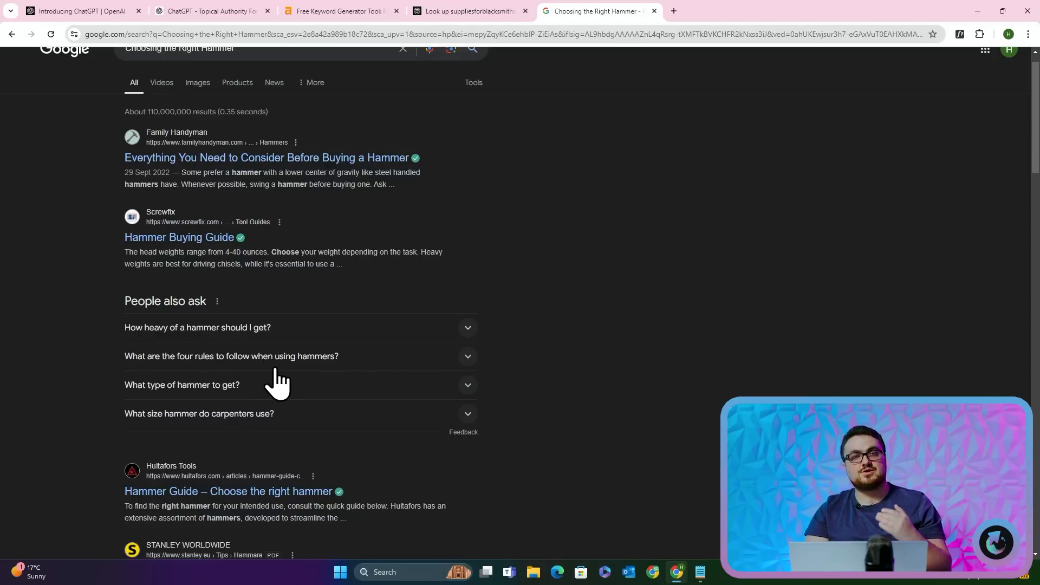
mouse_move(343, 401)
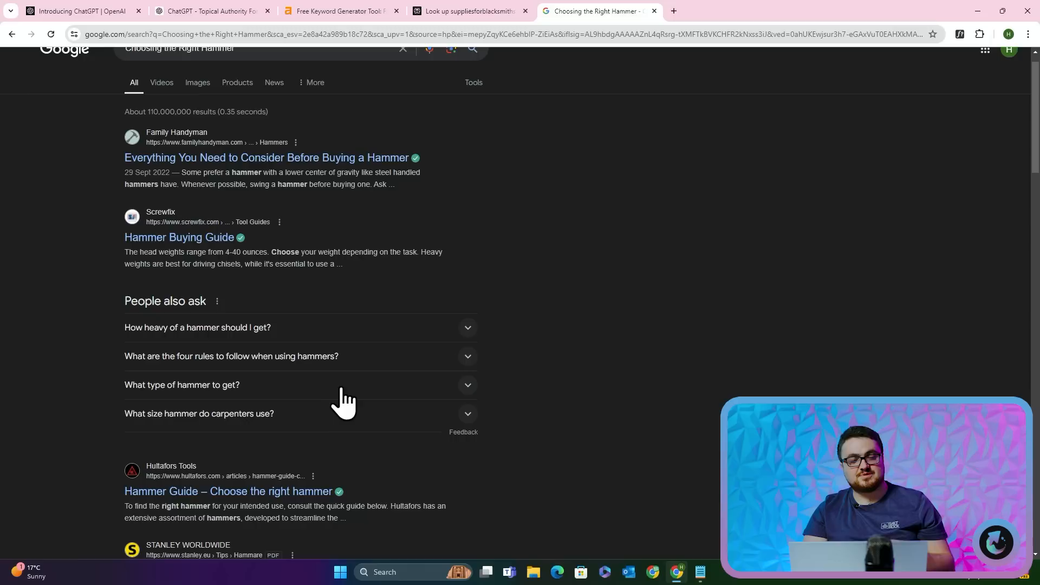
mouse_move(256, 351)
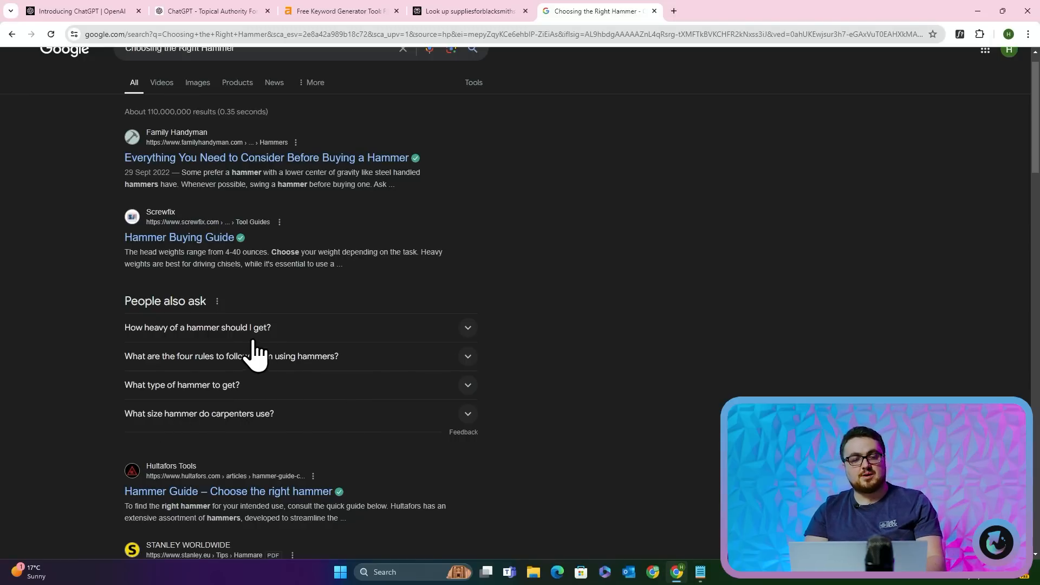
mouse_move(255, 338)
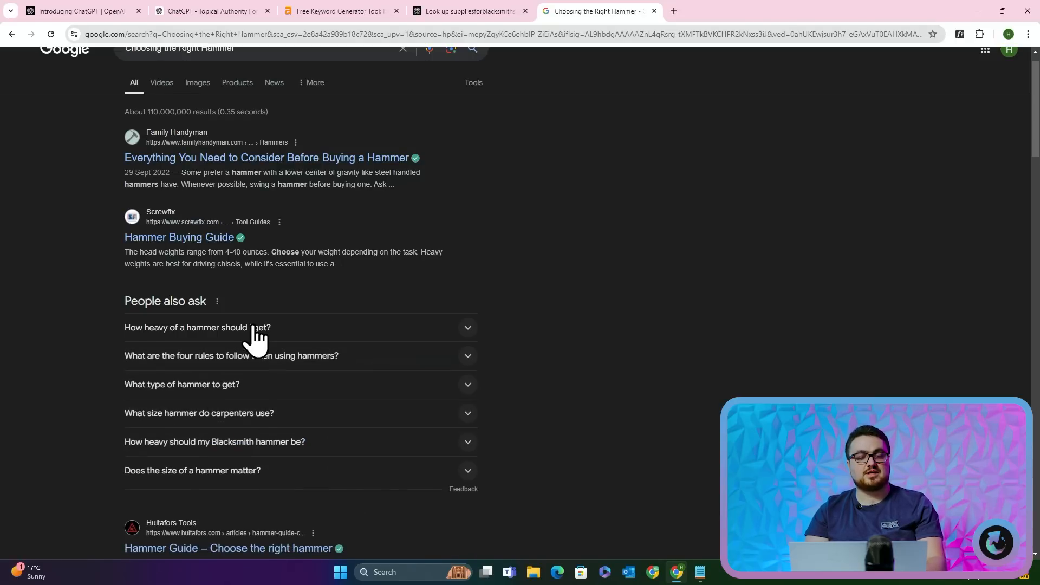
Expand People also ask to twelve questions, including hammers used in smithy shops
double_click(214, 442)
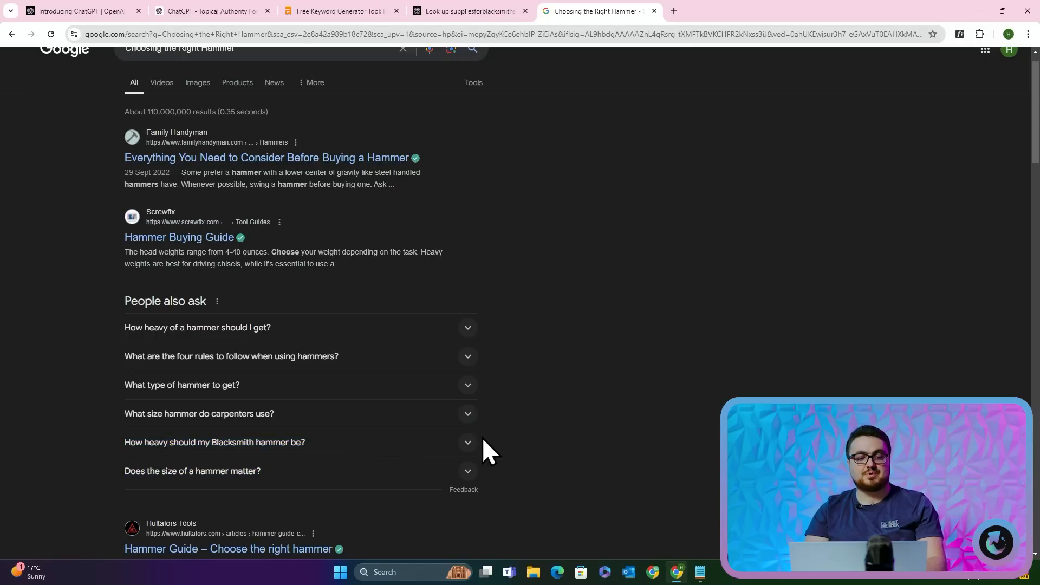
scroll("down", 3)
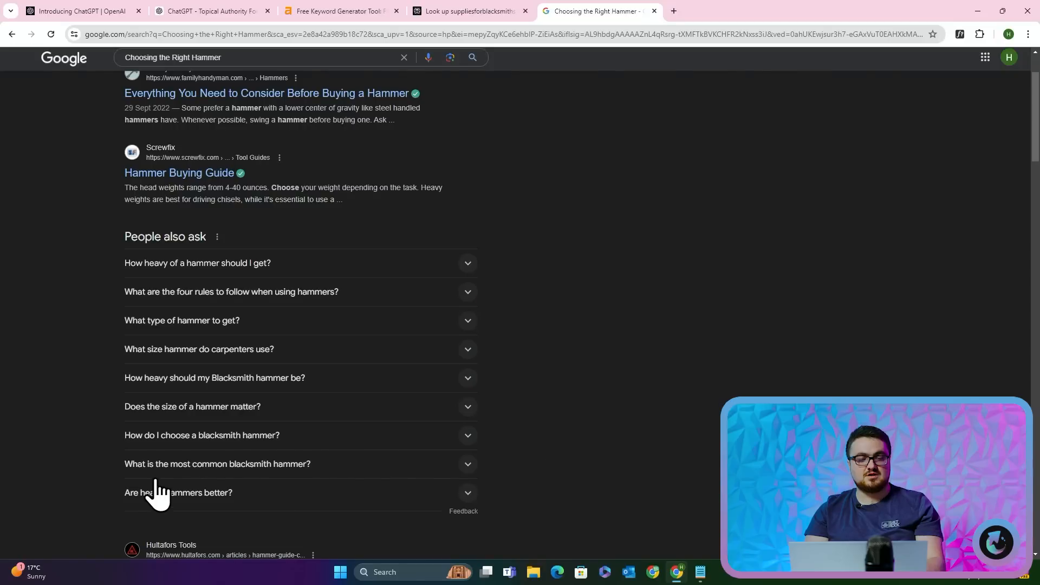
mouse_move(139, 524)
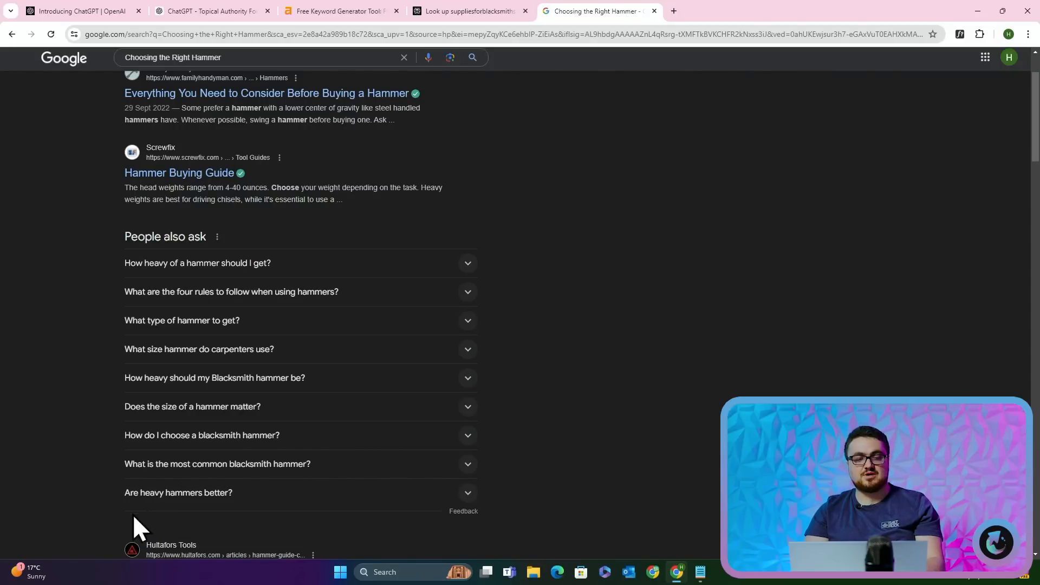
mouse_move(270, 479)
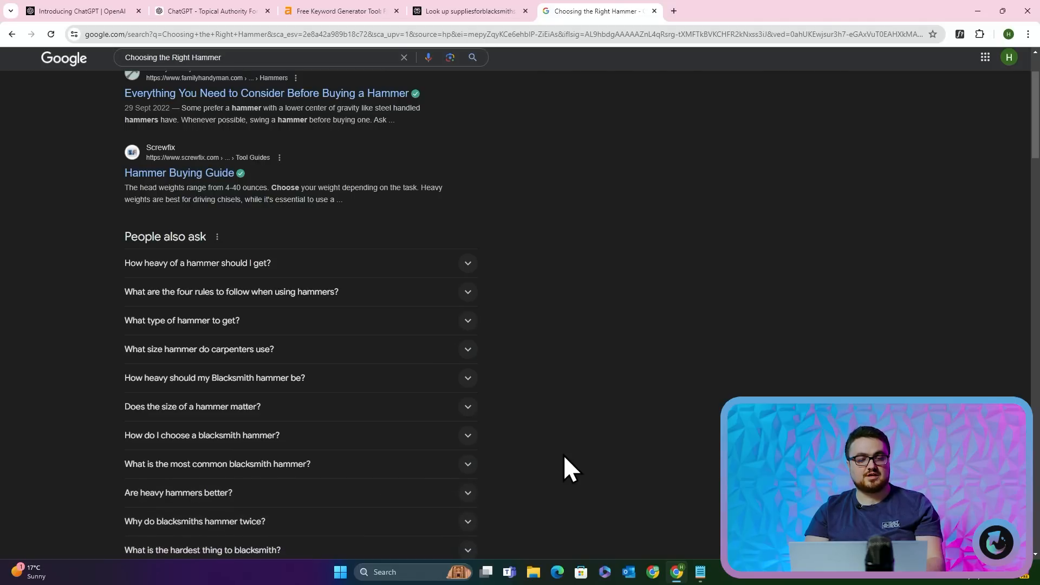
scroll("down", 3)
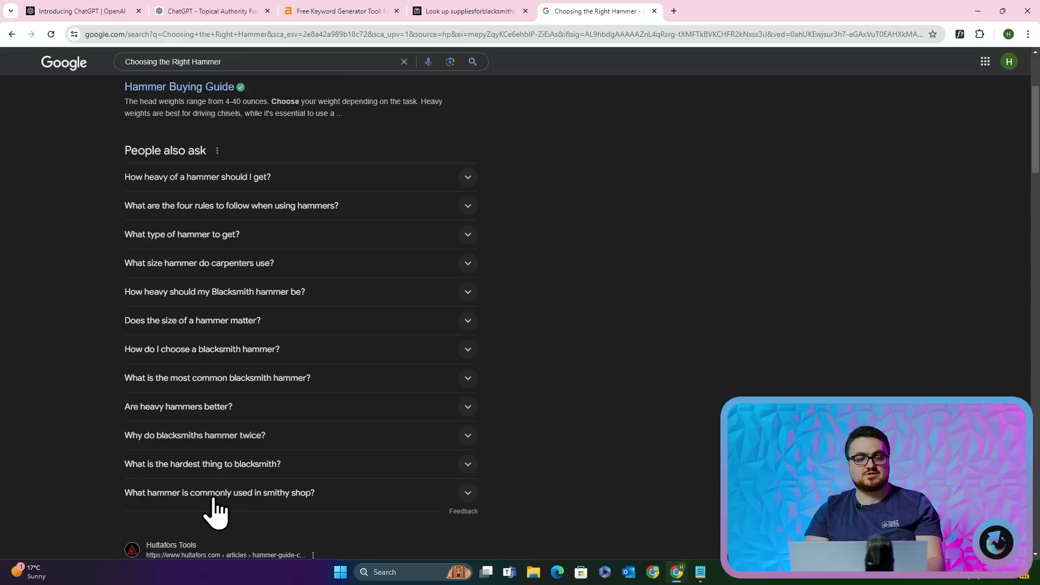
mouse_move(129, 179)
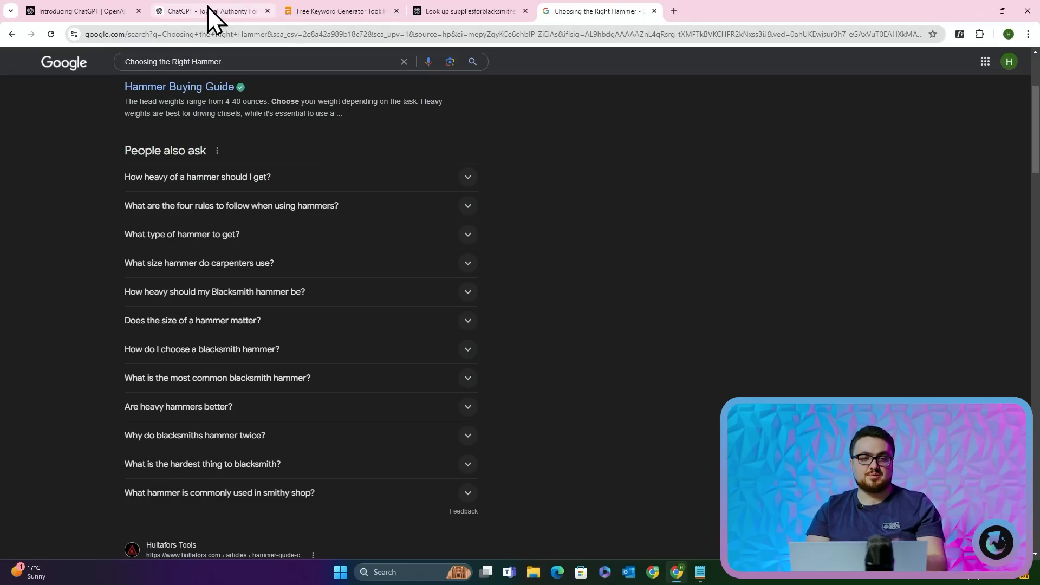
mouse_move(484, 199)
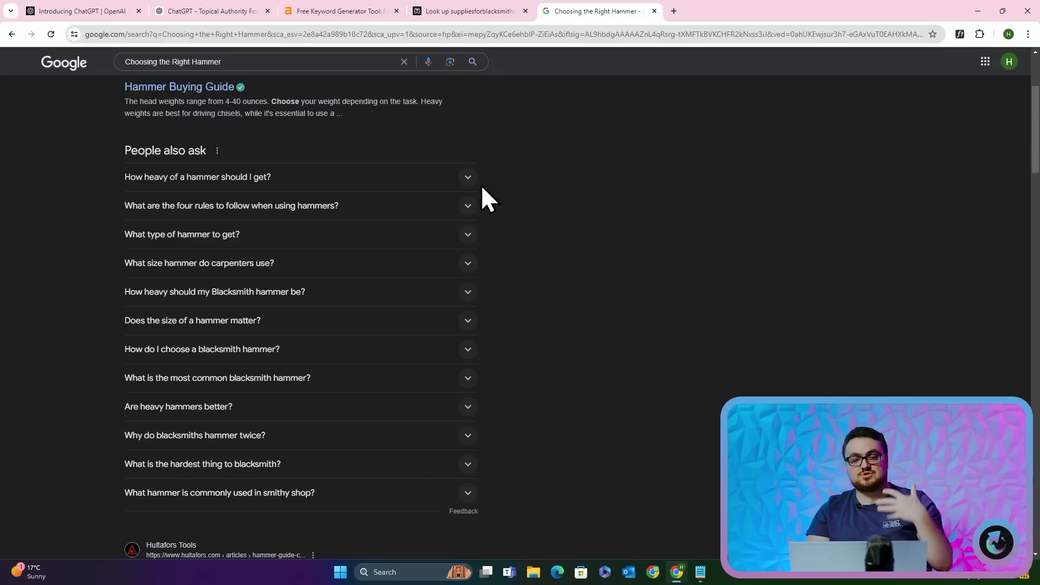
mouse_move(730, 327)
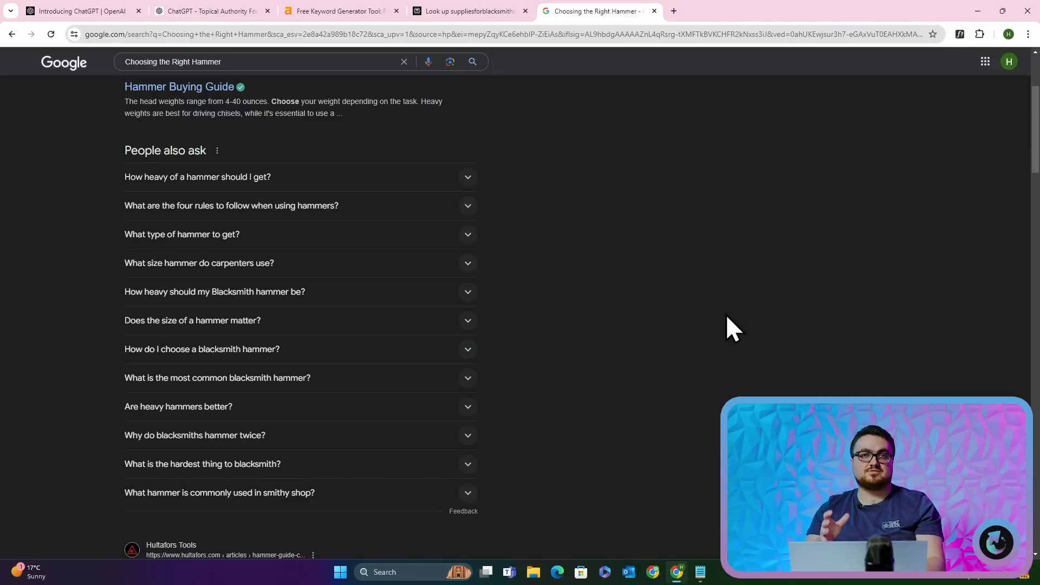
Find Ahrefs keyword ideas for 'Types of Blacksmith Tongs' and search the title on Google
left_click(210, 11)
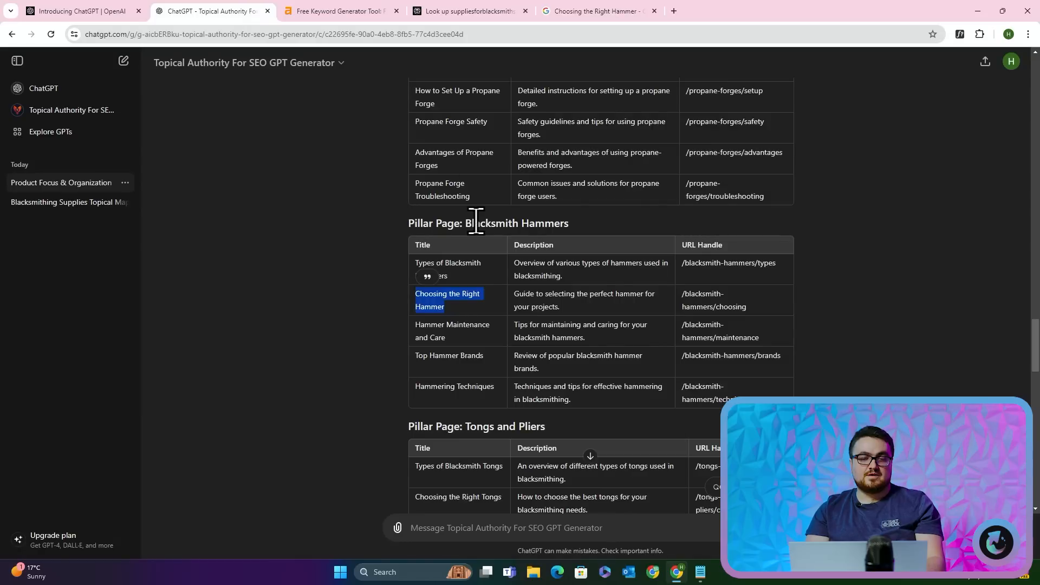
scroll("down", 3)
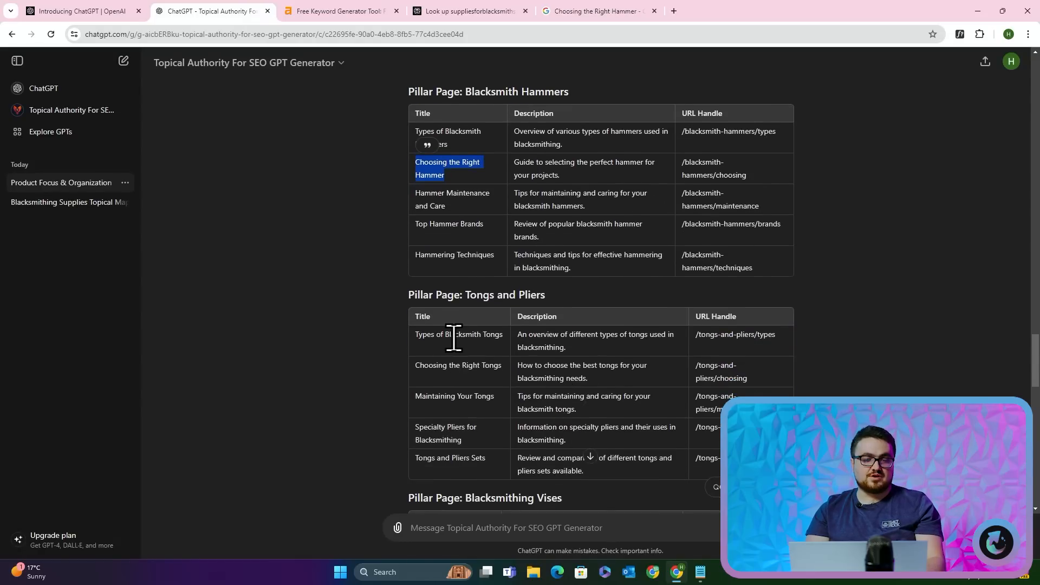
double_click(457, 334)
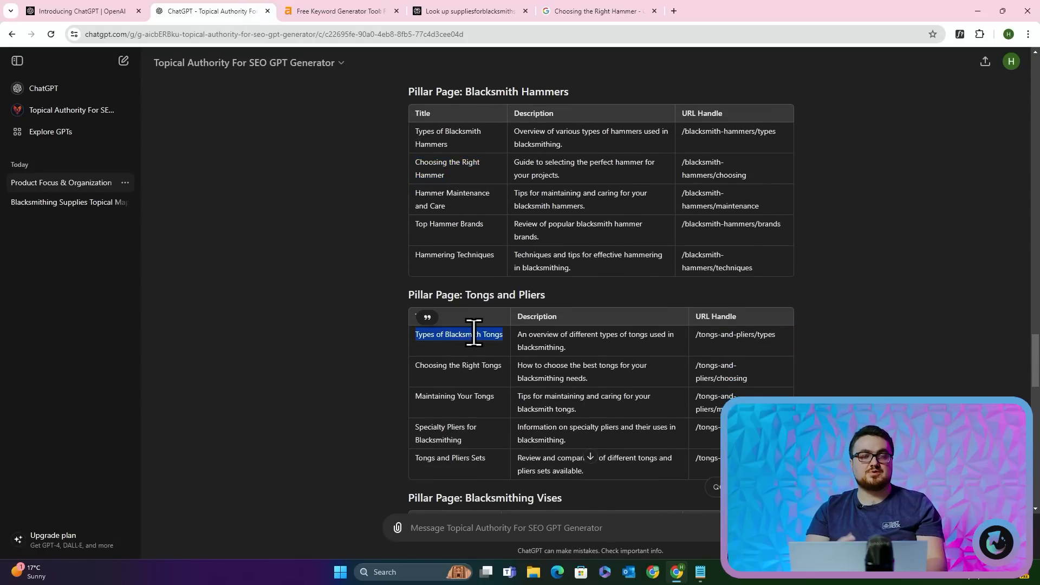
left_click(338, 11)
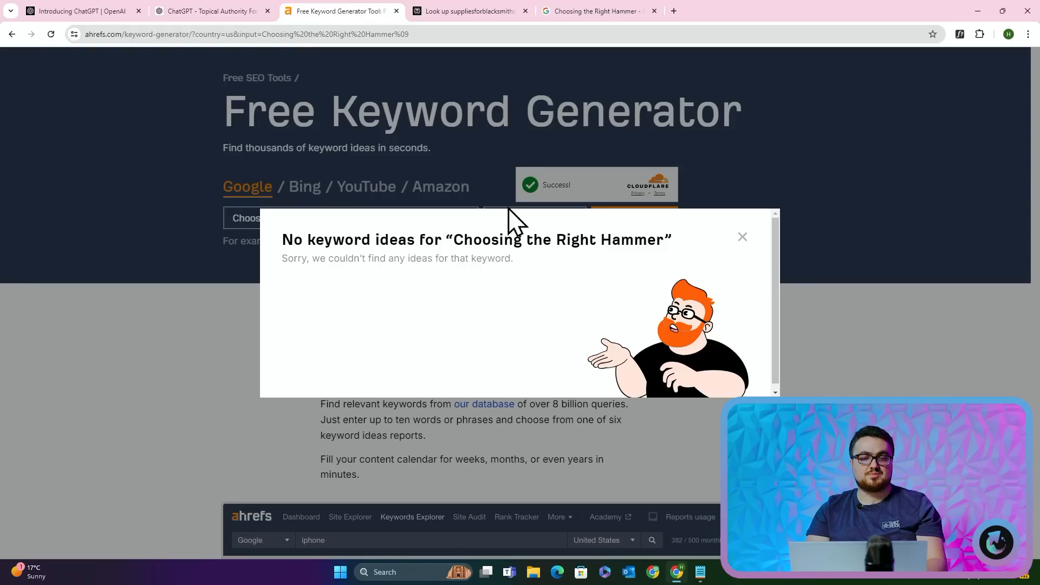
right_click(789, 246)
type("Types of Blacksmith Tongs")
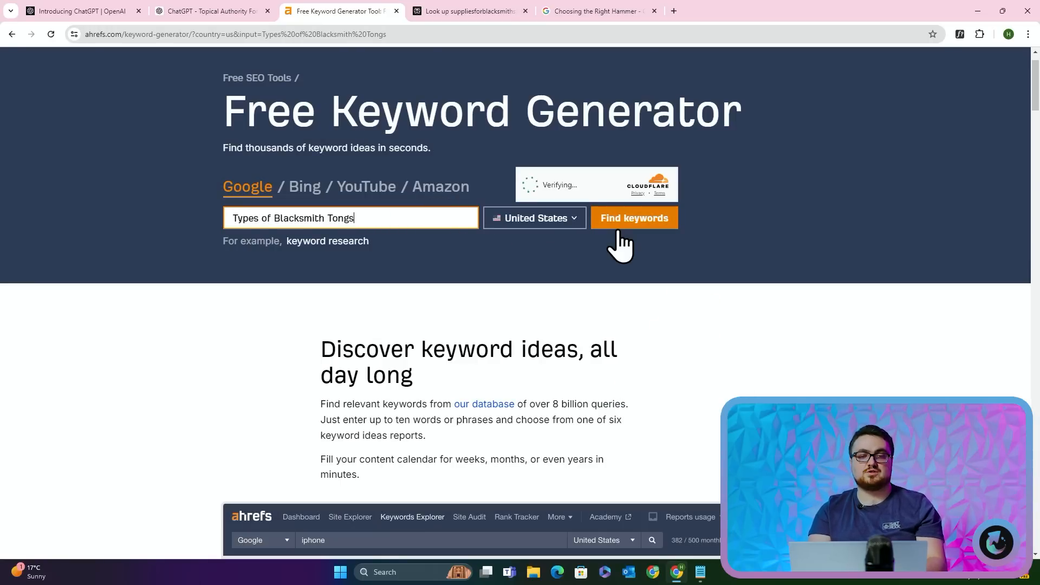
left_click(632, 218)
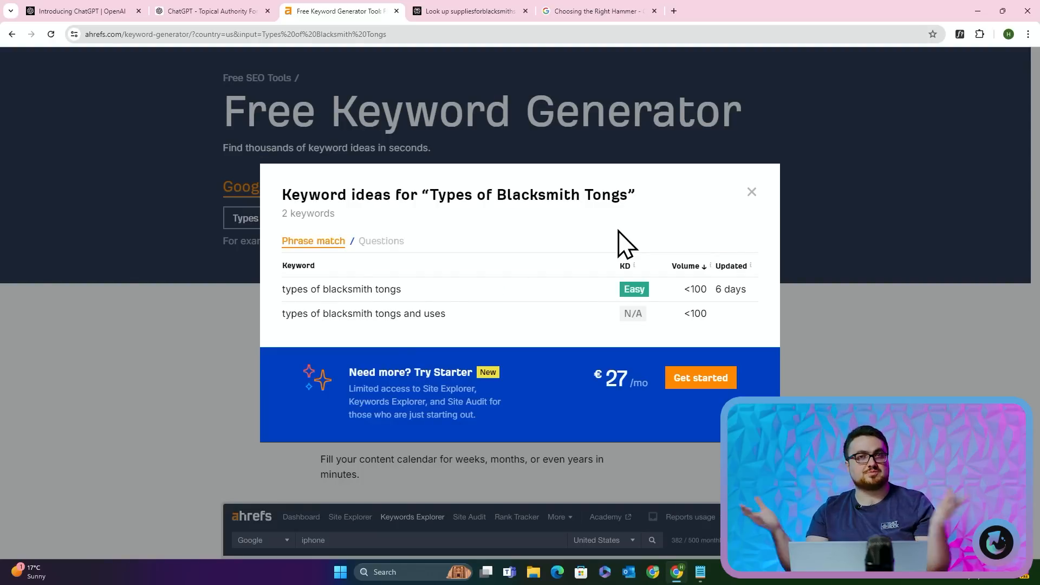
mouse_move(322, 315)
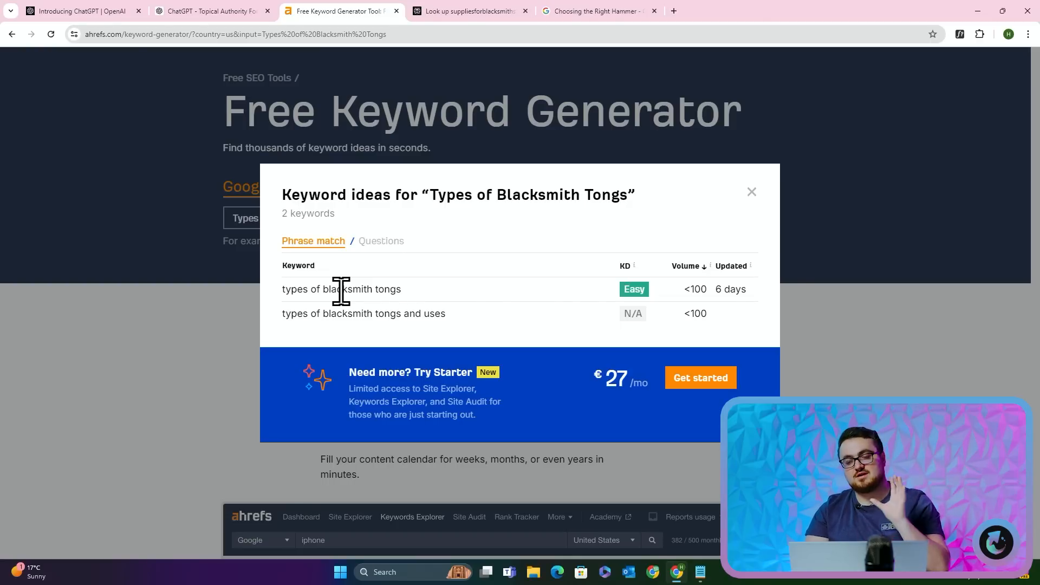
mouse_move(559, 38)
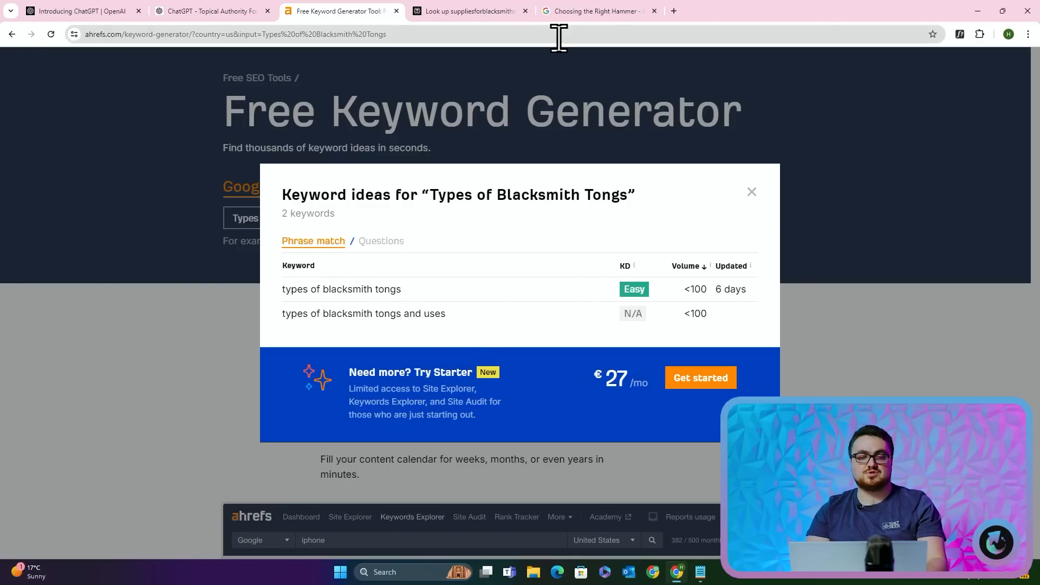
left_click(594, 11)
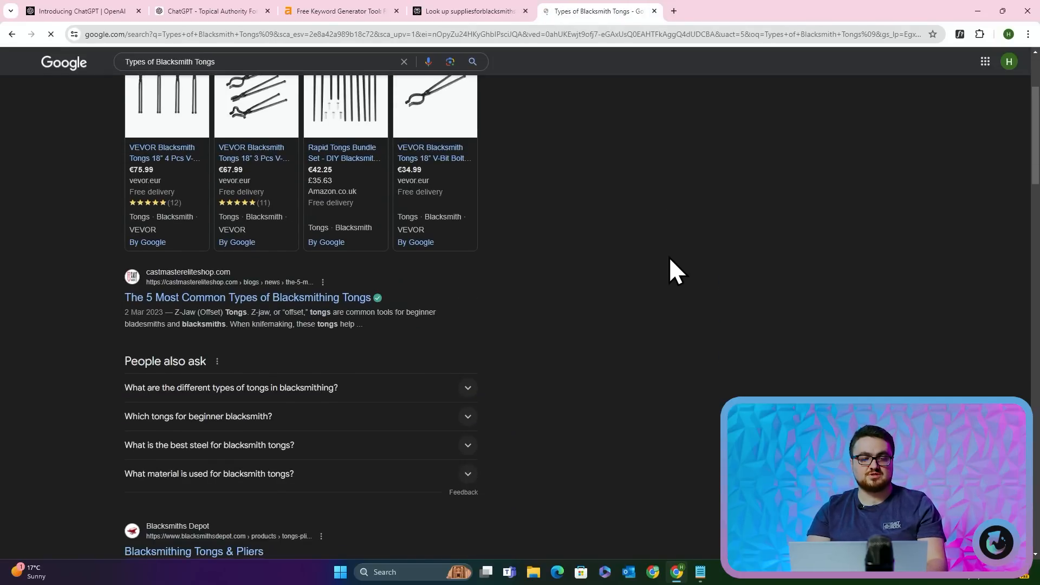
Scroll the tongs results down to People also ask, showing tong length and bolt tongs questions
scroll("down", 3)
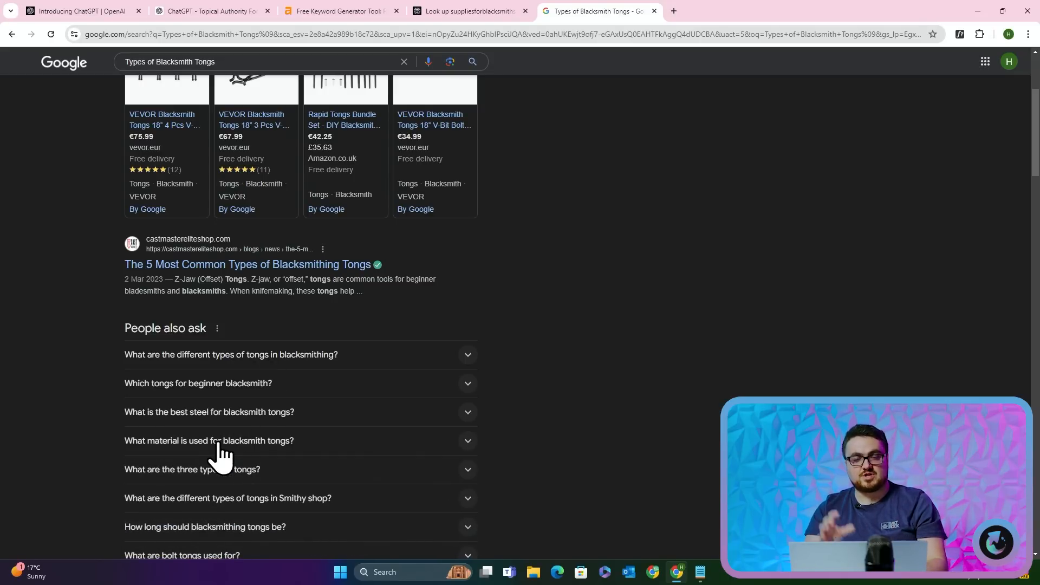
scroll("down", 3)
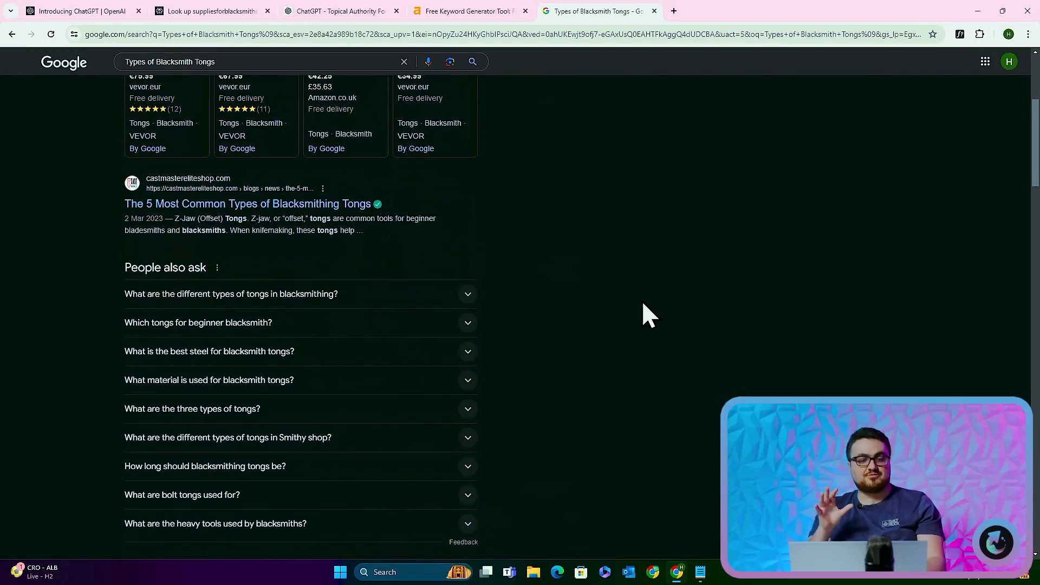